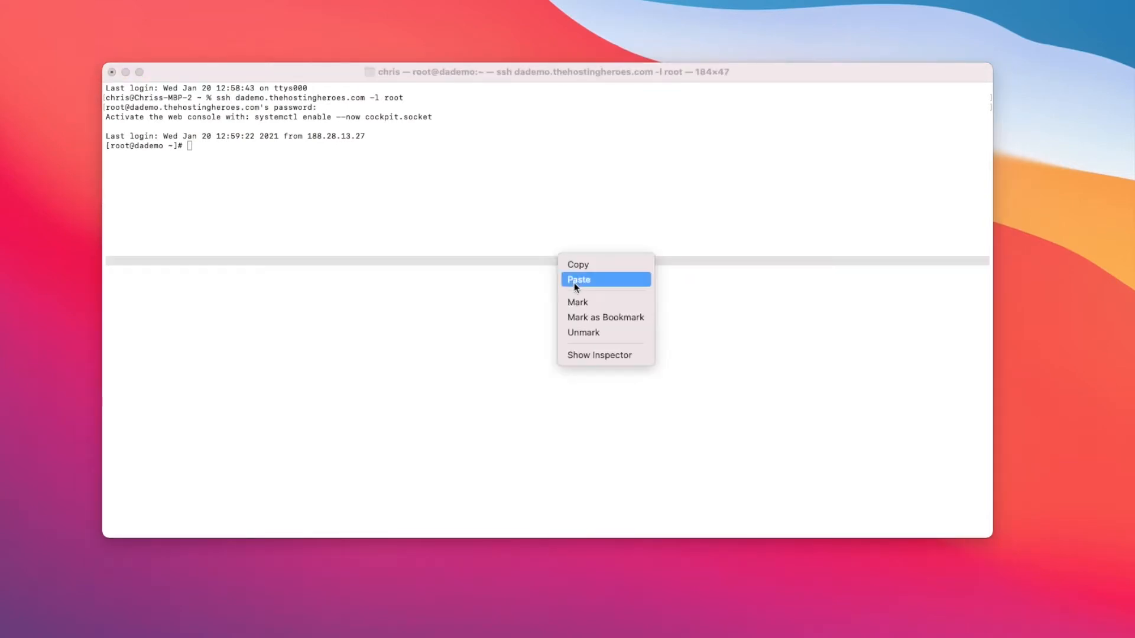
Step: Paste and run the wget command for cldeploy, then begin entering the sh cldeploy command
click(579, 279)
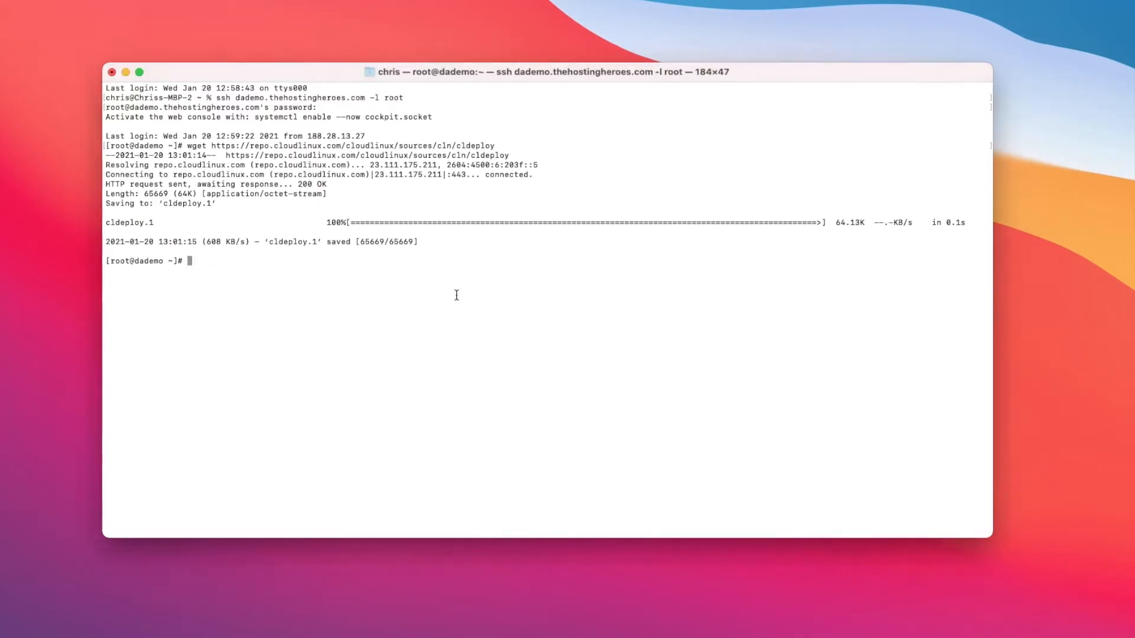
right_click(457, 296)
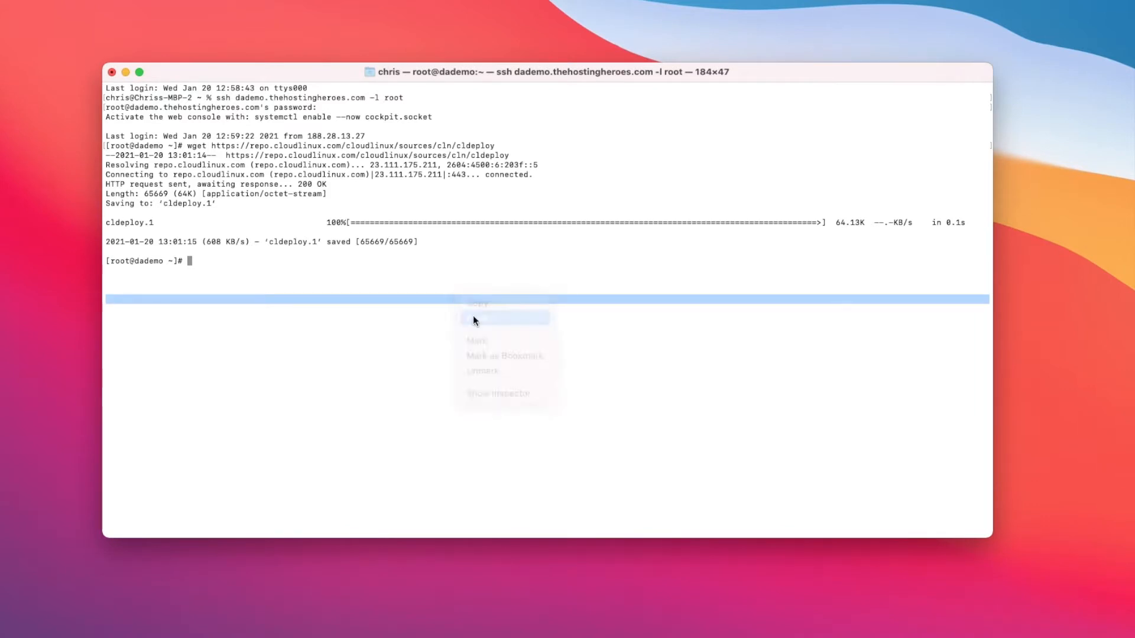
text(sh cldeploy -k)
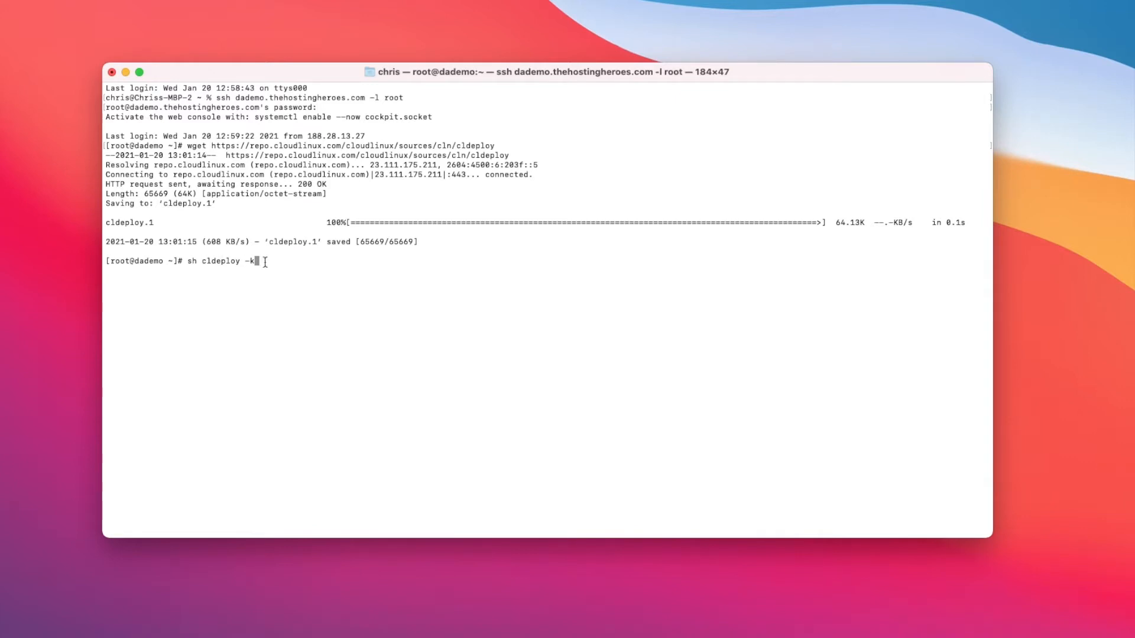
Step: Correct the command to sh cldeploy -i, run the installation, then reboot the server
text(abcde)
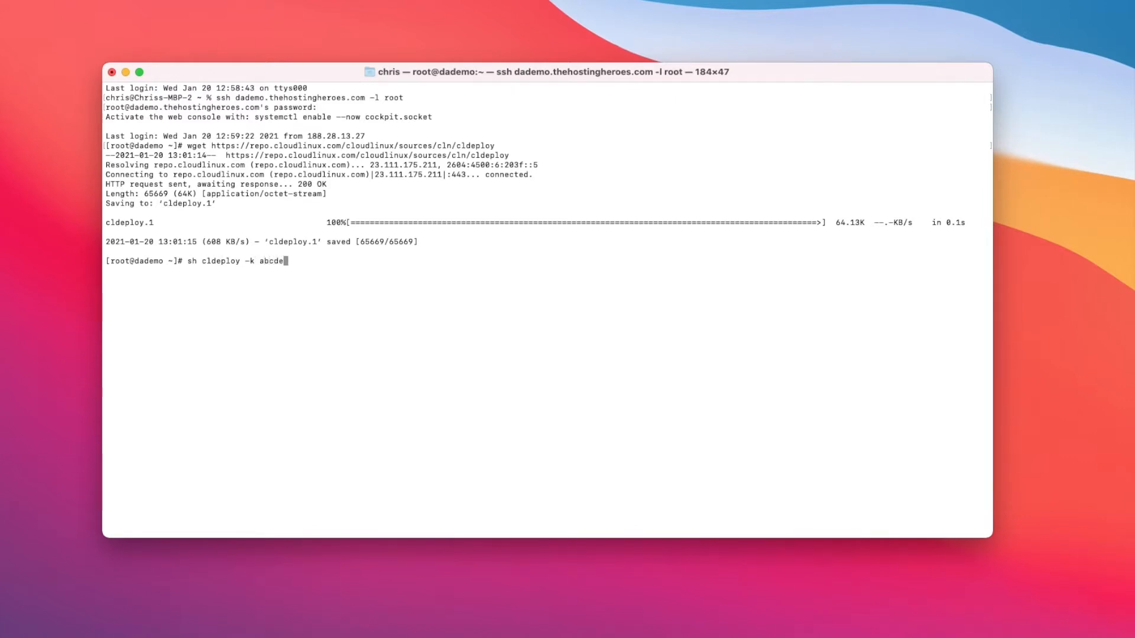
key(Backspace)
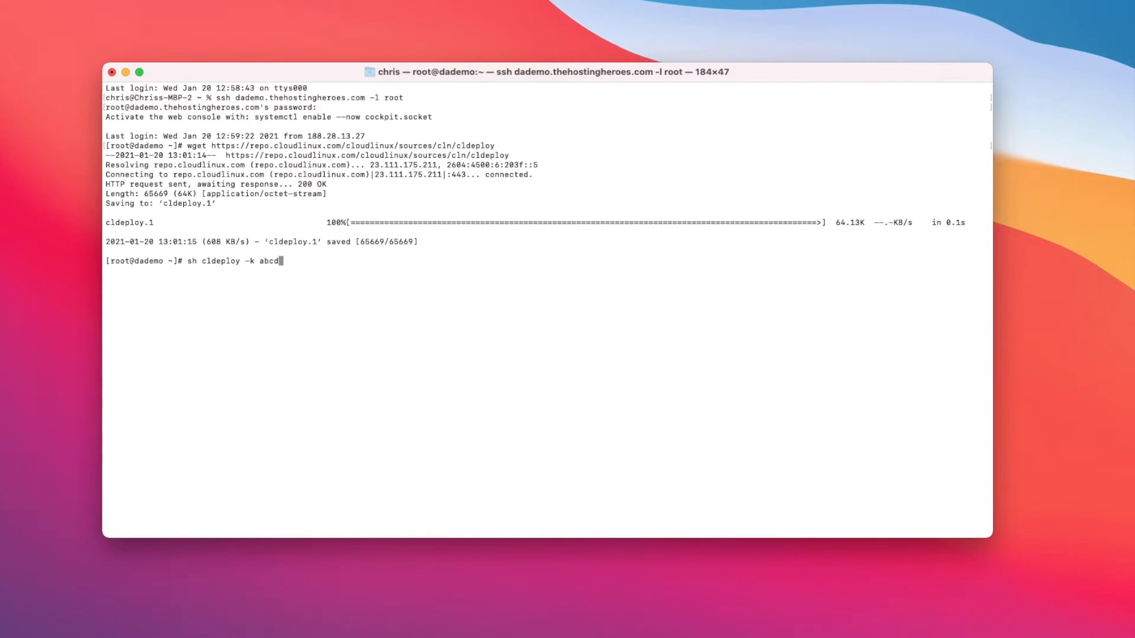
key(Backspace)
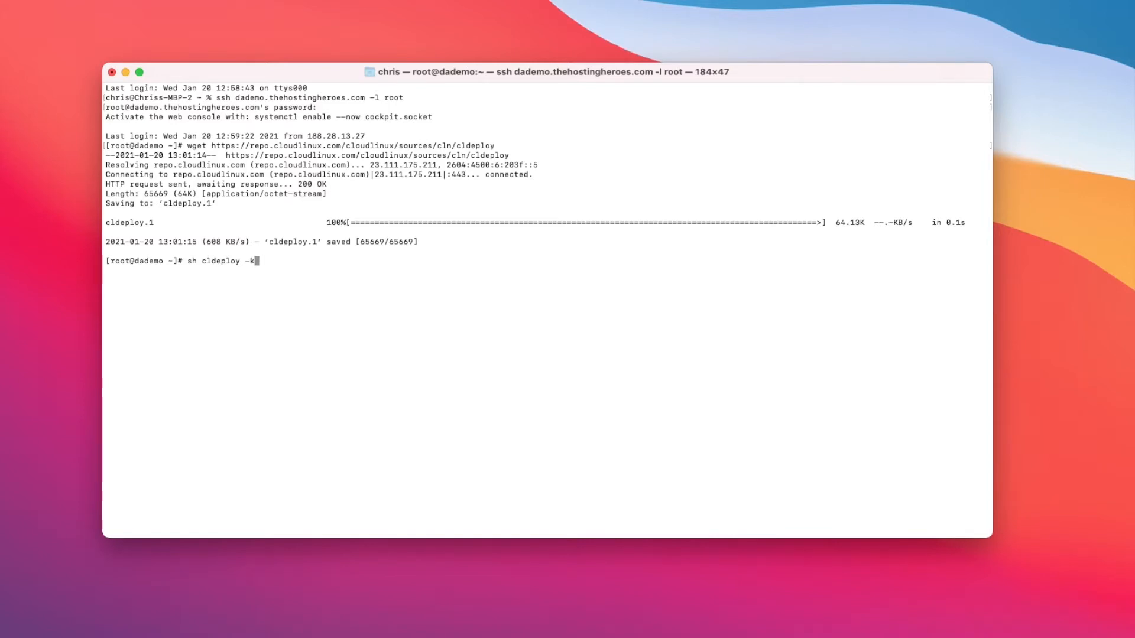
key(Backspace)
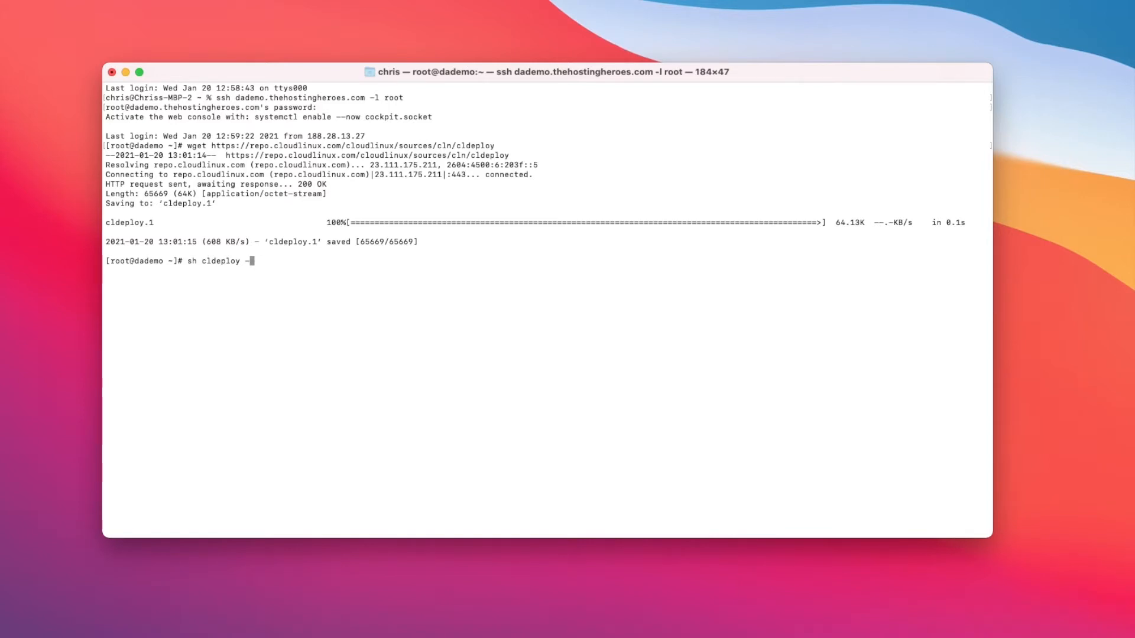
text(i)
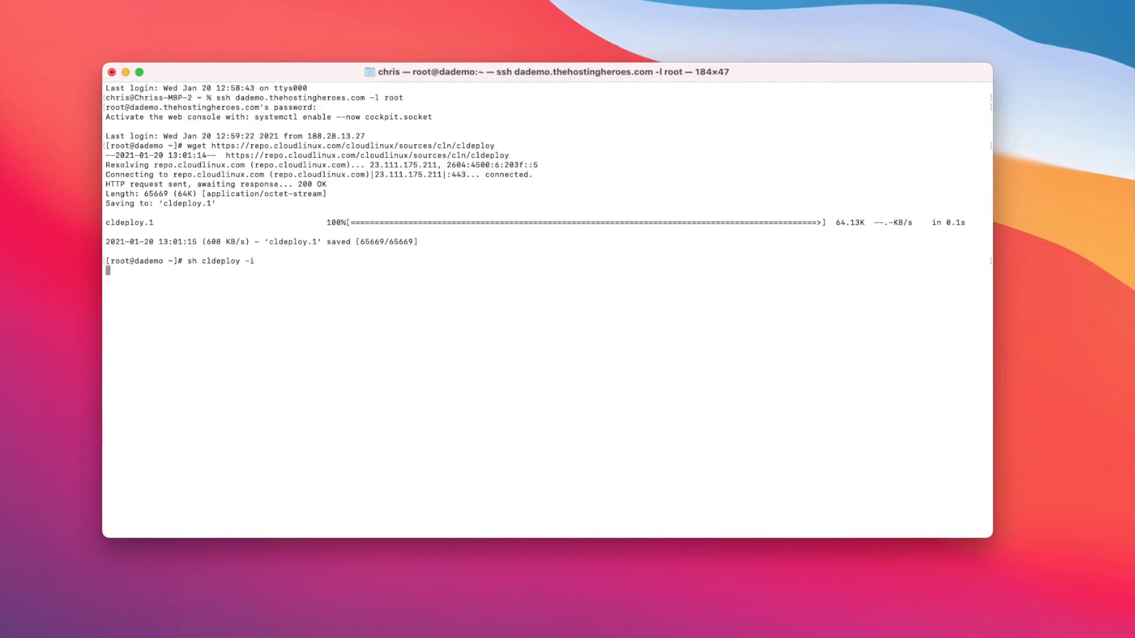
key(Return)
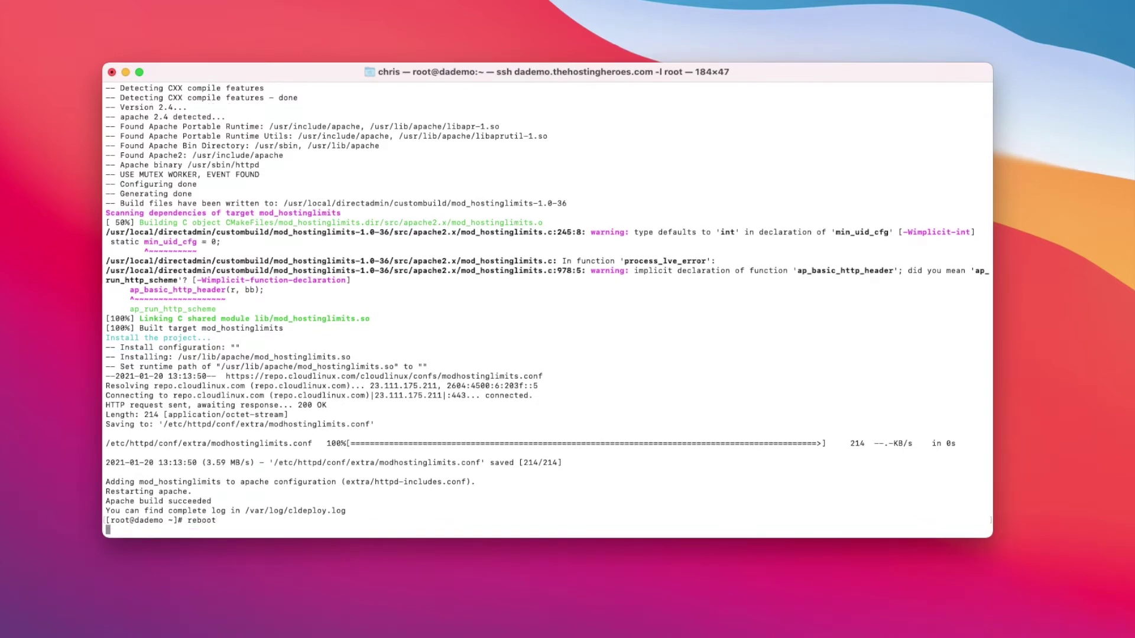
key(Enter)
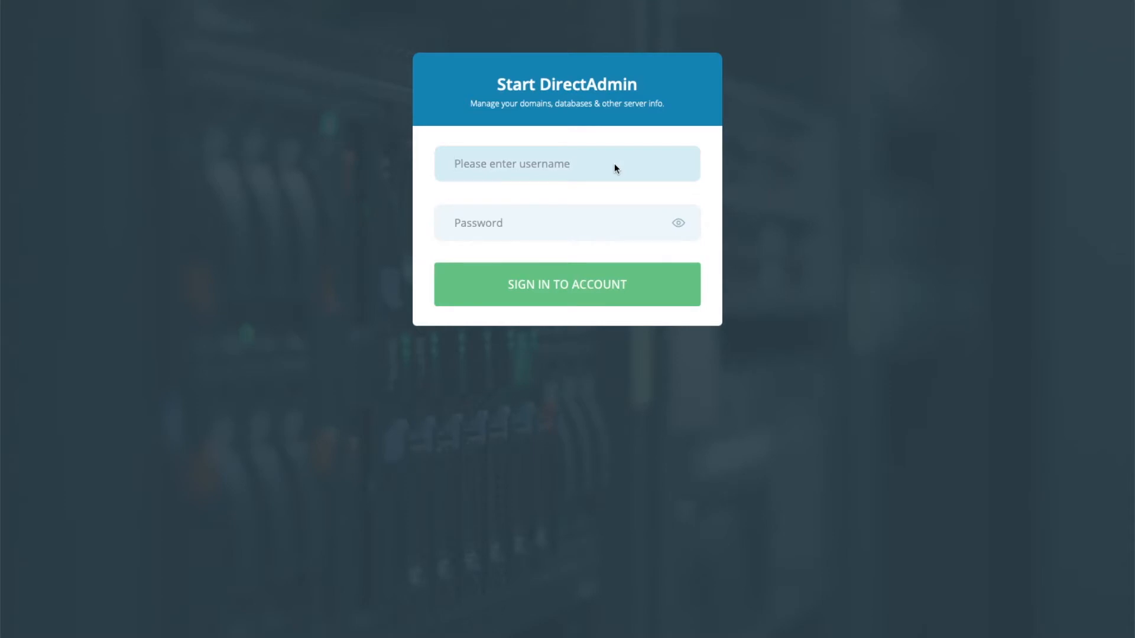
Step: Sign in to DirectAdmin as admin with the account password
text(admin)
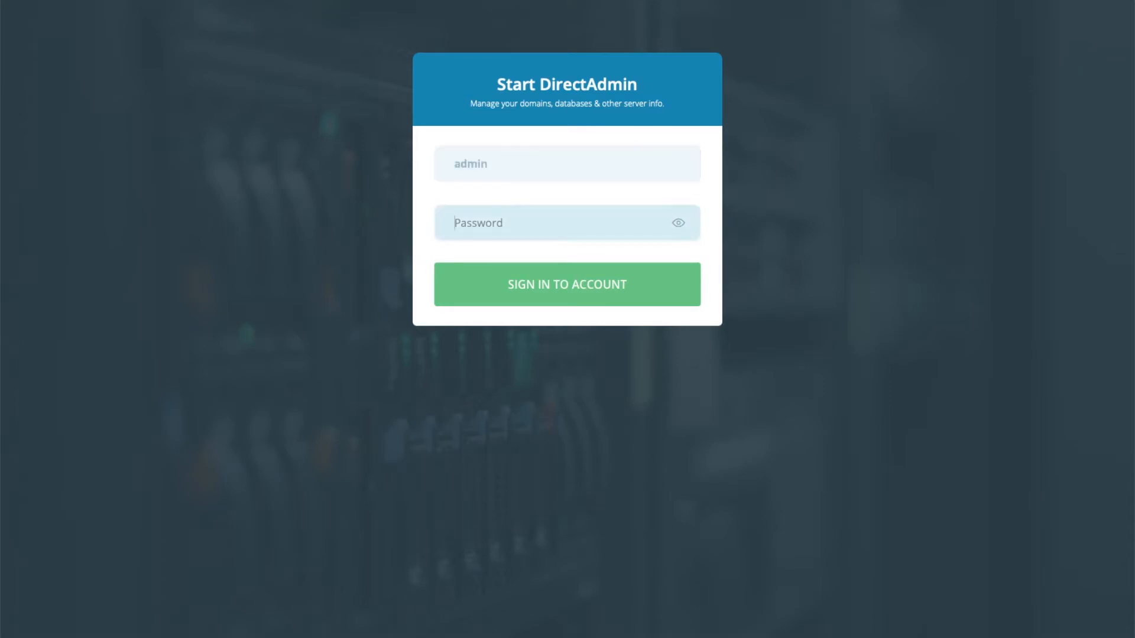
text(password)
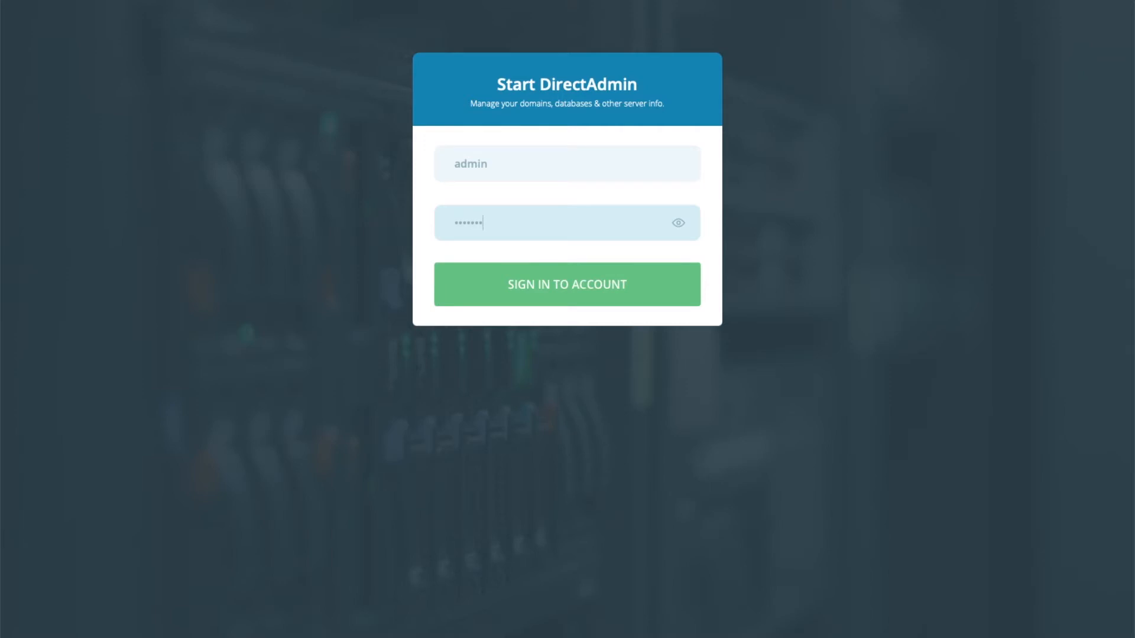
click(566, 284)
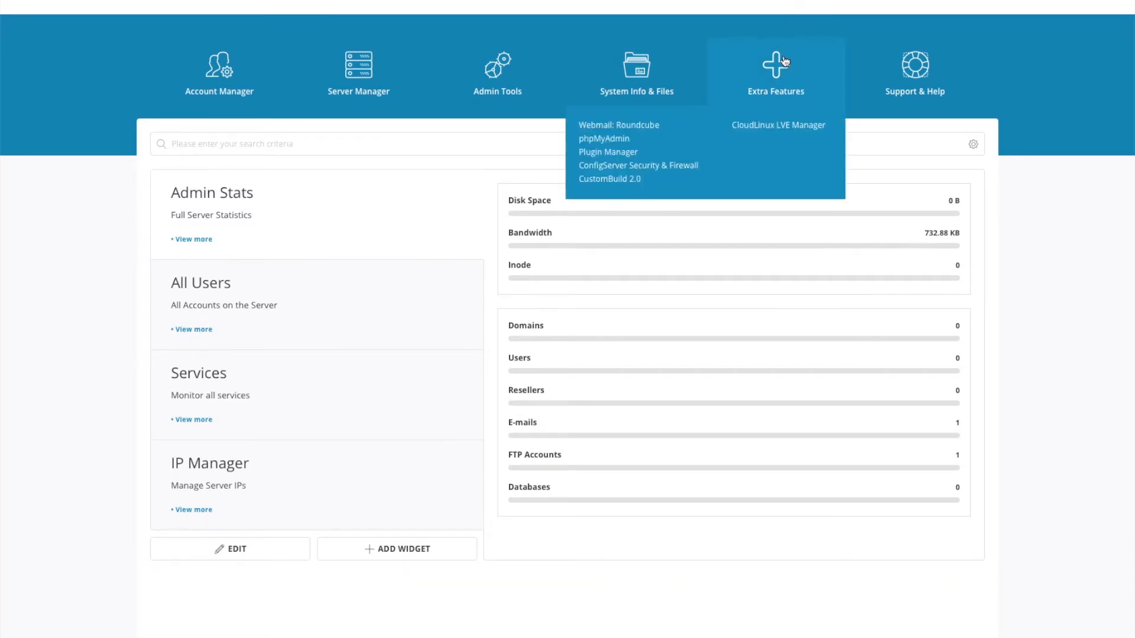
mouse_move(773, 130)
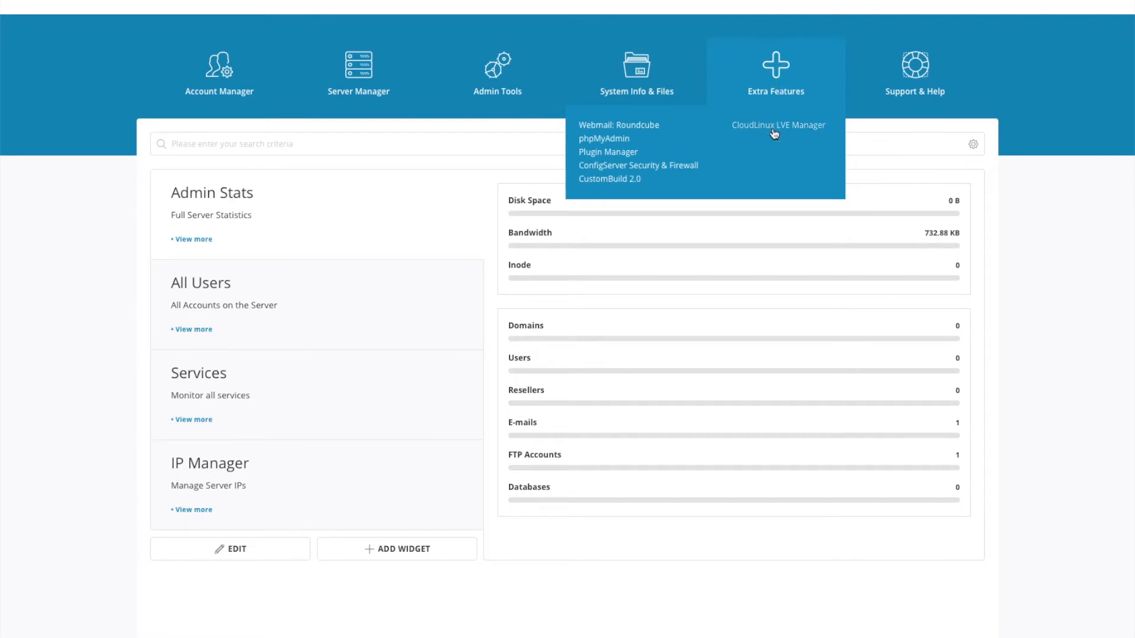
Step: Go to CloudLinux LVE Manager, which reports admin is not in the clsudoer group
click(778, 125)
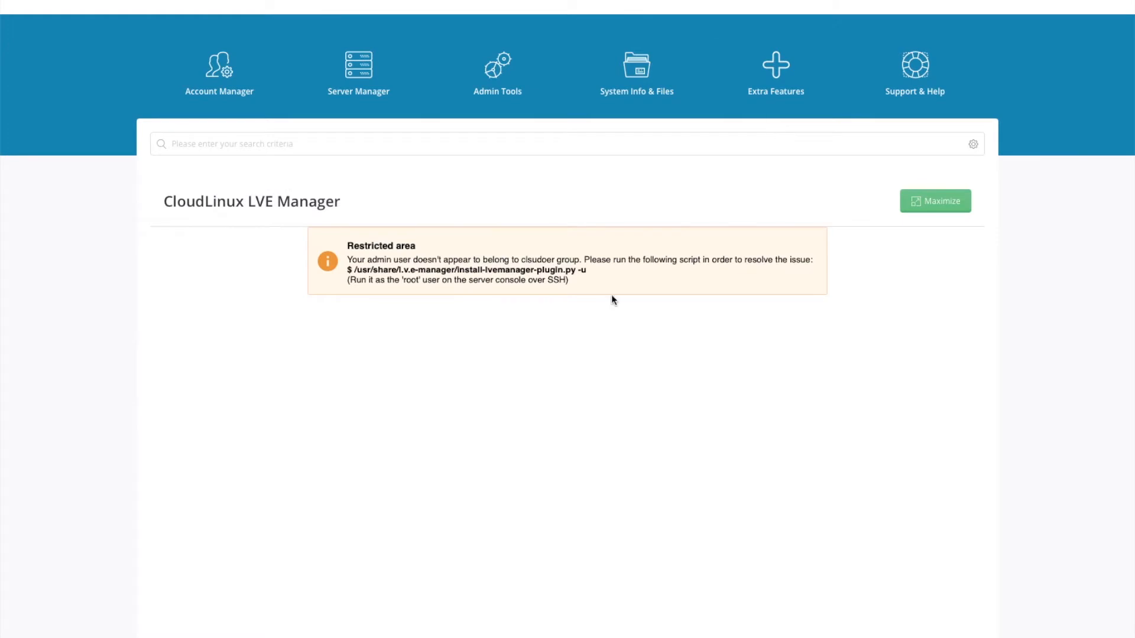
mouse_move(550, 255)
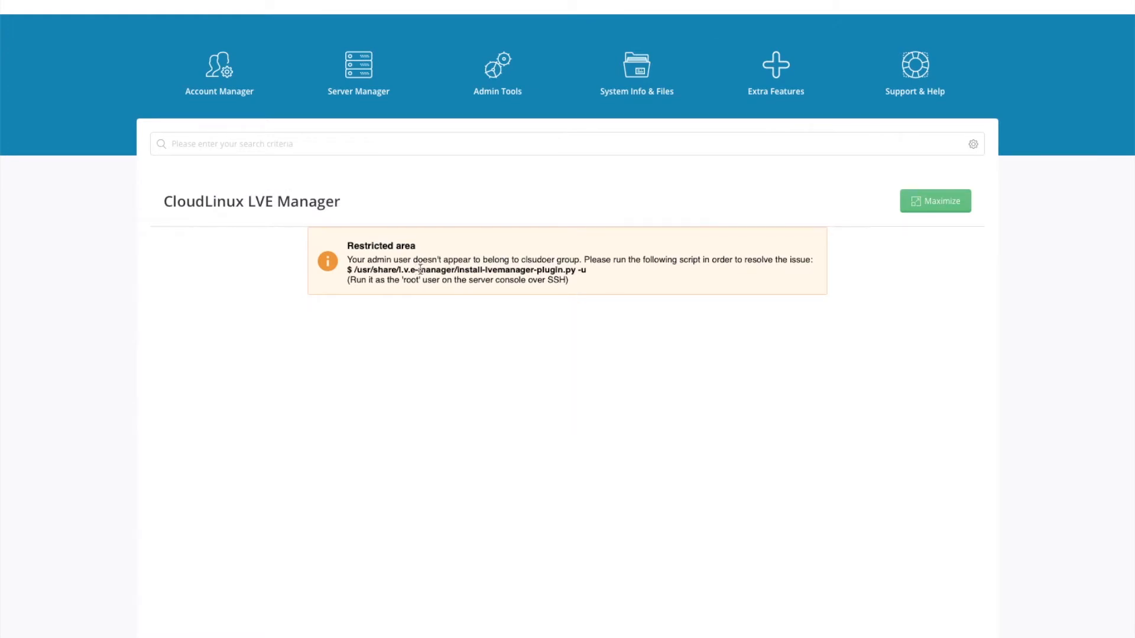
mouse_move(399, 255)
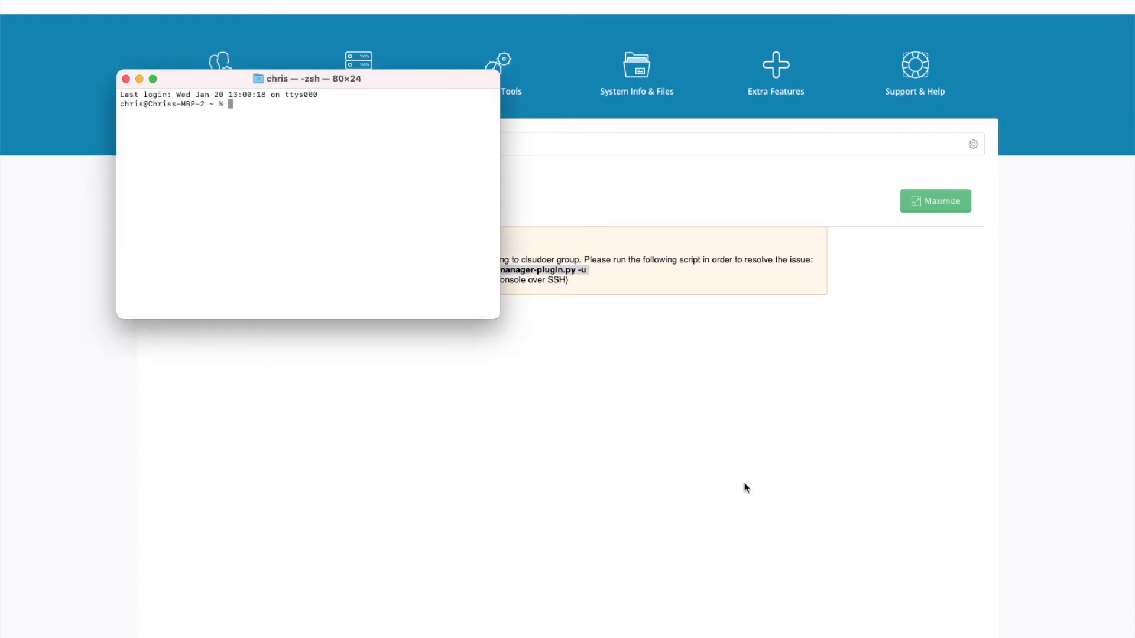
Step: SSH to dademo.thehostingheroes.com as root and paste the install-lvemanager-plugin.py -u command
text(ssh dademo.thehostingheroes.com -l root)
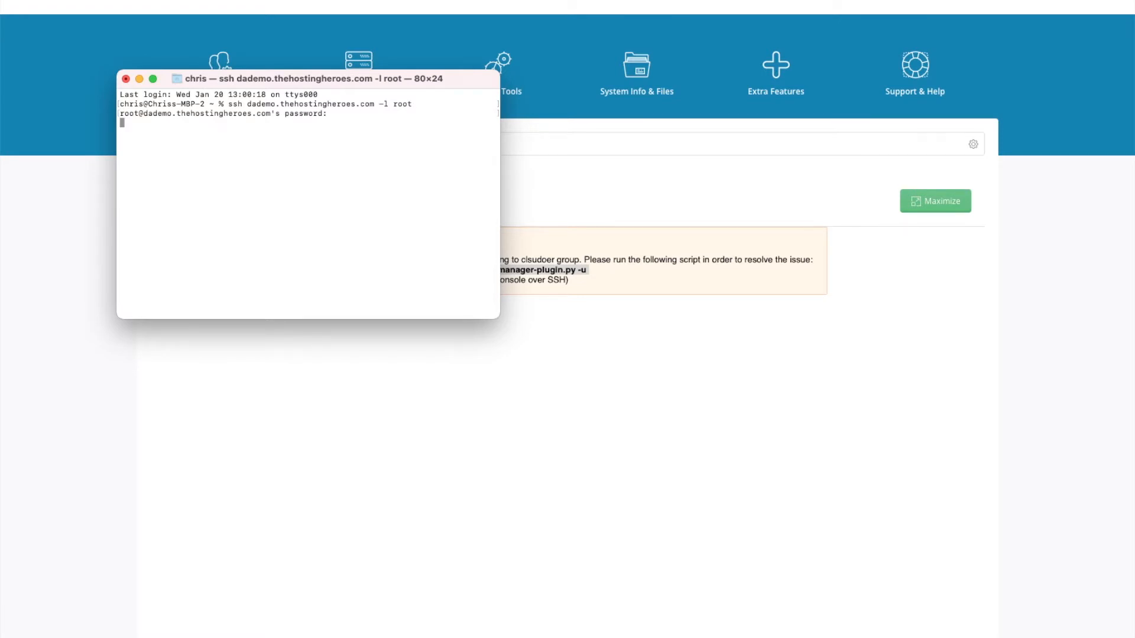
right_click(286, 165)
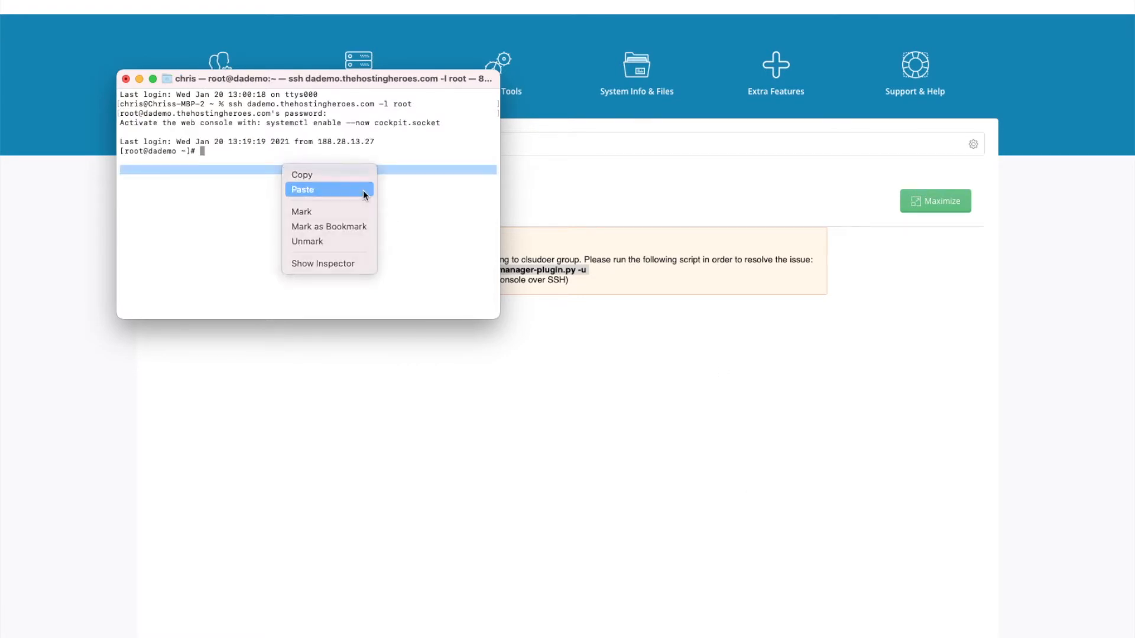
click(303, 189)
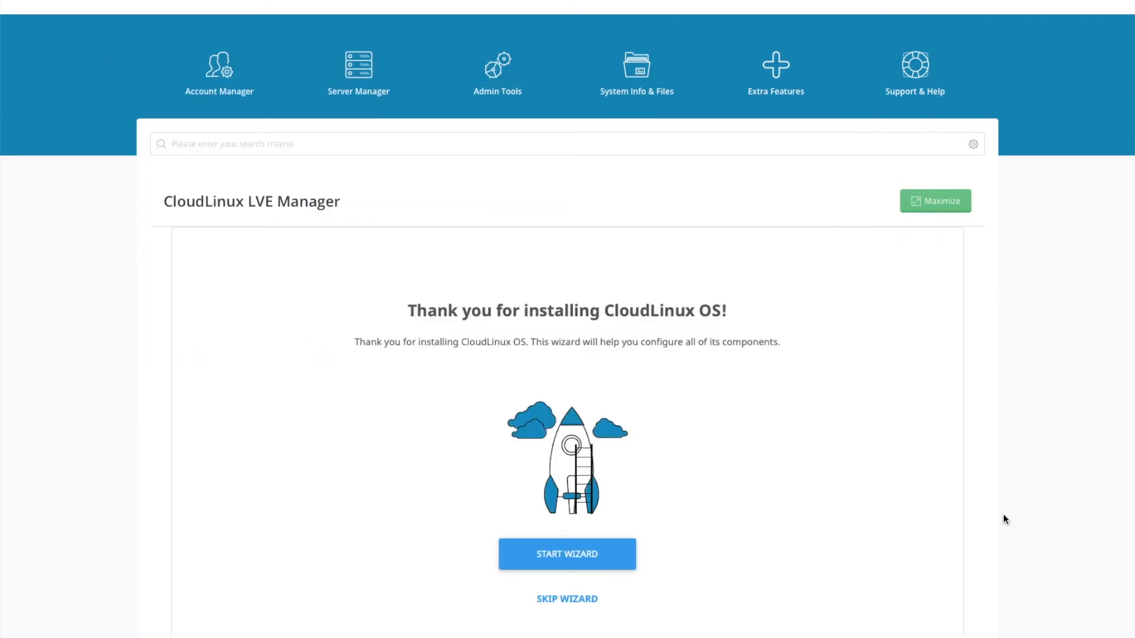
mouse_move(665, 530)
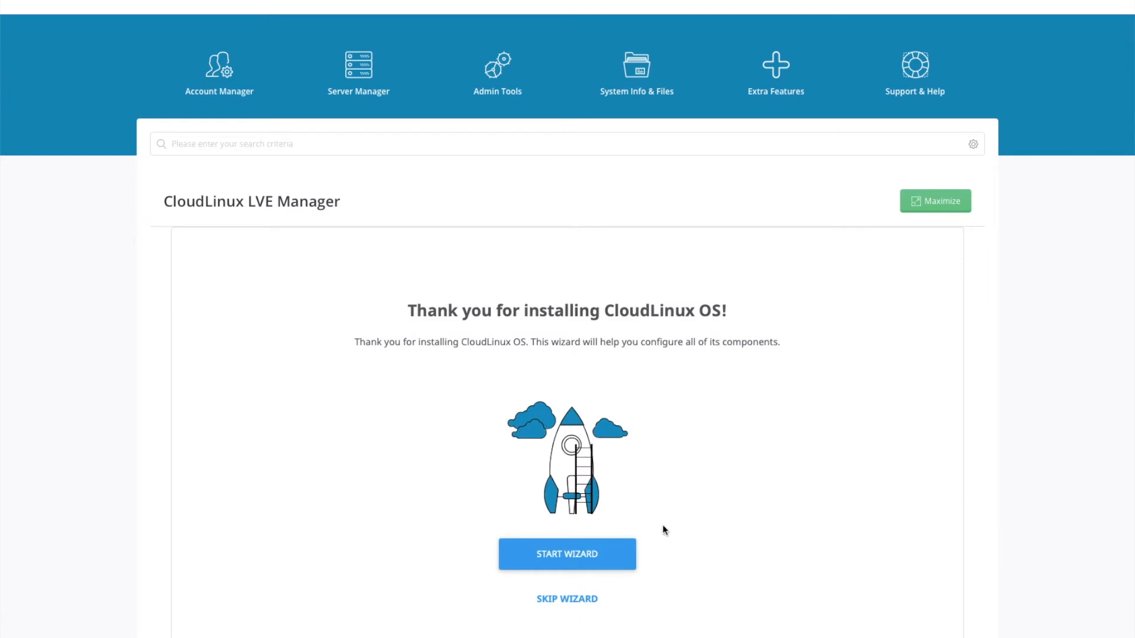
Step: Start the CloudLinux OS wizard from the LVE Manager welcome page
click(568, 553)
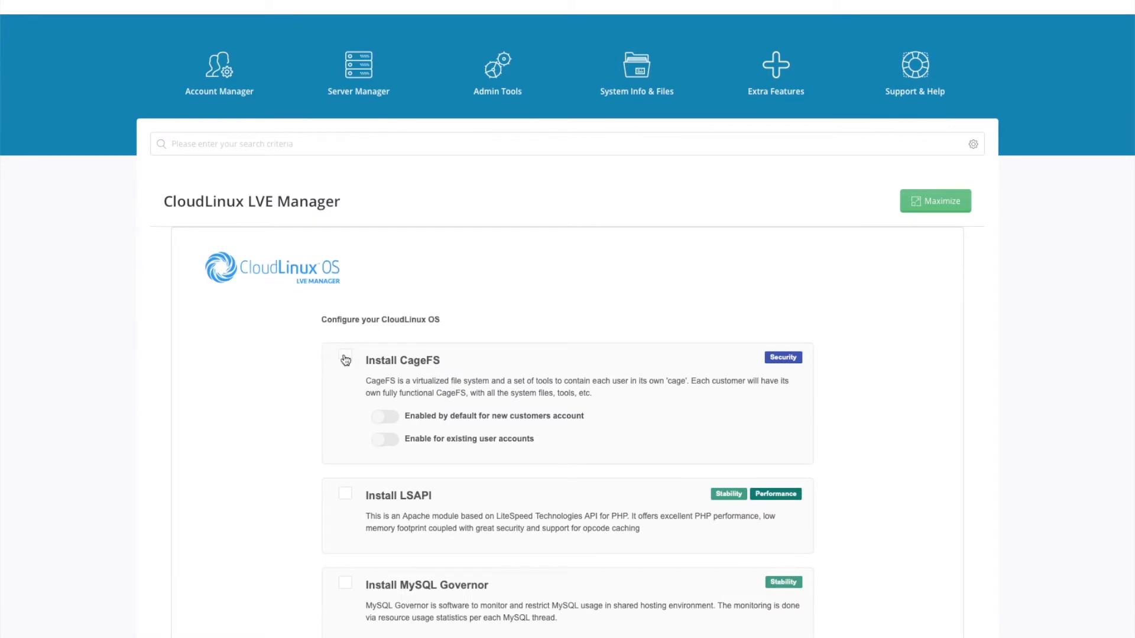
Step: Enable CageFS by default for new accounts and add LSAPI, acknowledging its notice
click(345, 360)
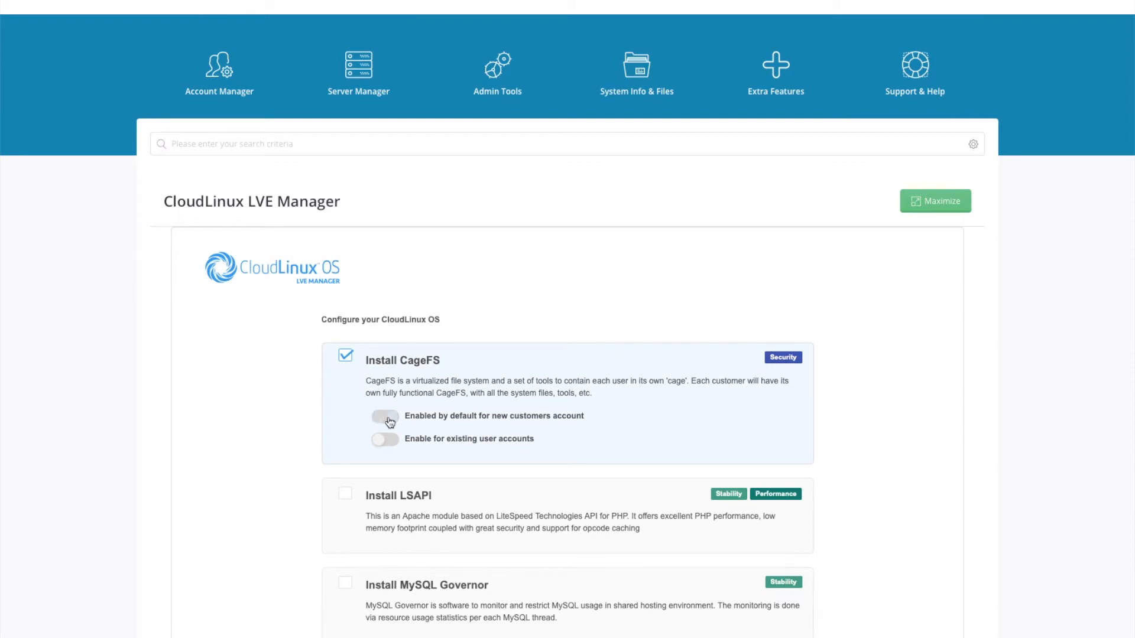
click(385, 439)
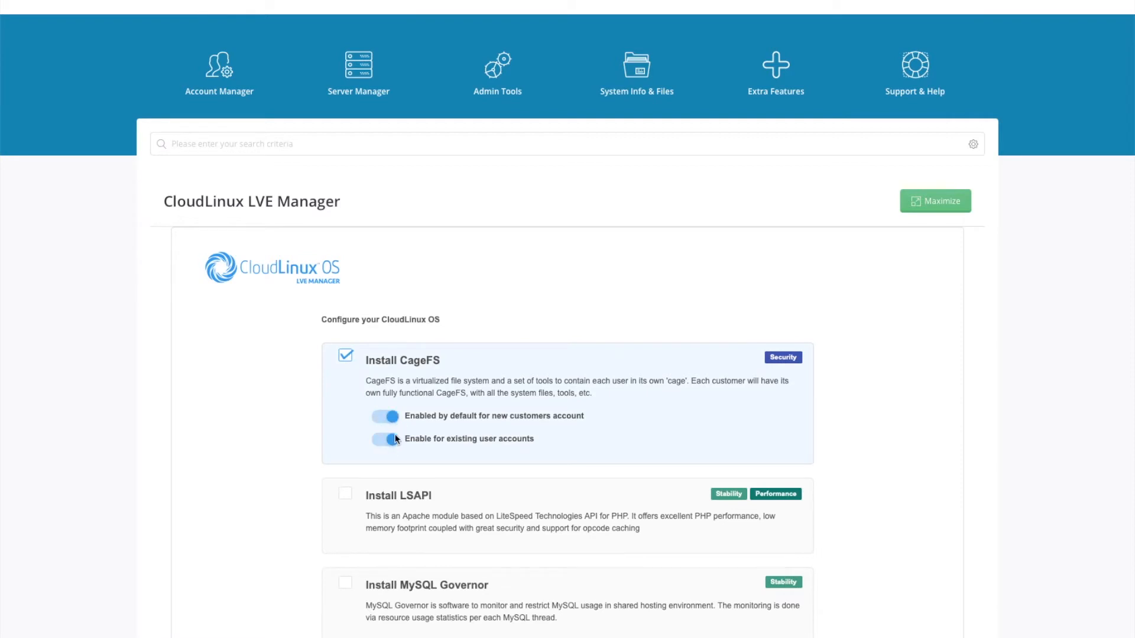
scroll(down, 3)
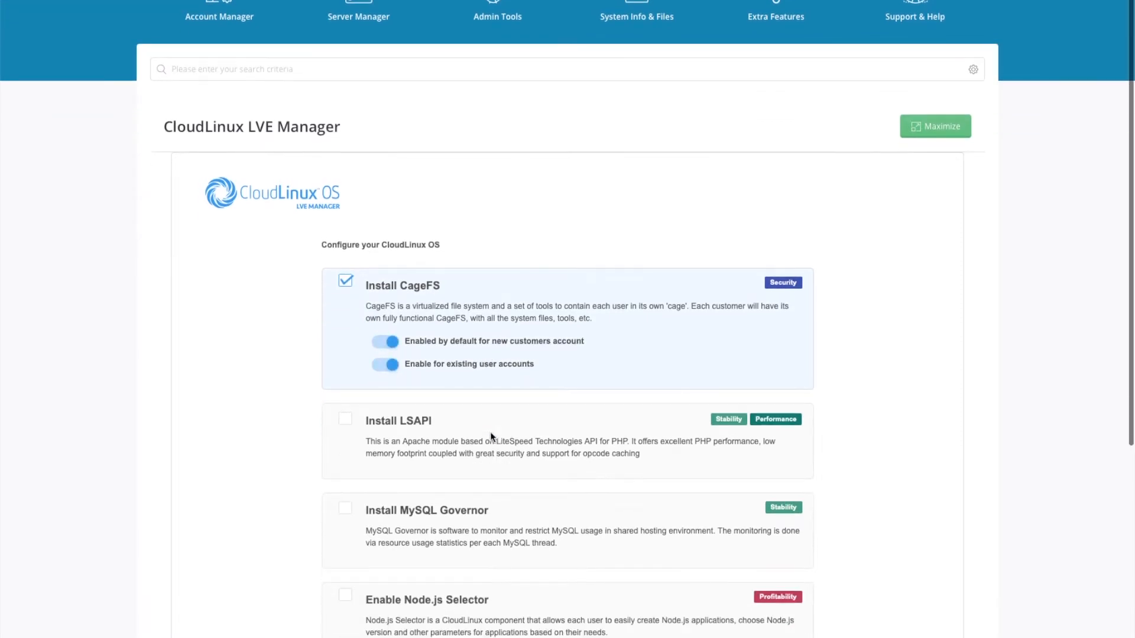
scroll(down, 3)
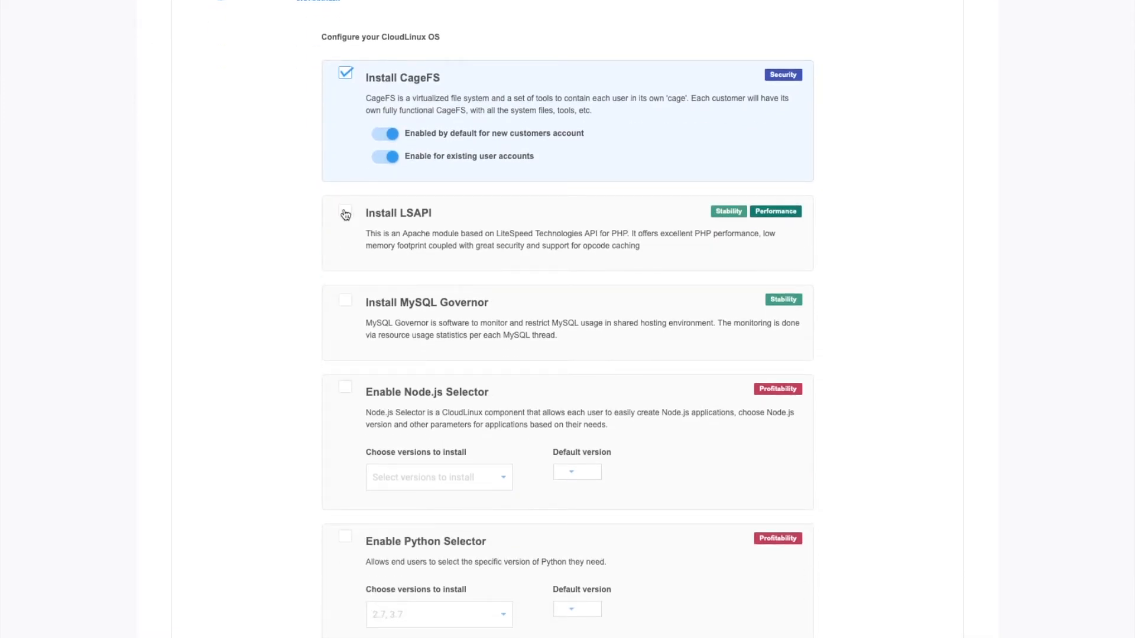
click(345, 213)
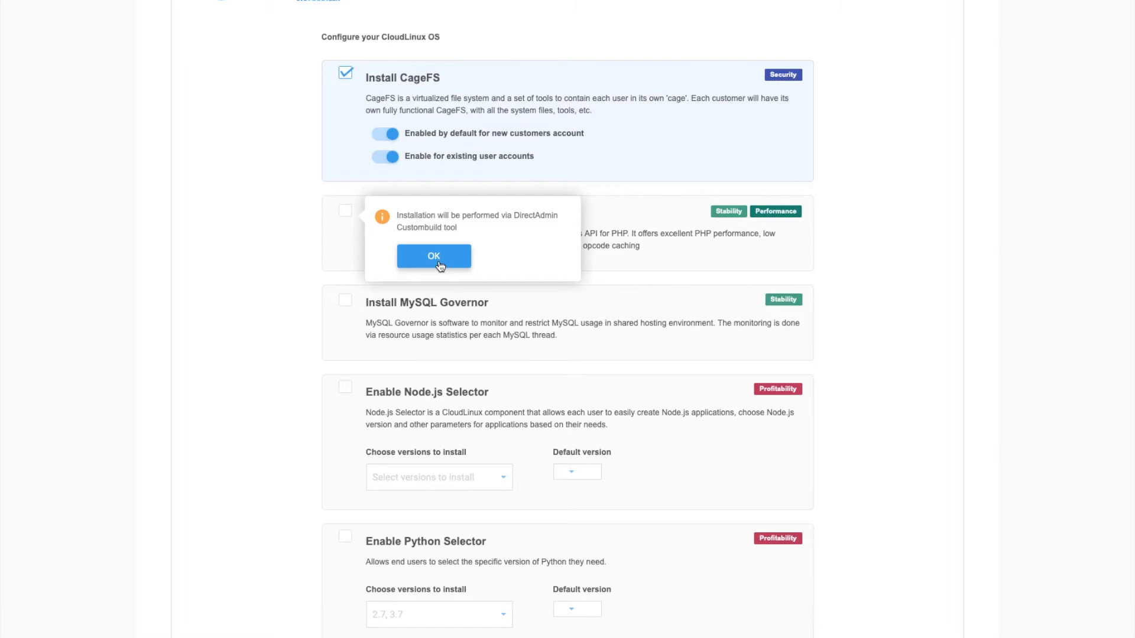
mouse_move(468, 242)
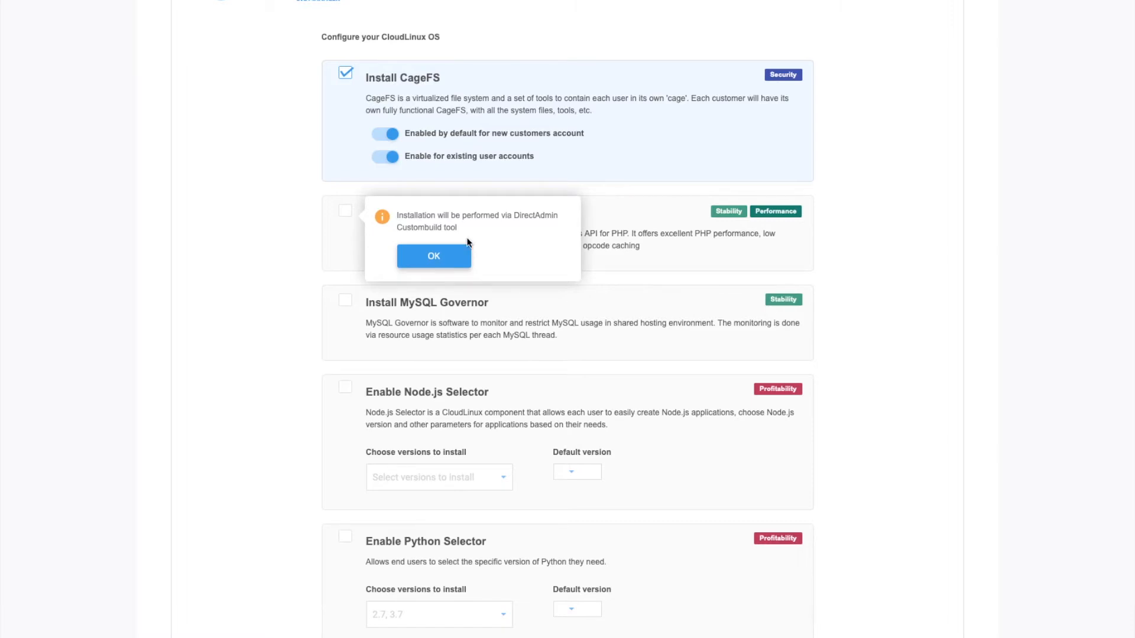
click(433, 256)
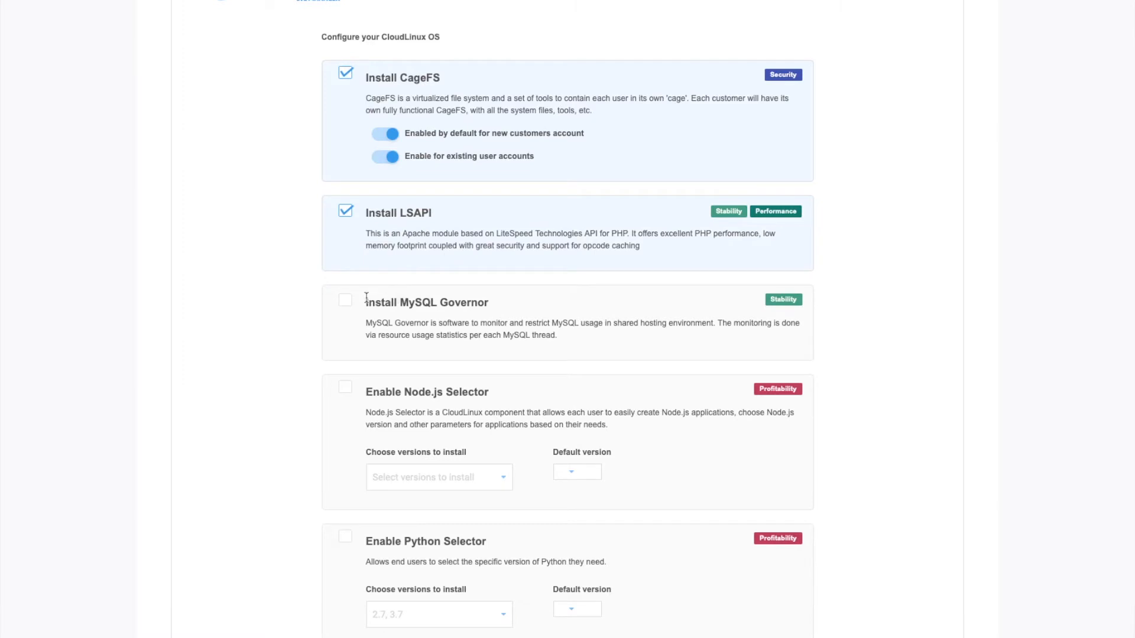
Step: Add MySQL Governor, accepting the backup warning, and enable Configure PHP
click(346, 300)
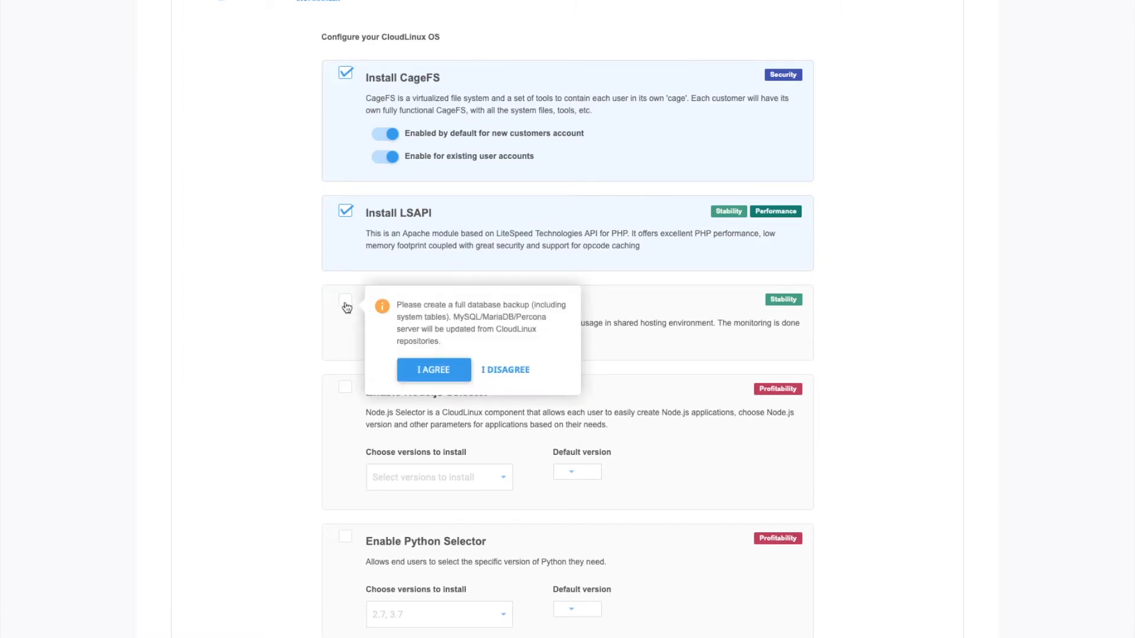
click(432, 369)
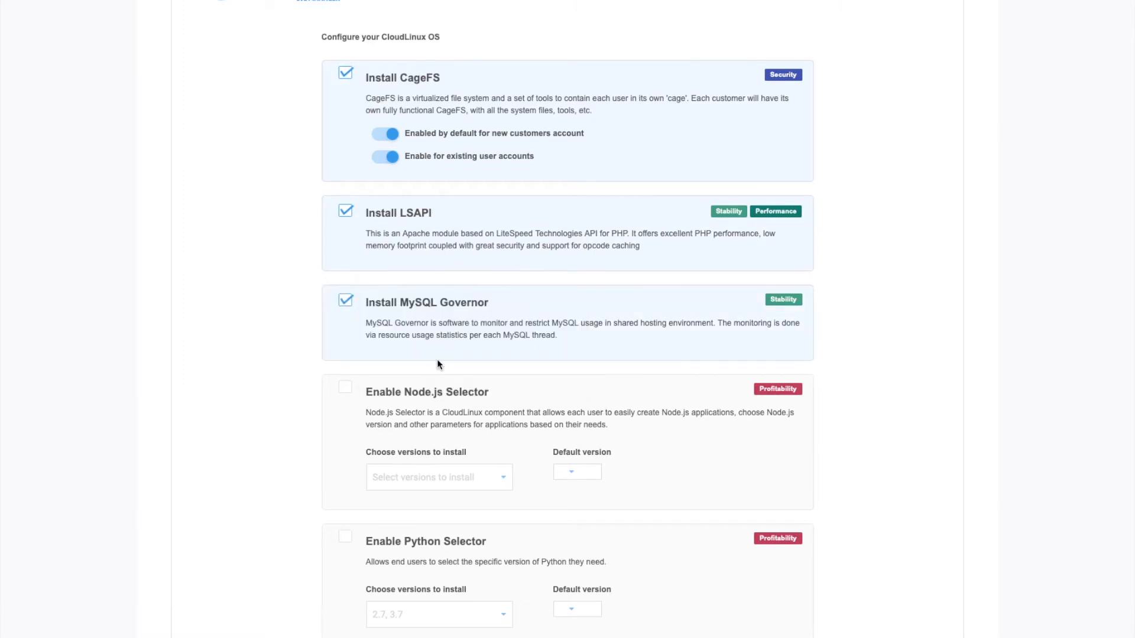
scroll(down, 3)
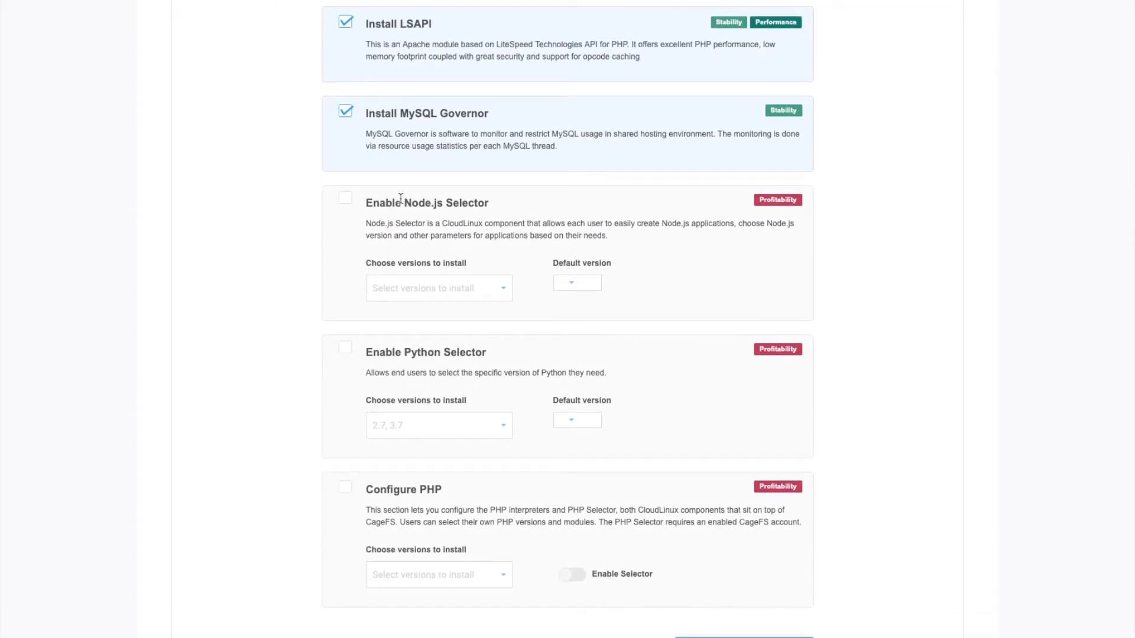
mouse_move(459, 470)
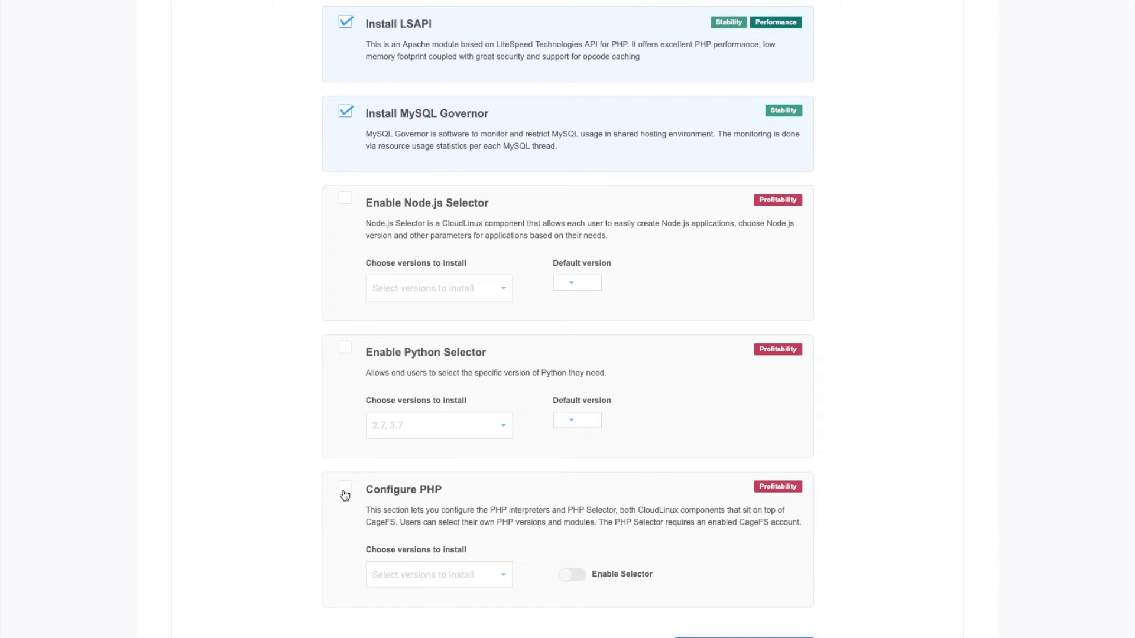
click(346, 493)
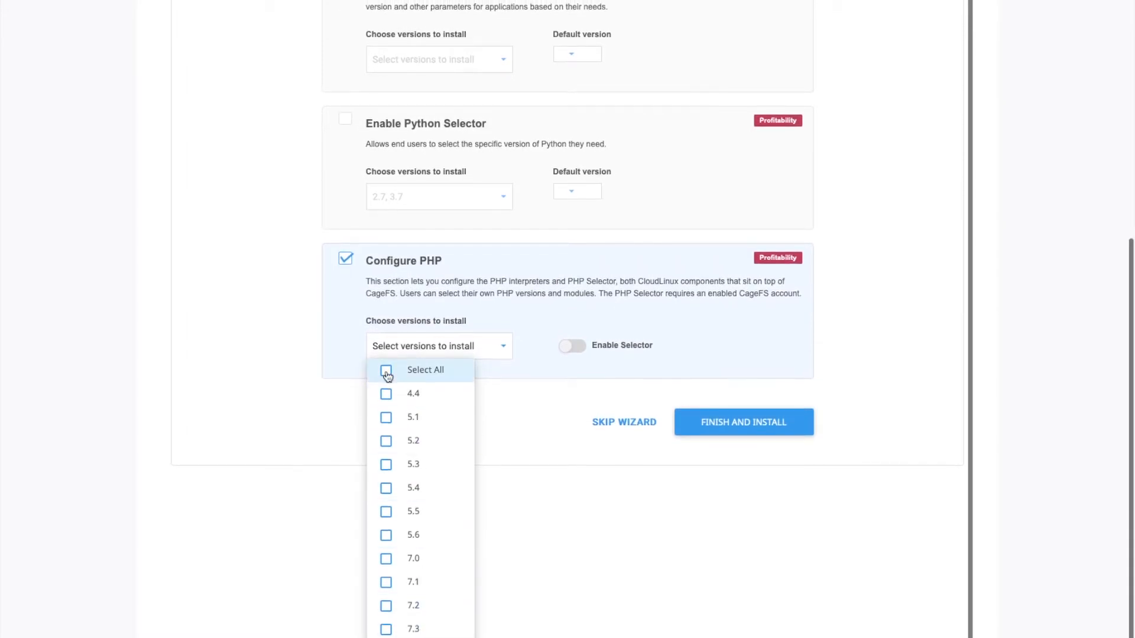
Step: Select all PHP versions 4.4–7.4, enable the PHP Selector, and finish to start installing
click(385, 370)
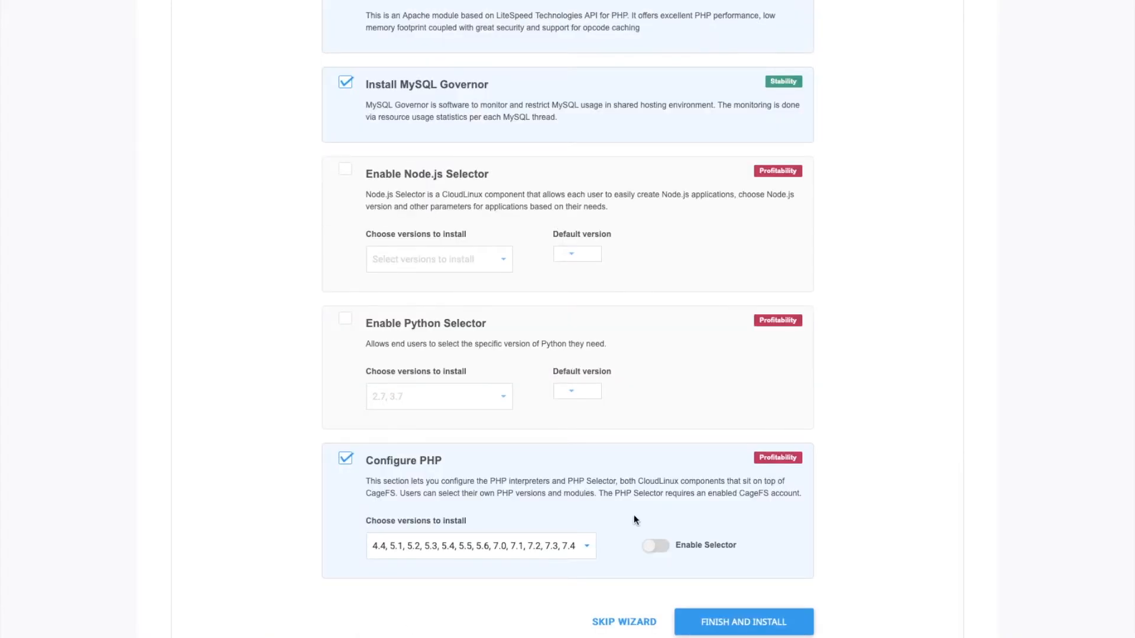
click(655, 546)
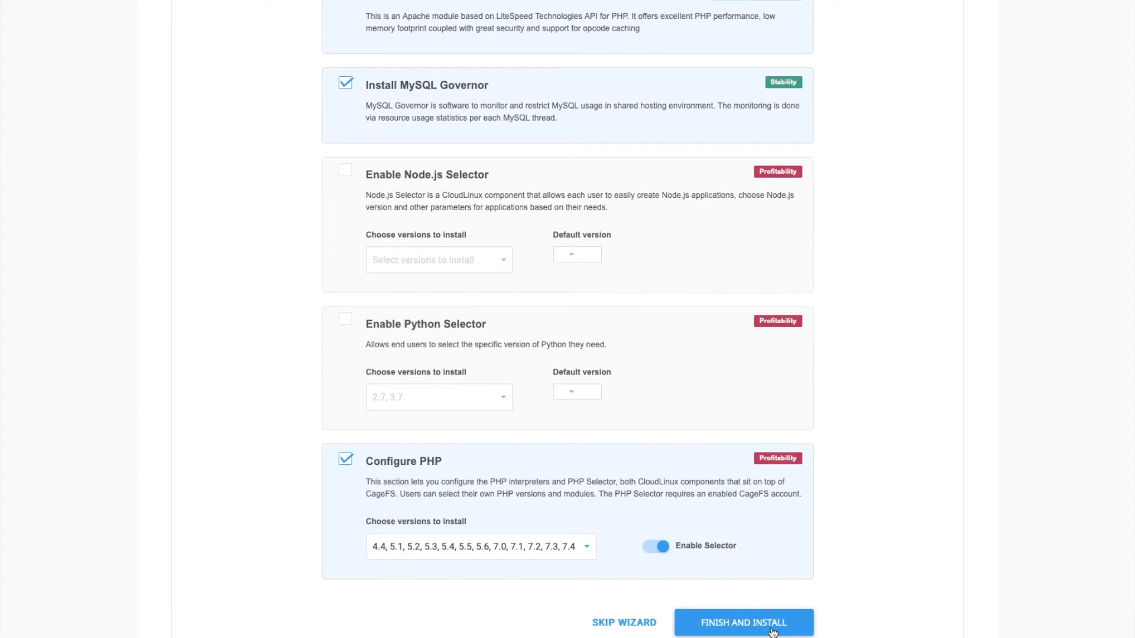
click(742, 623)
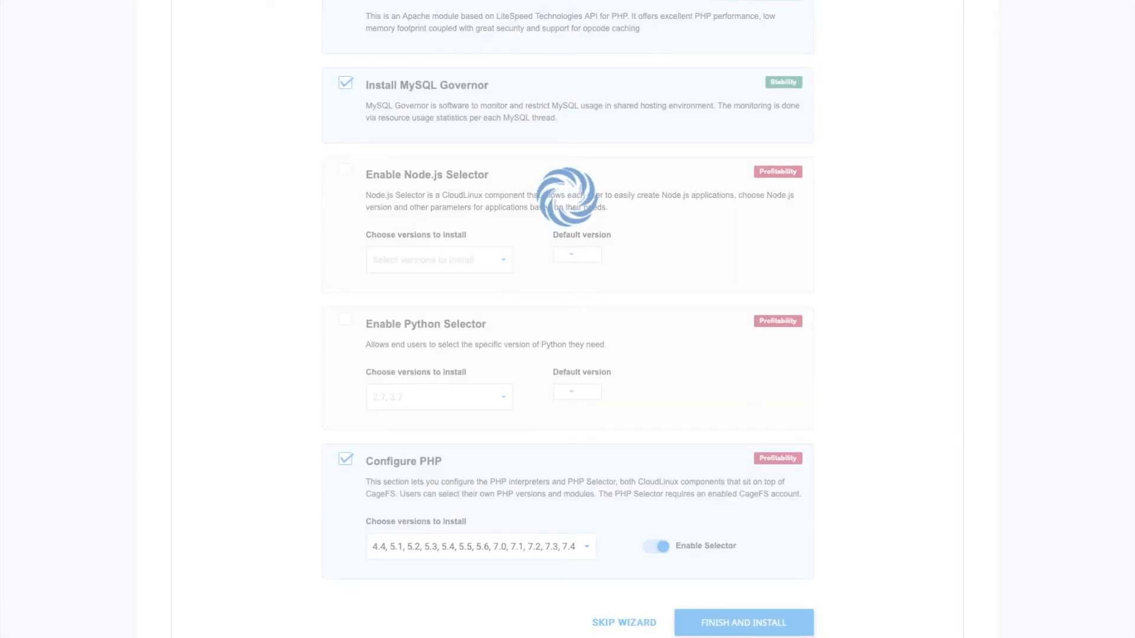
Step: Submit the wizard and watch the LVE Manager dashboard cards as components install
click(742, 622)
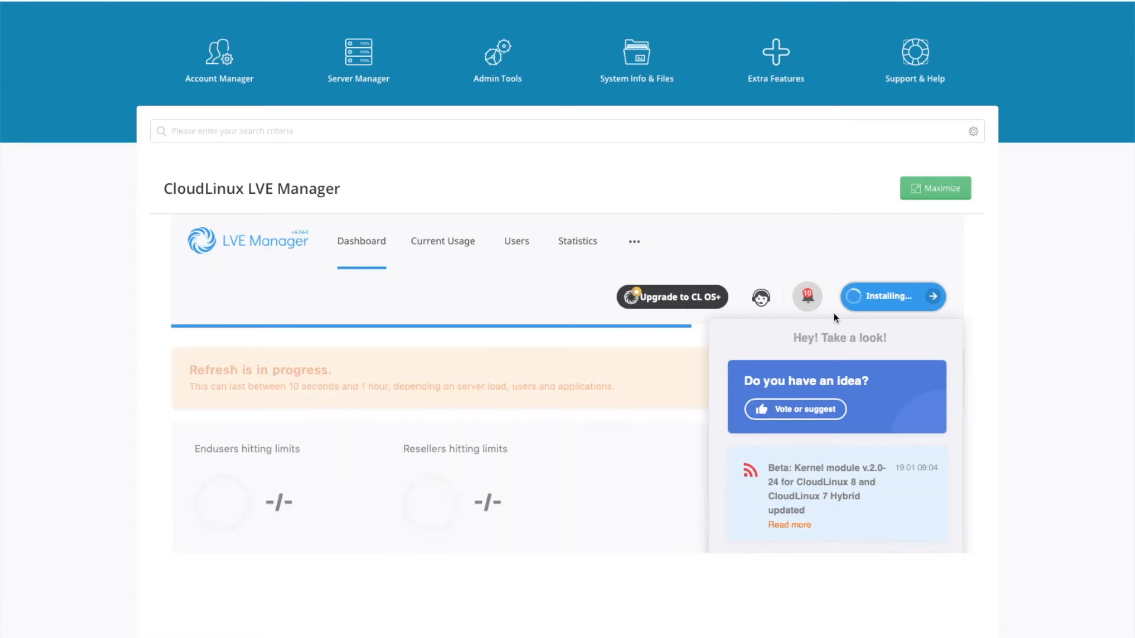
mouse_move(859, 292)
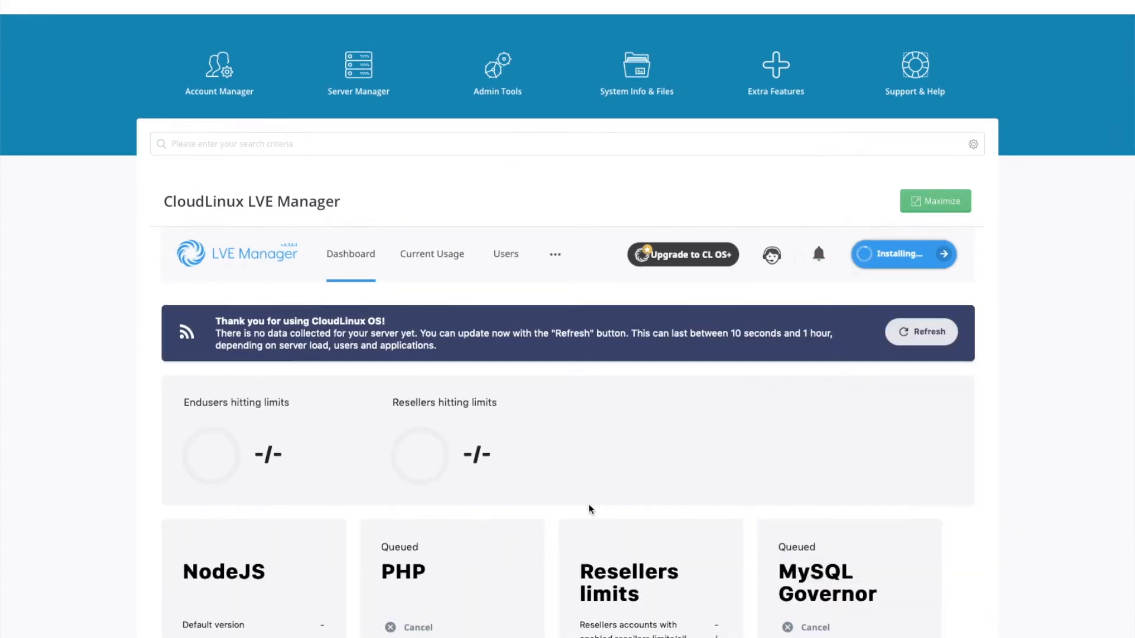
scroll(down, 3)
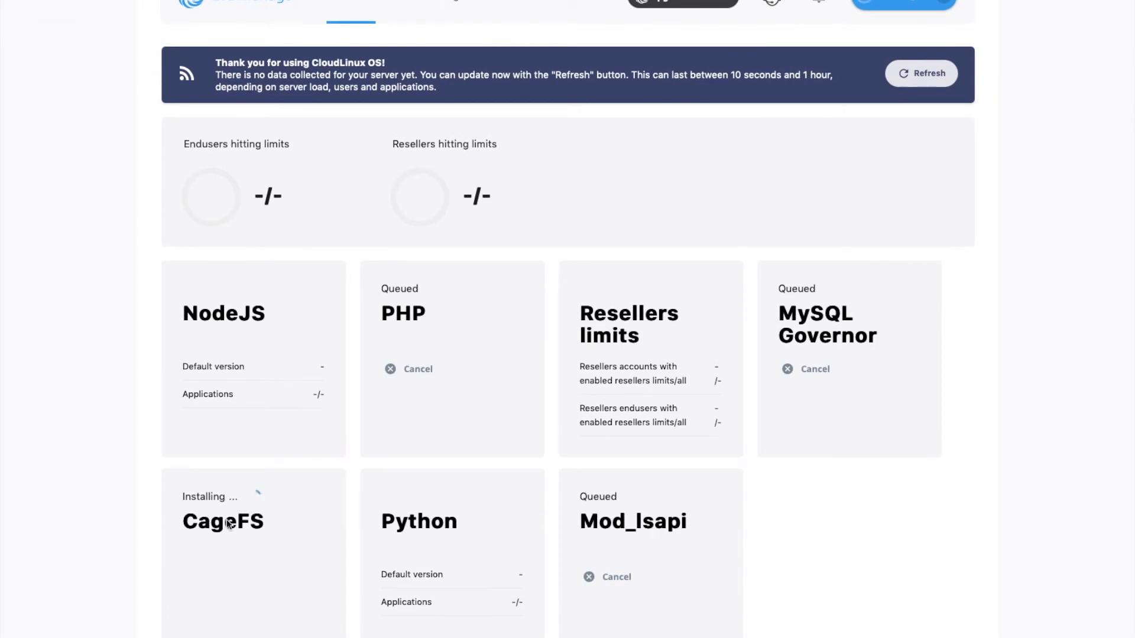
mouse_move(731, 297)
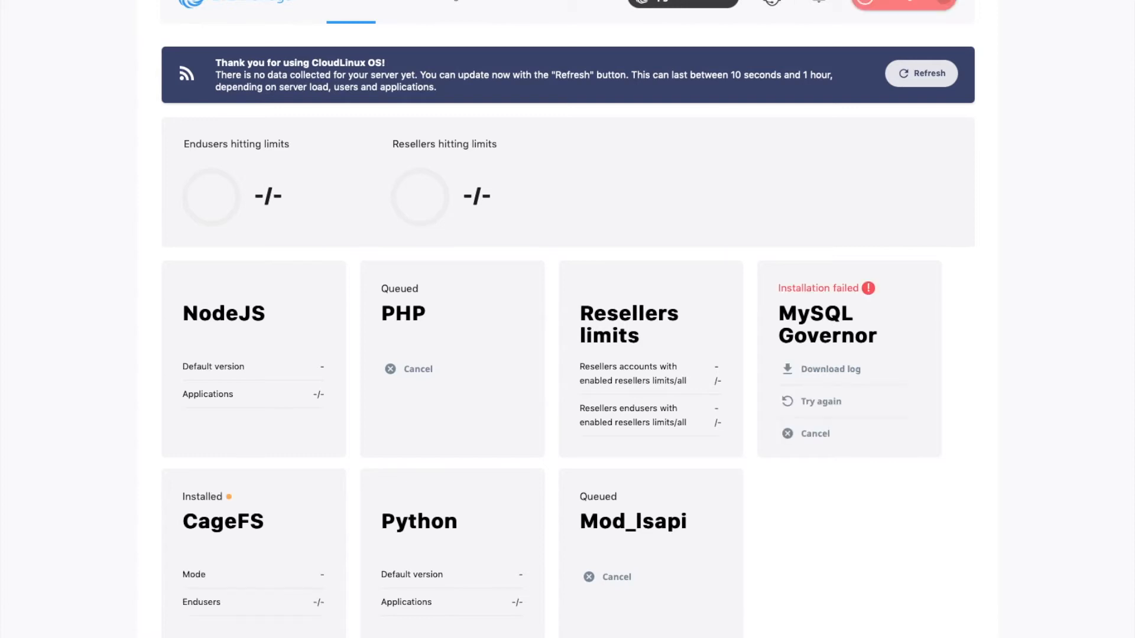
mouse_move(851, 362)
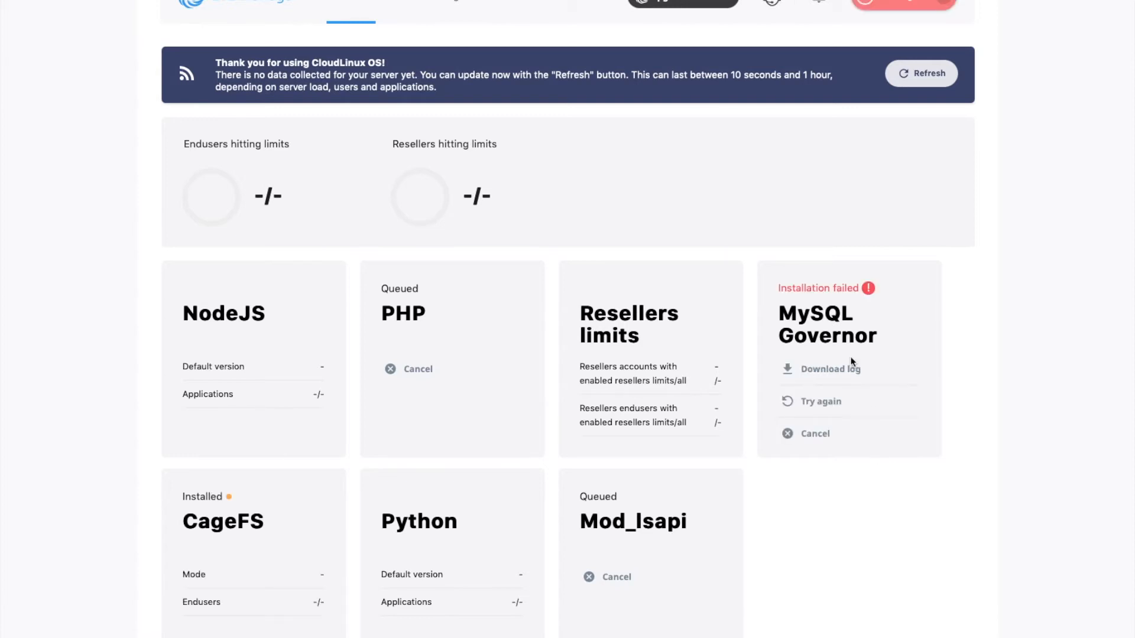
mouse_move(820, 331)
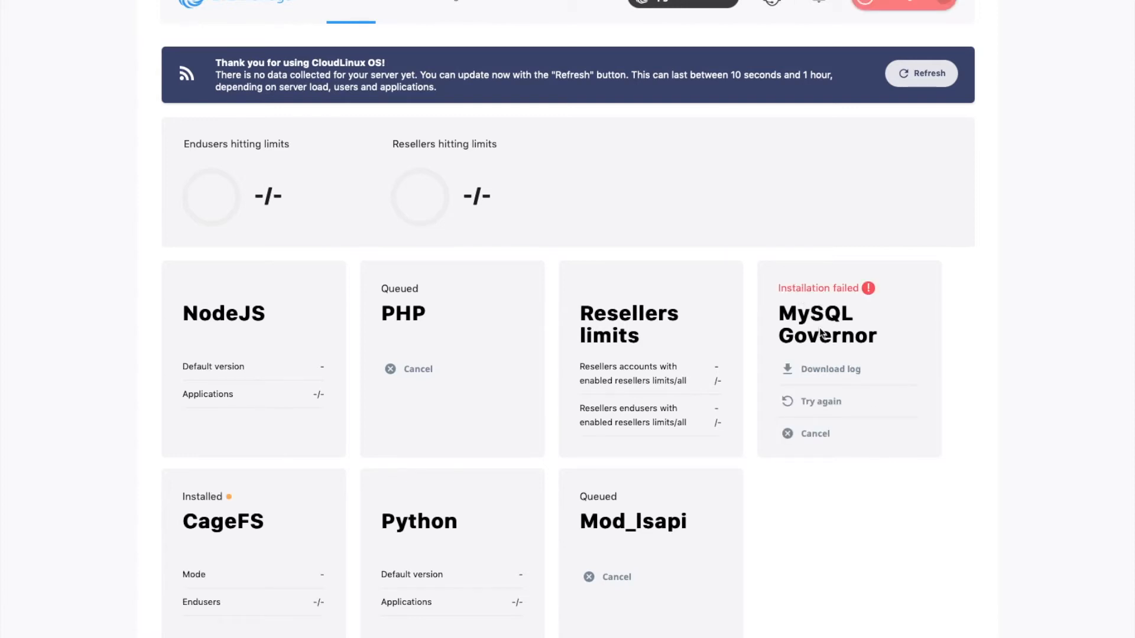
mouse_move(845, 295)
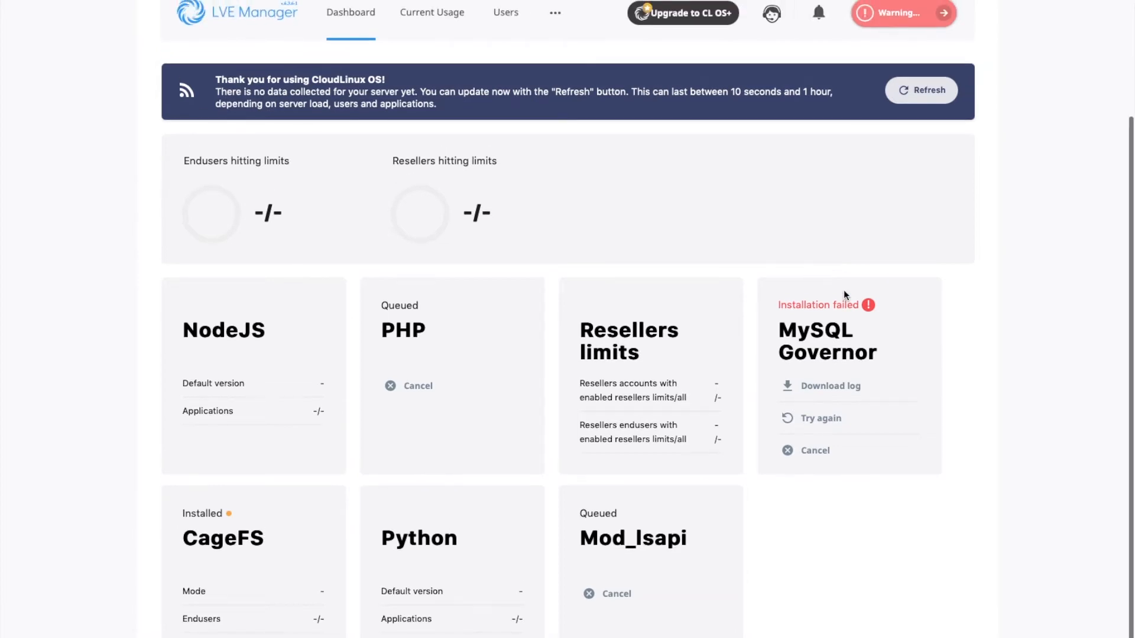
Step: Cancel the failed MySQL Governor install and refresh the server usage data
scroll(down, 3)
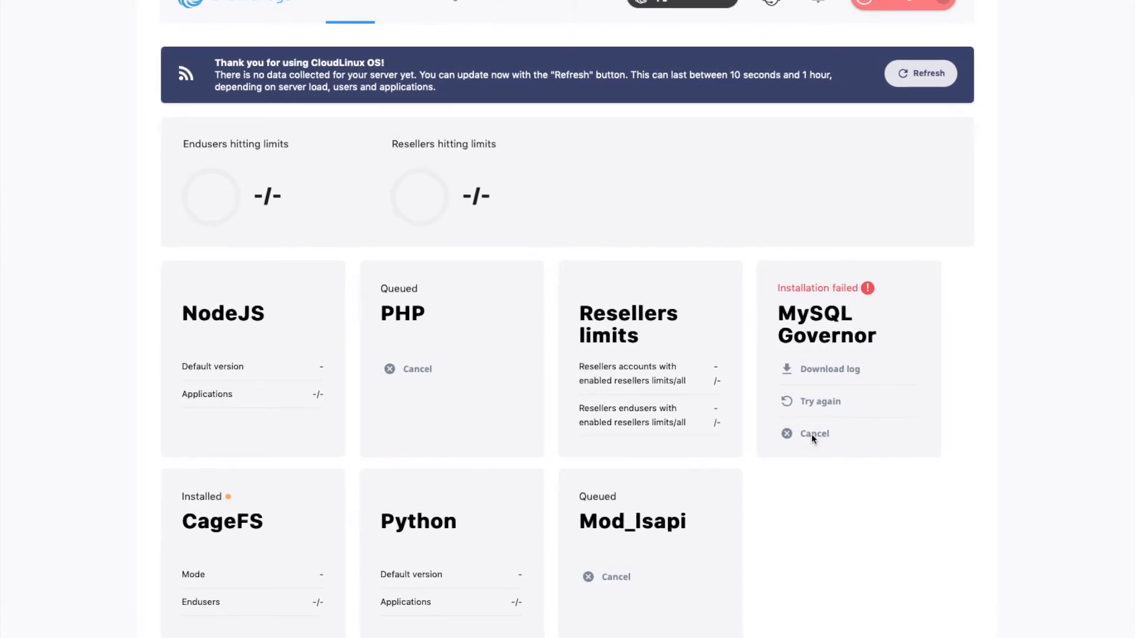
click(814, 434)
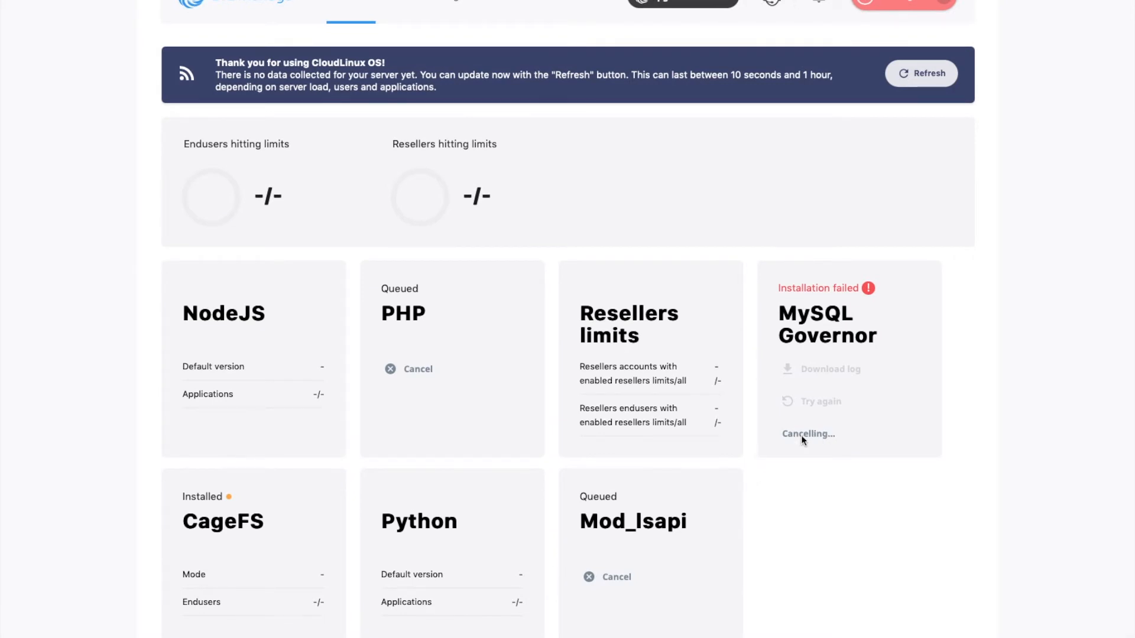
mouse_move(808, 439)
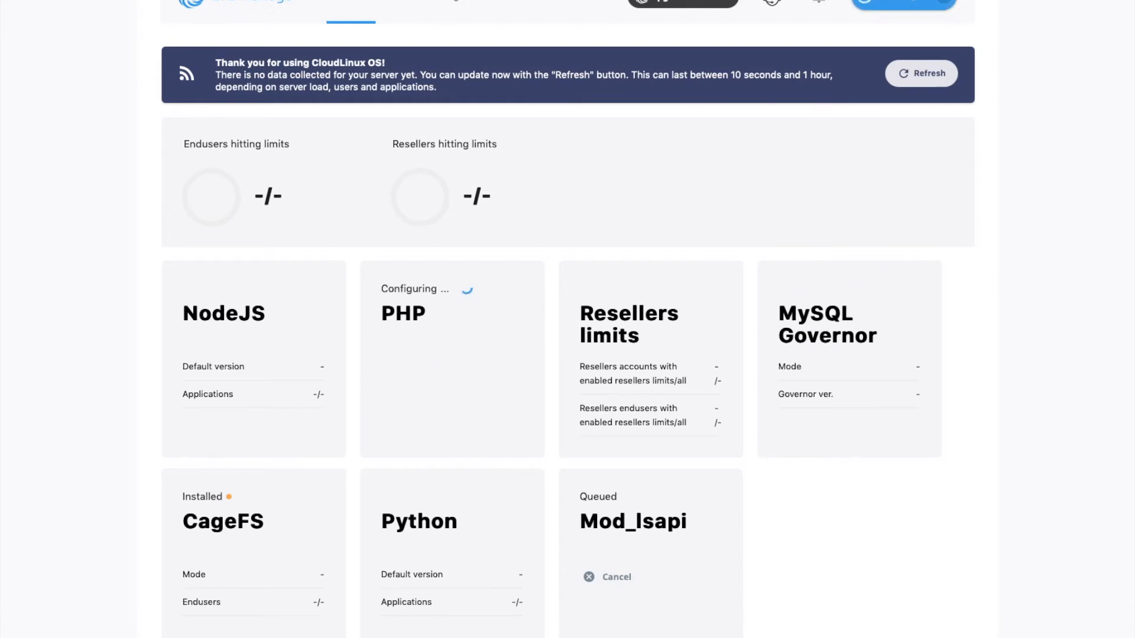
click(921, 73)
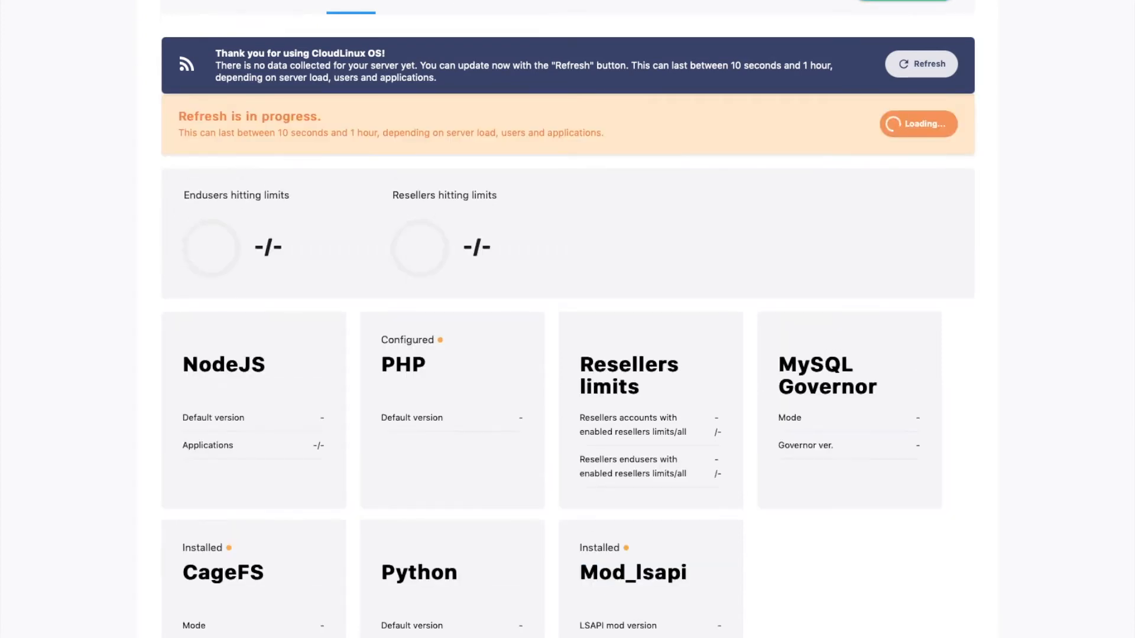
mouse_move(473, 617)
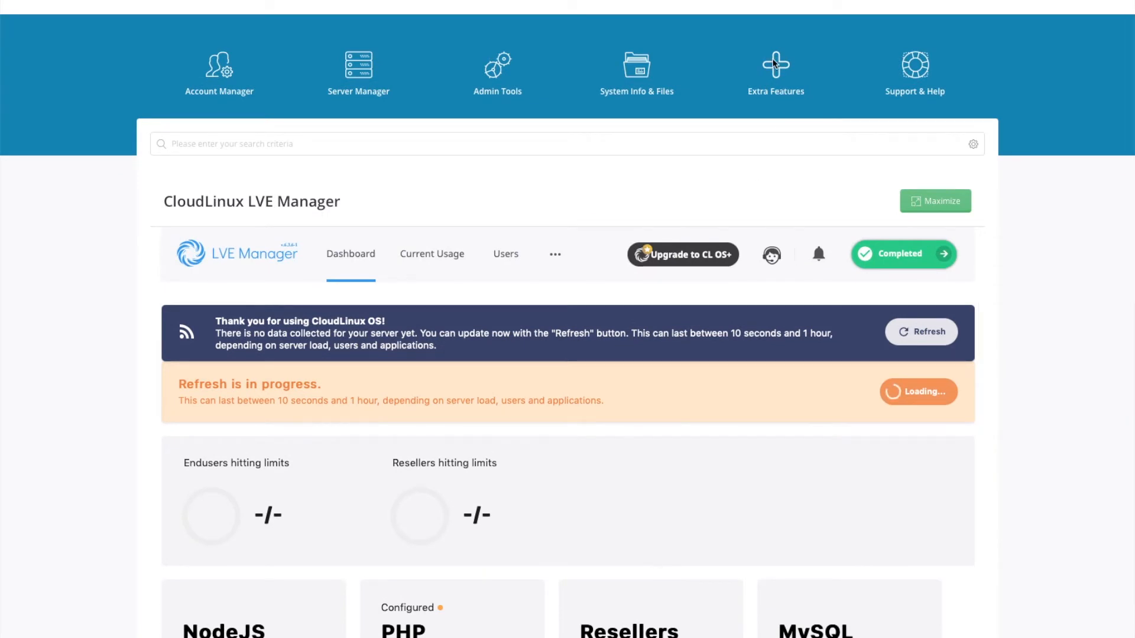
Step: Reach the CustomBuild 2.0 PHP settings from Extra Features
click(774, 71)
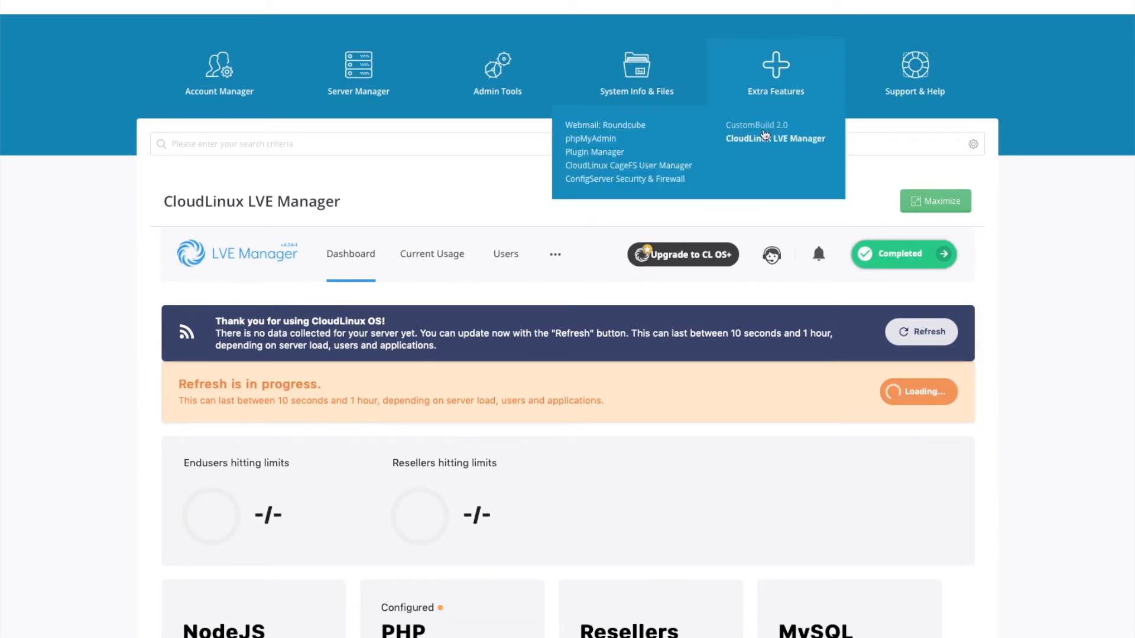
click(756, 126)
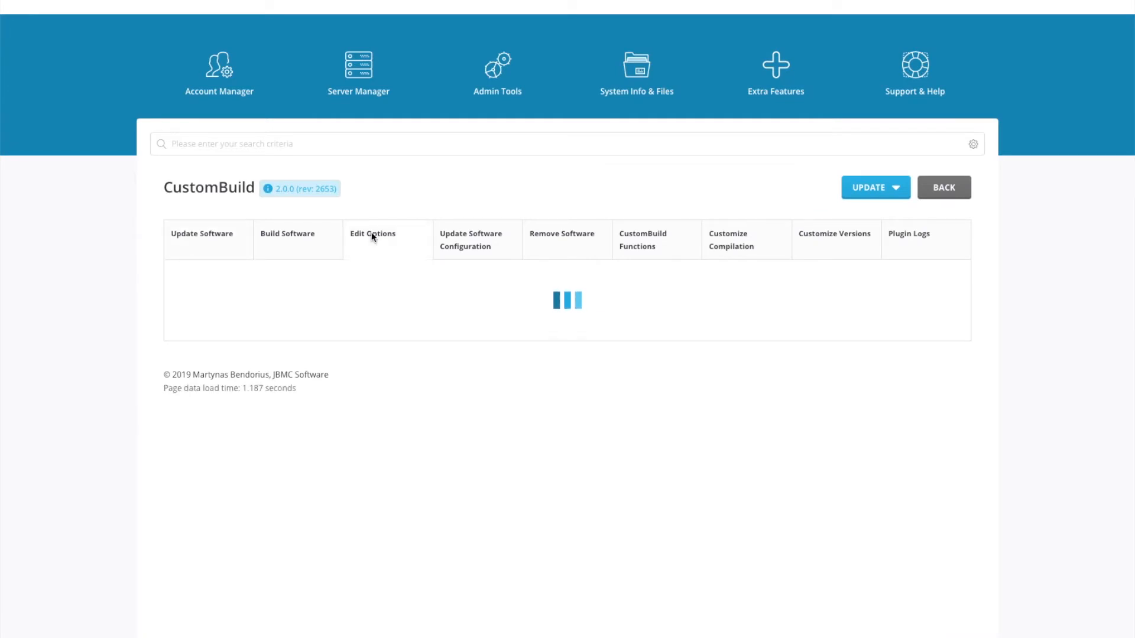
mouse_move(469, 188)
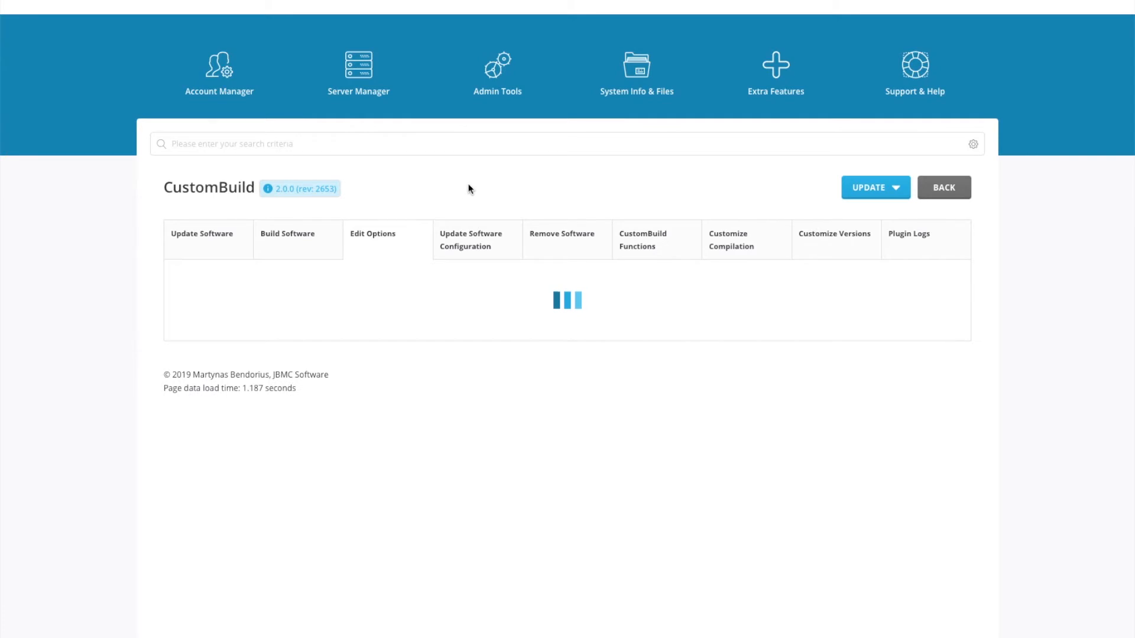
click(373, 232)
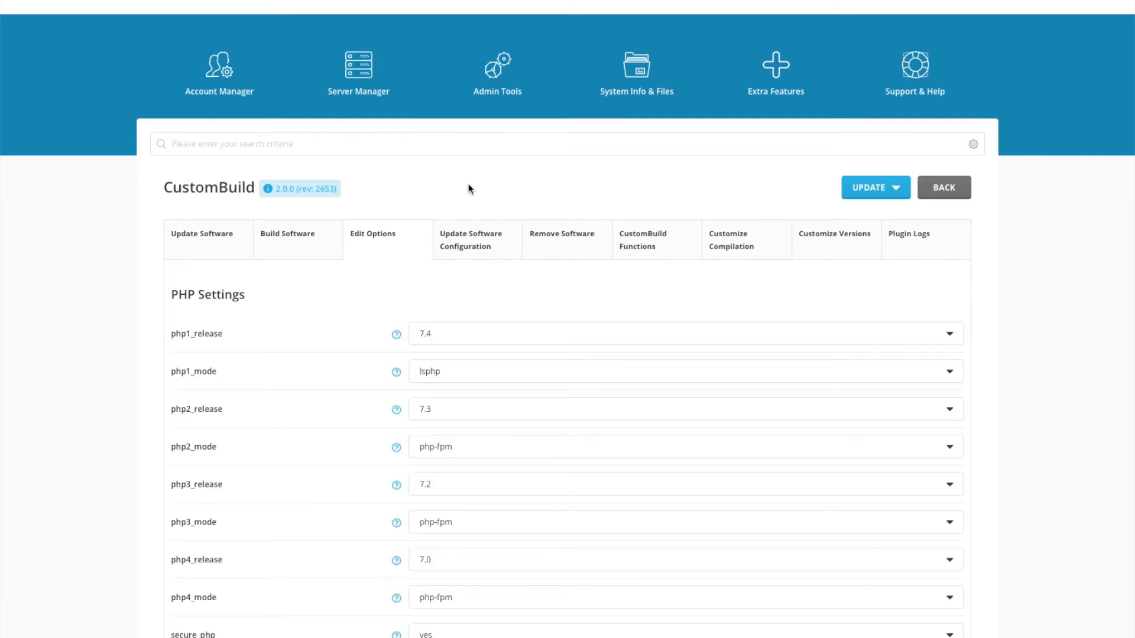
Step: Keep php4_release set to 'no' and return to the up-to-date CustomBuild overview
scroll(down, 3)
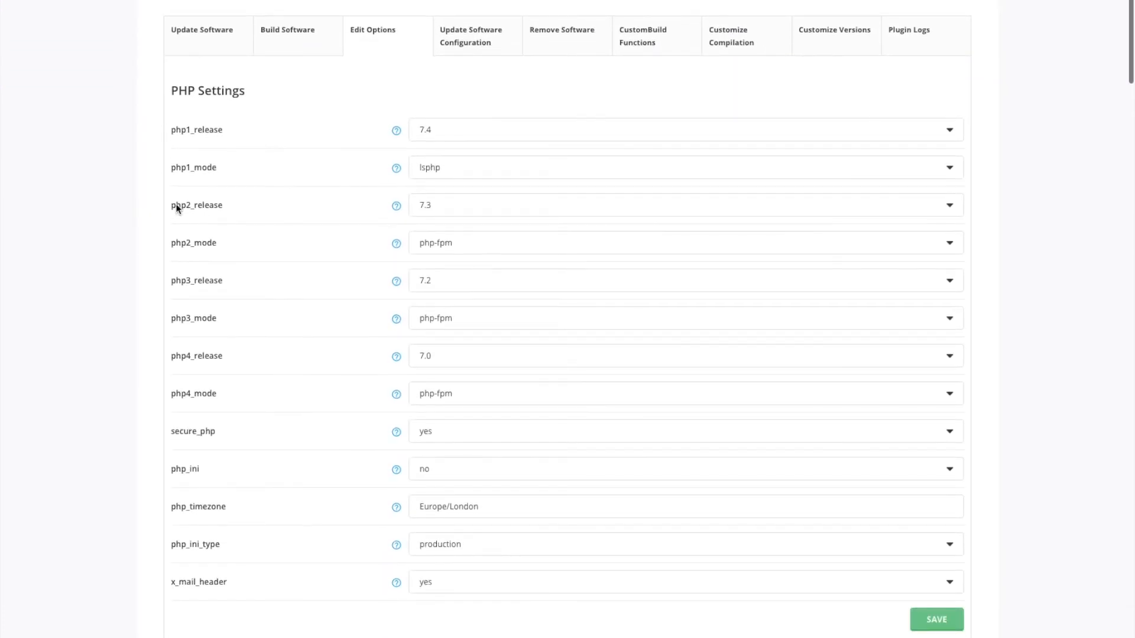
mouse_move(328, 314)
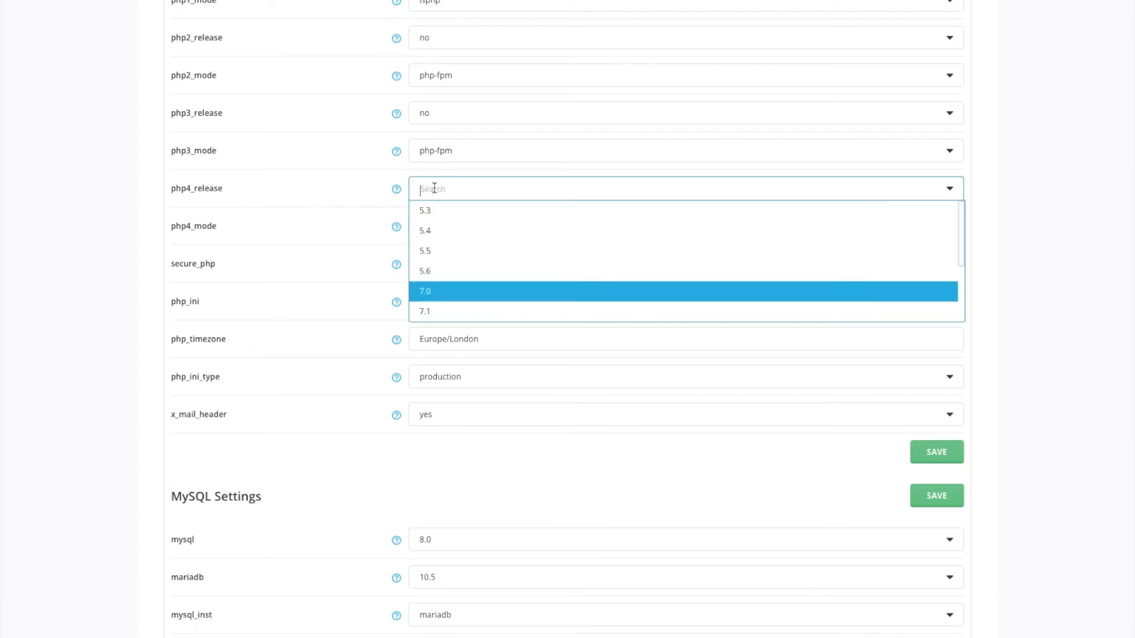
scroll(down, 3)
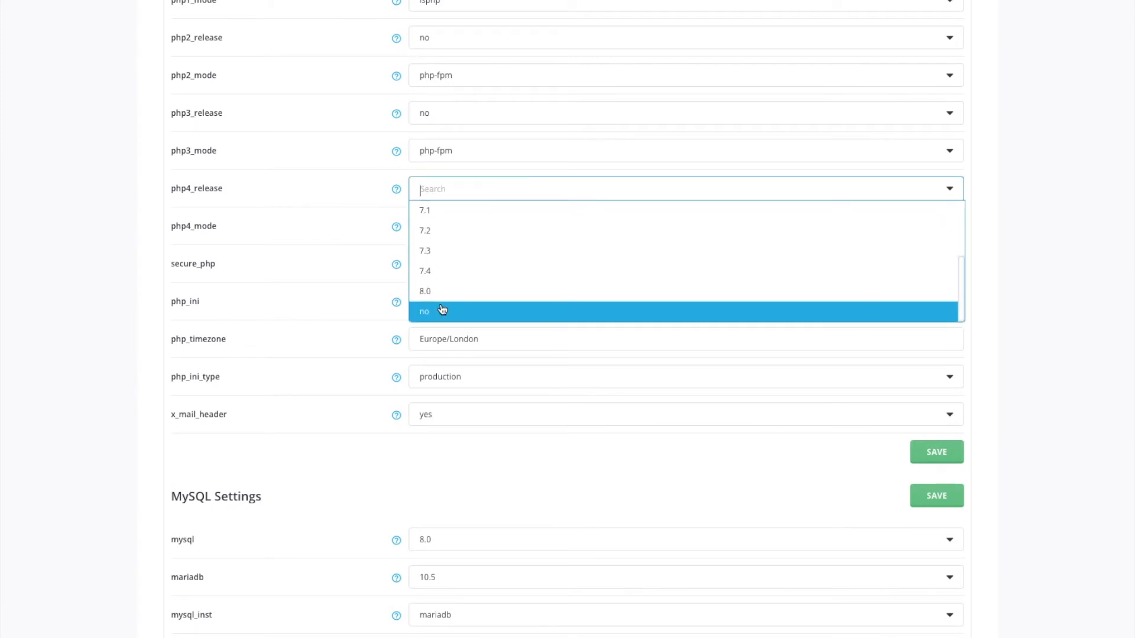
click(424, 312)
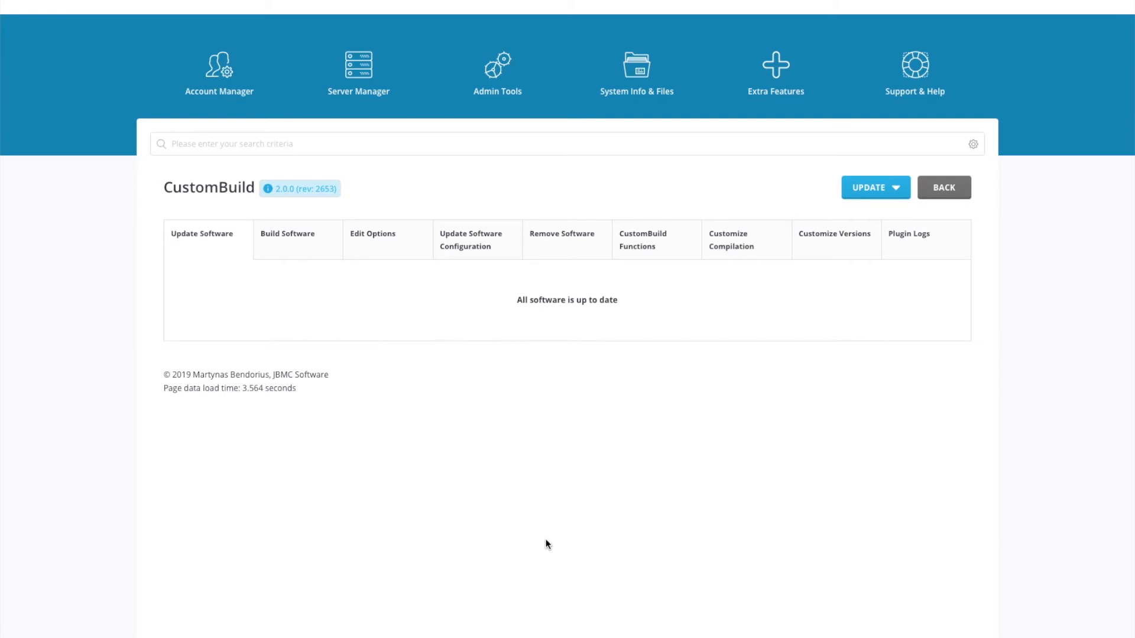
mouse_move(612, 426)
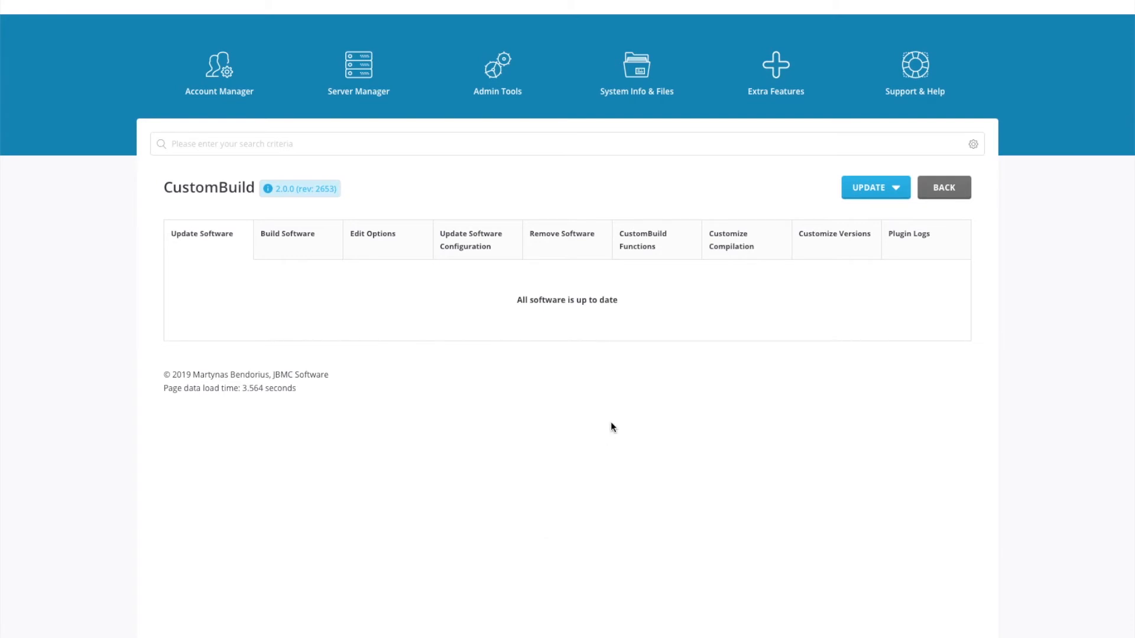
mouse_move(620, 424)
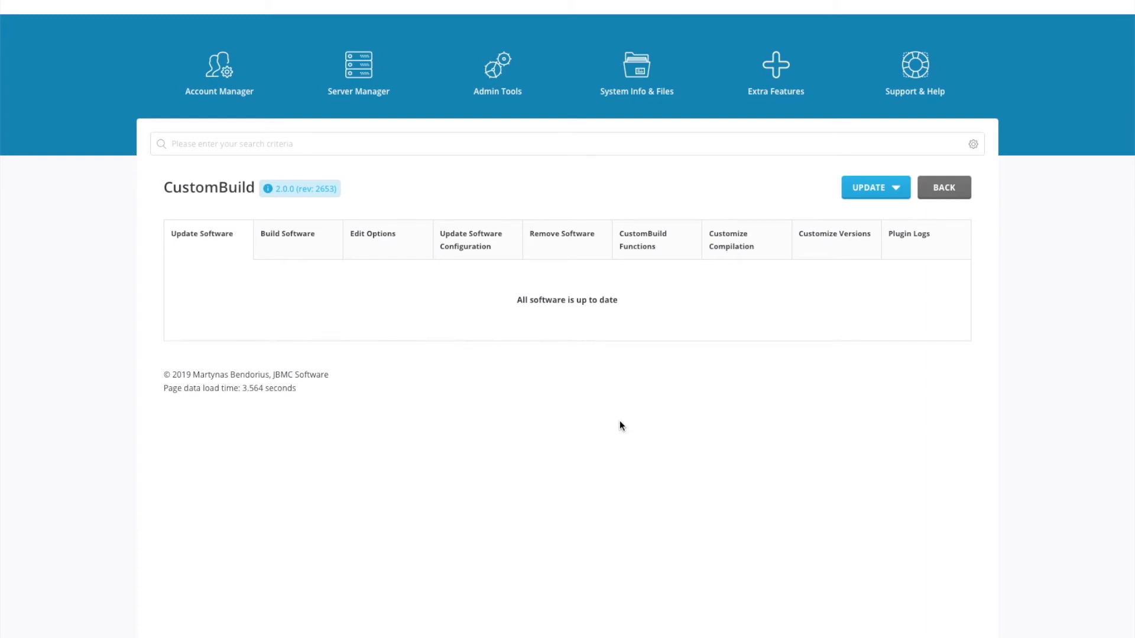
mouse_move(726, 165)
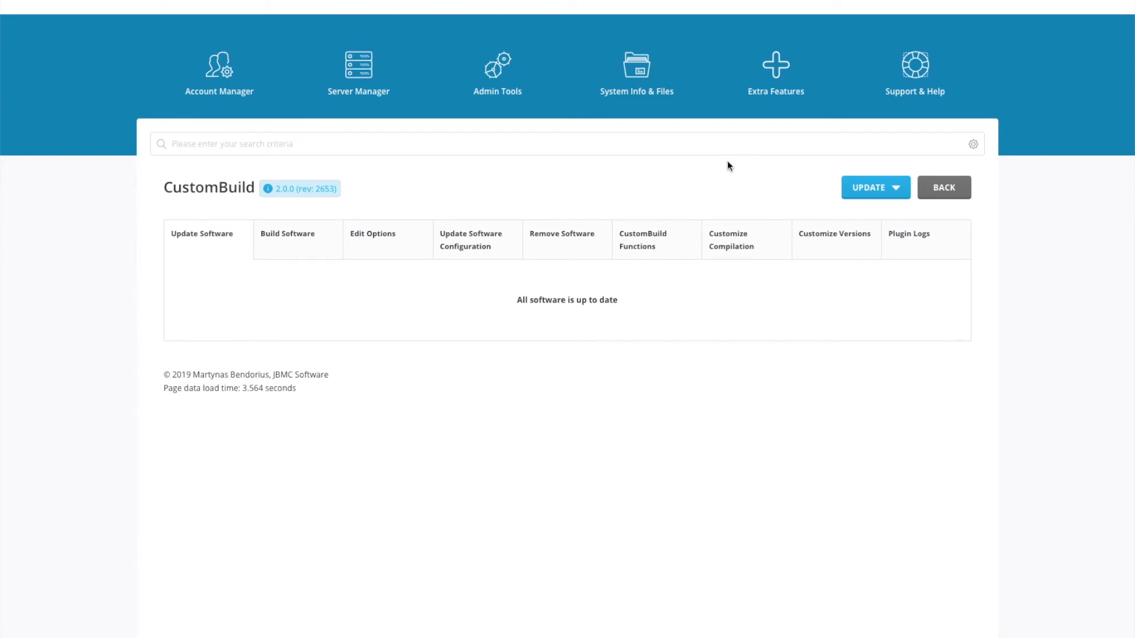
Step: Reach the CloudLinux LVE Manager dashboard from Extra Features
click(775, 65)
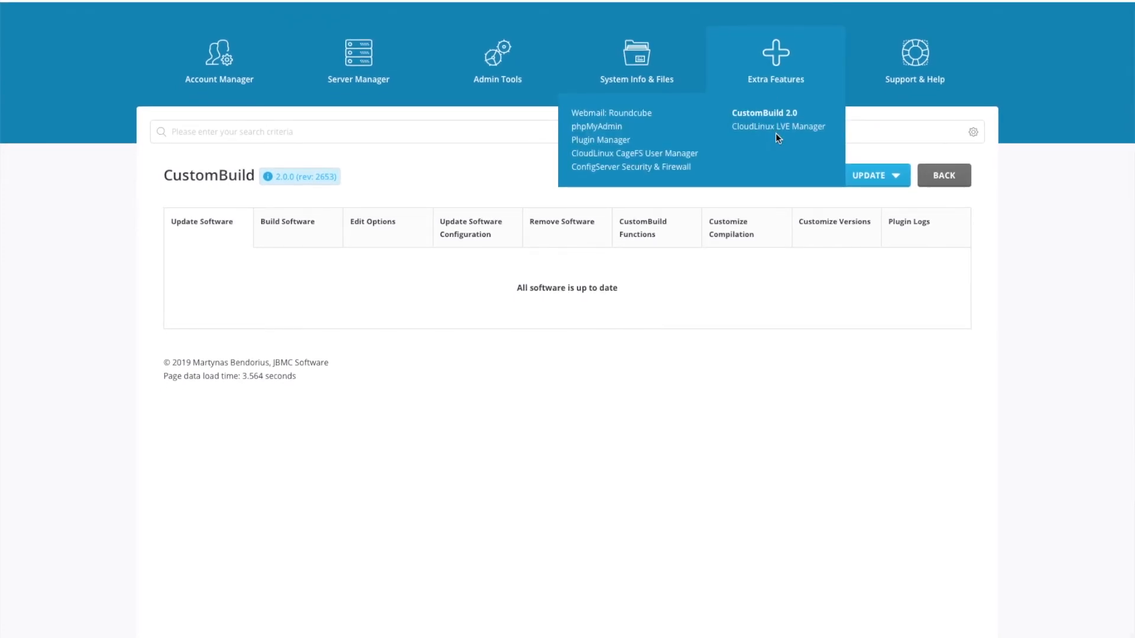
click(778, 126)
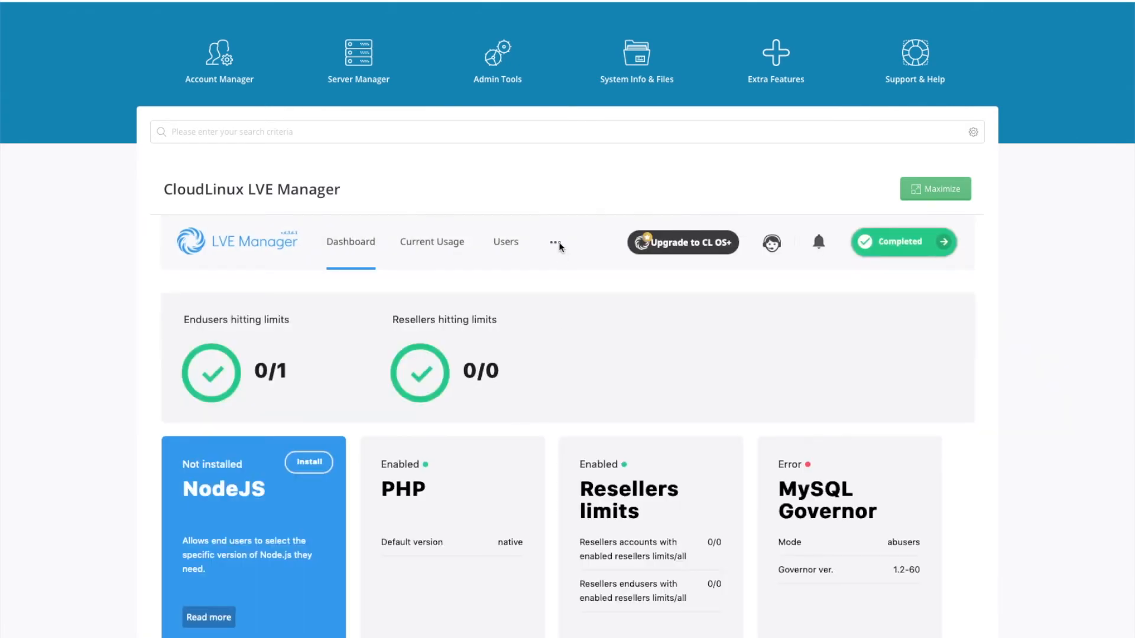
Step: Reach the PHP Selector settings from the LVE Manager '...' menu
click(556, 241)
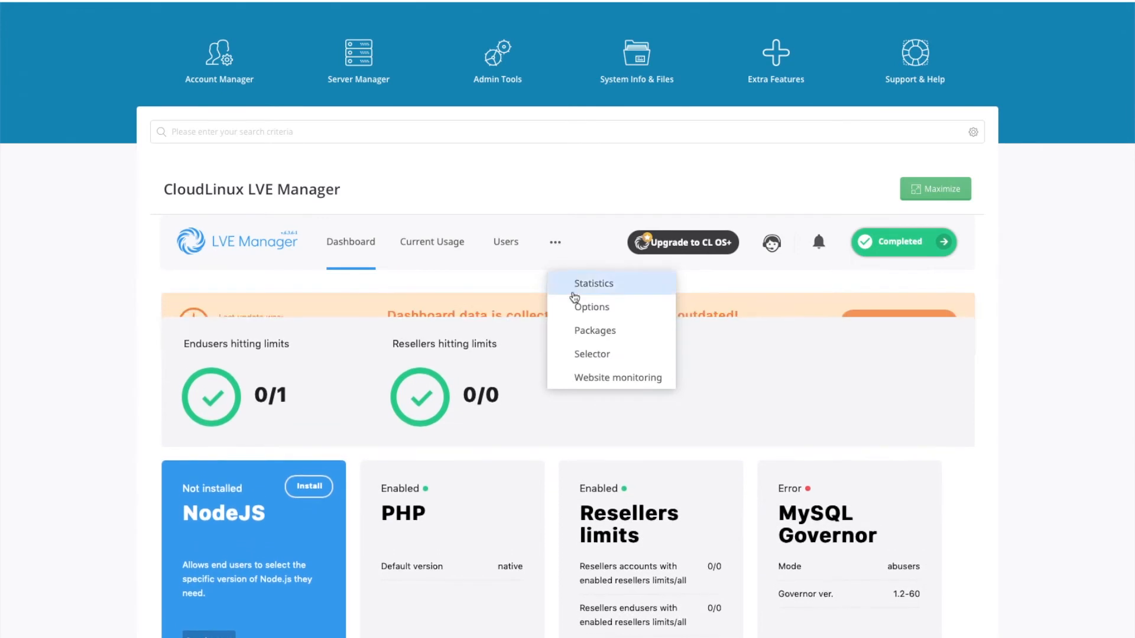
mouse_move(613, 354)
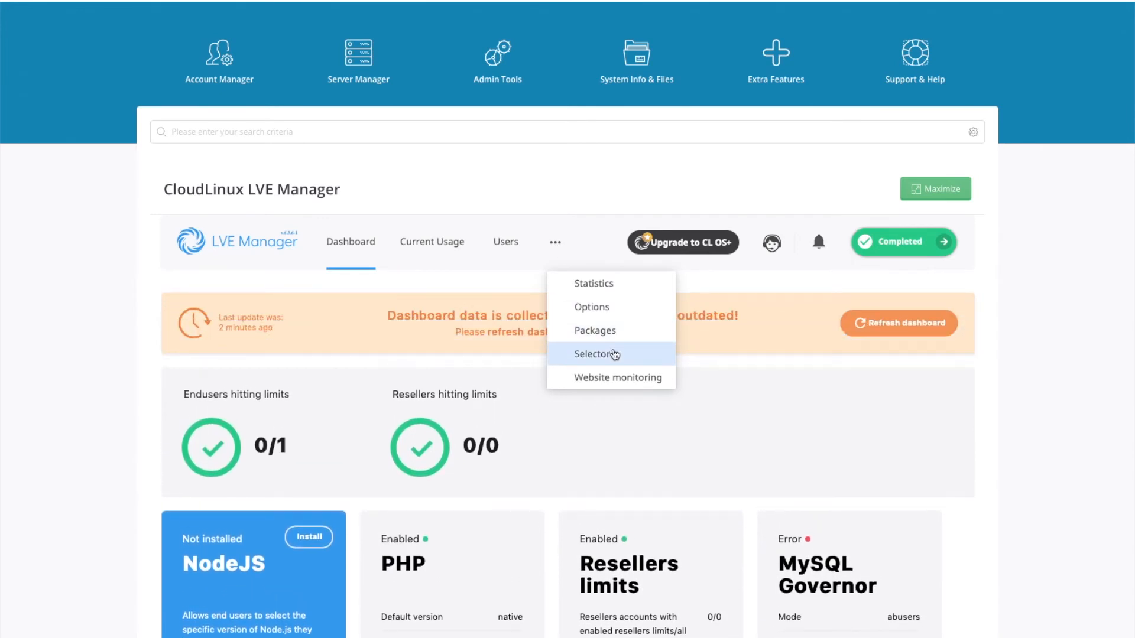
click(597, 355)
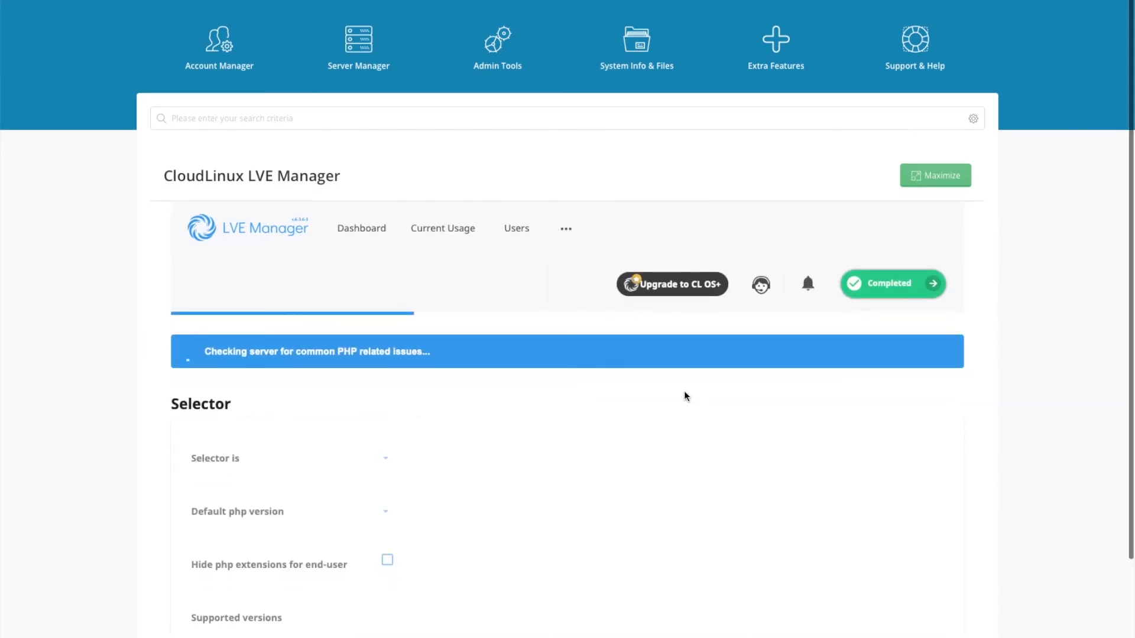
scroll(down, 3)
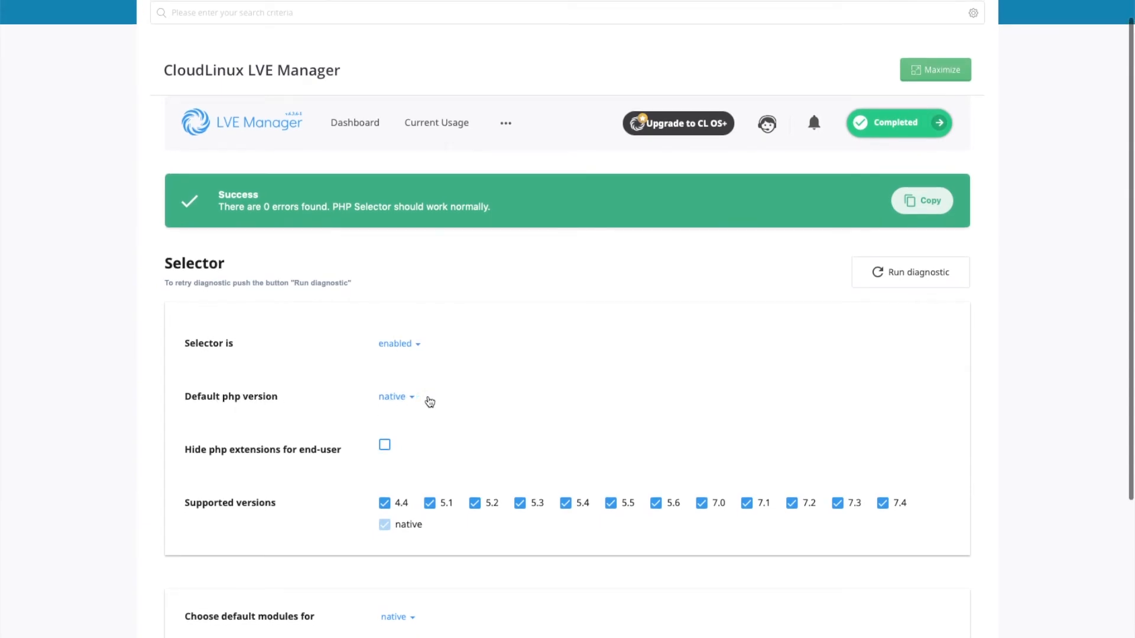
Step: Make PHP 7.4 the default version and agree to the switch
click(394, 397)
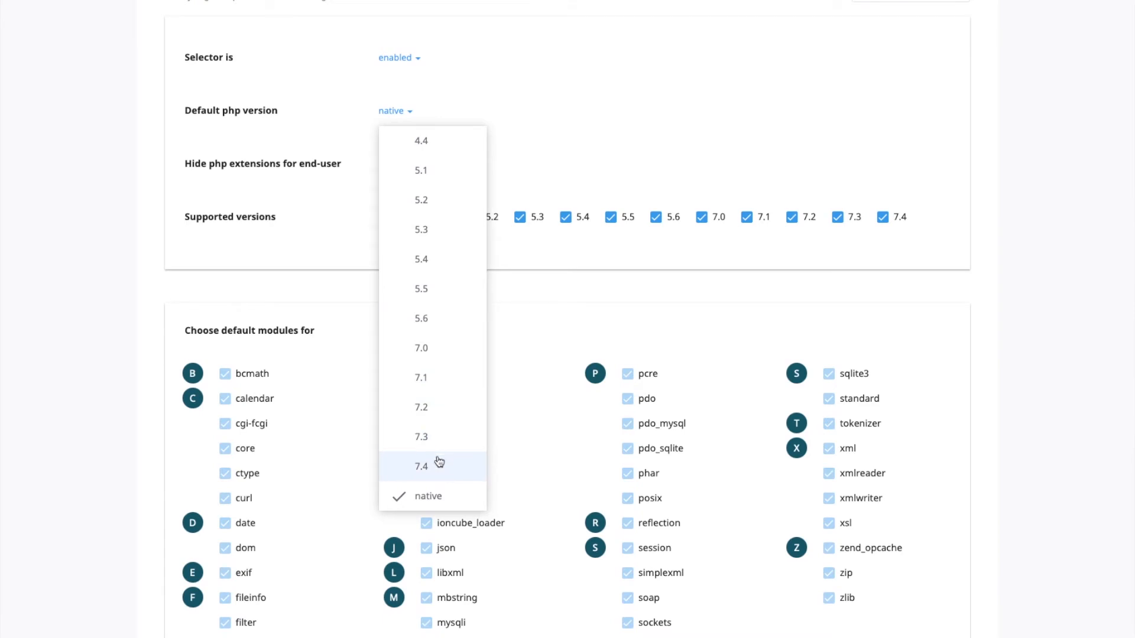
click(421, 467)
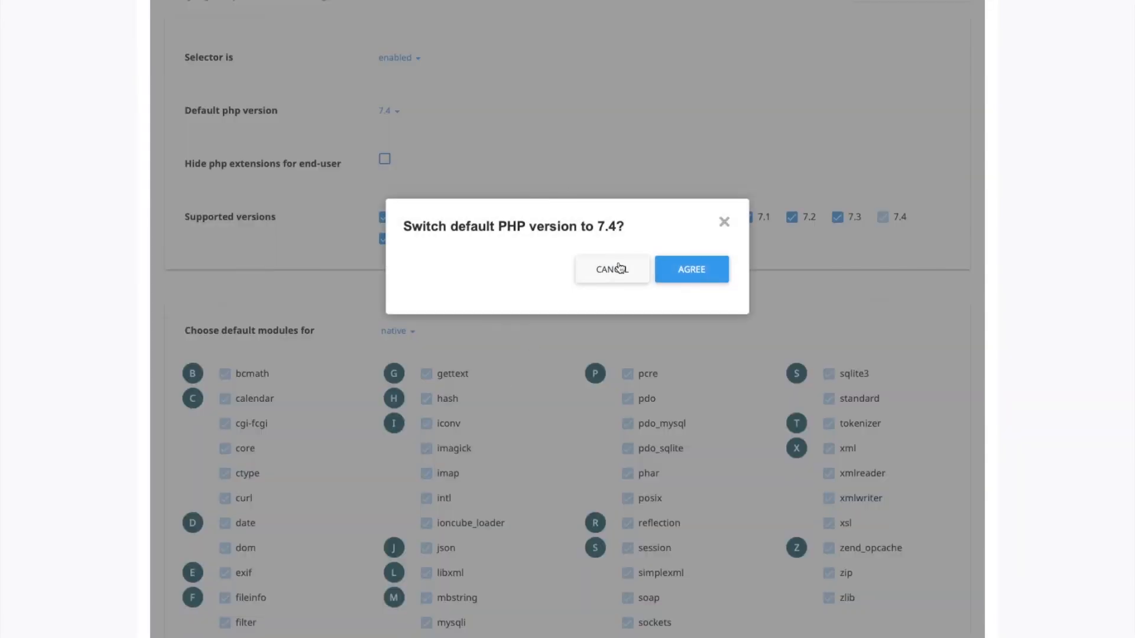
click(691, 269)
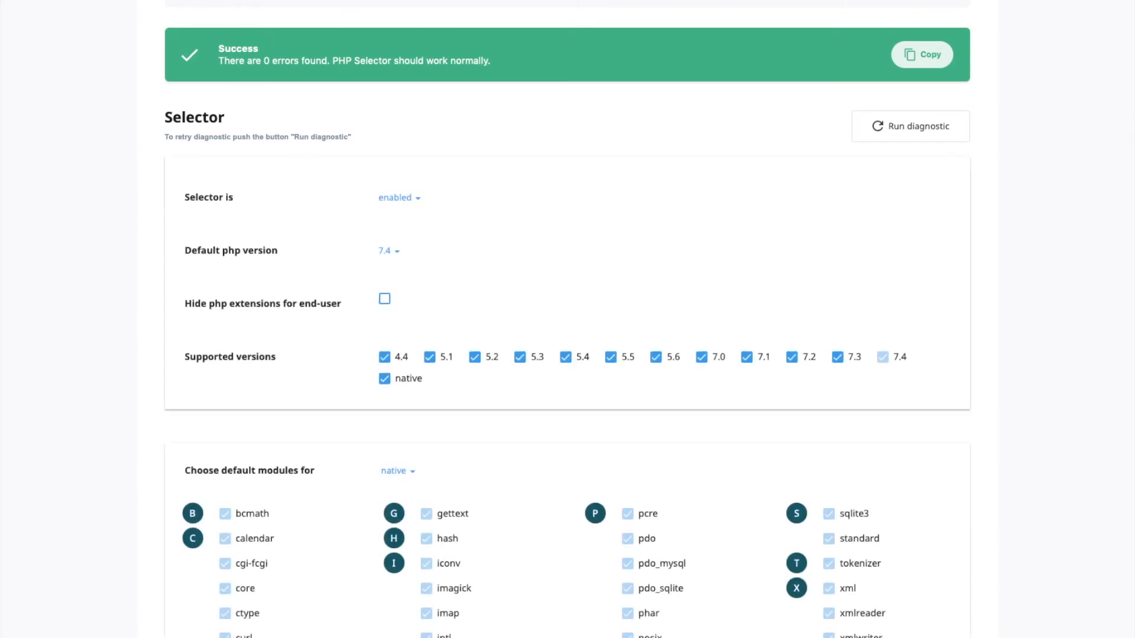
Step: Remove 'native' from the supported PHP versions and save the change
scroll(down, 3)
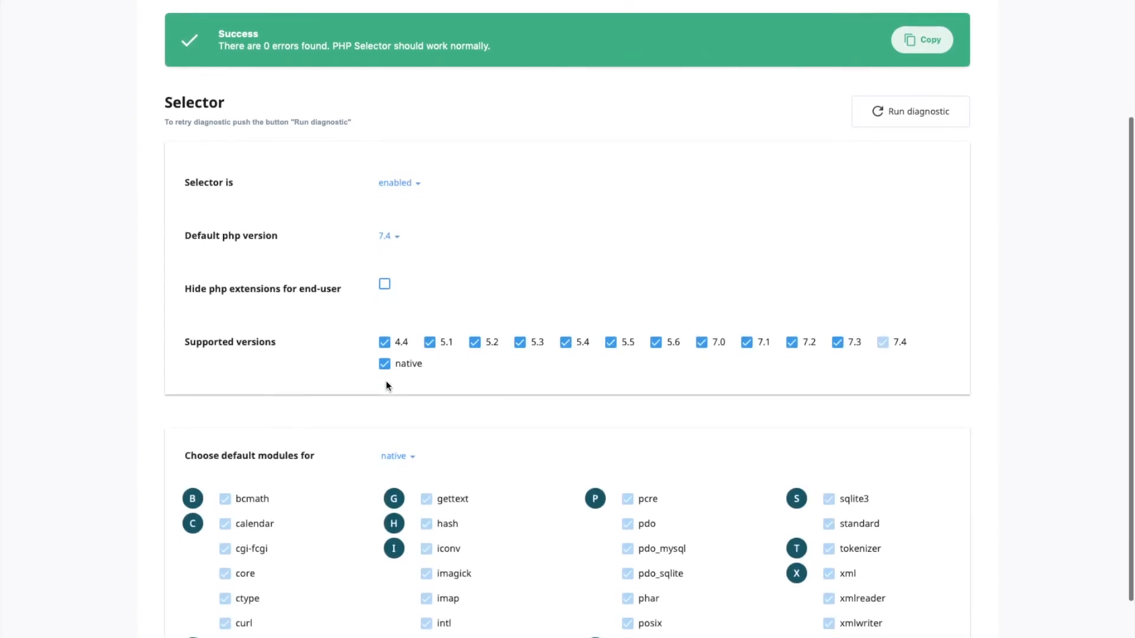
click(384, 364)
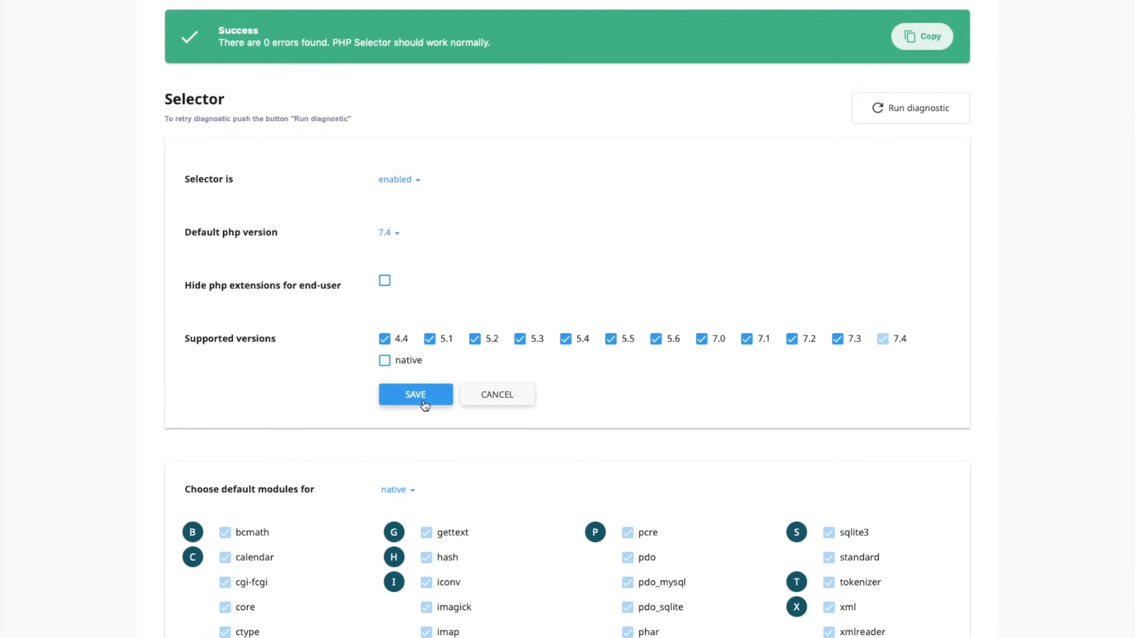
click(416, 395)
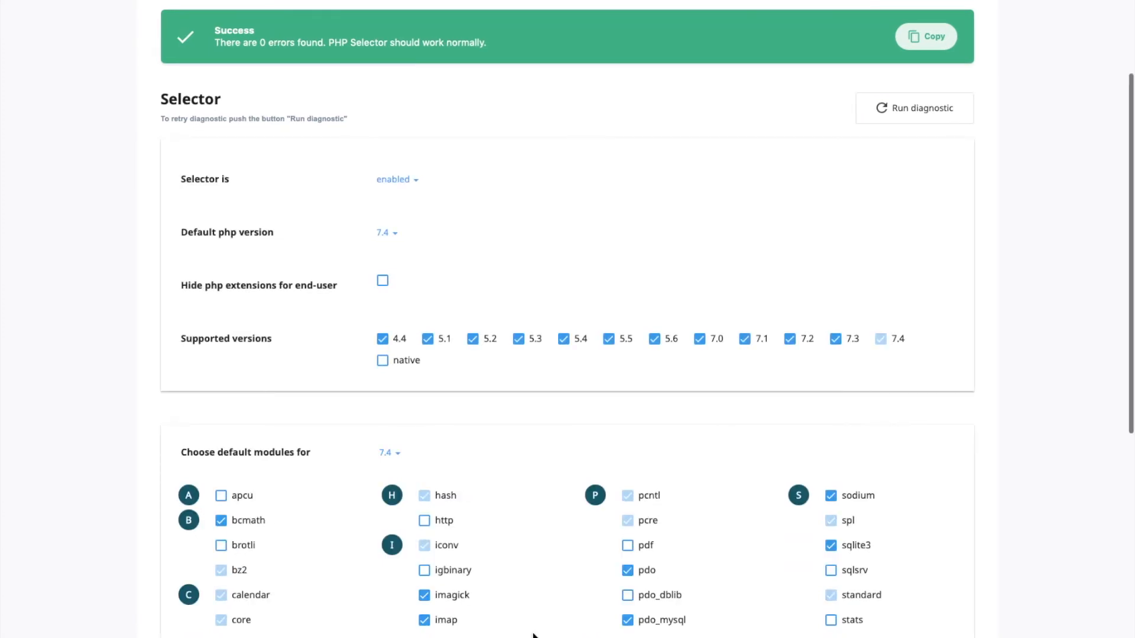
Step: Enable opcache as a default module for PHP 7.4, then head to the Users list
scroll(down, 3)
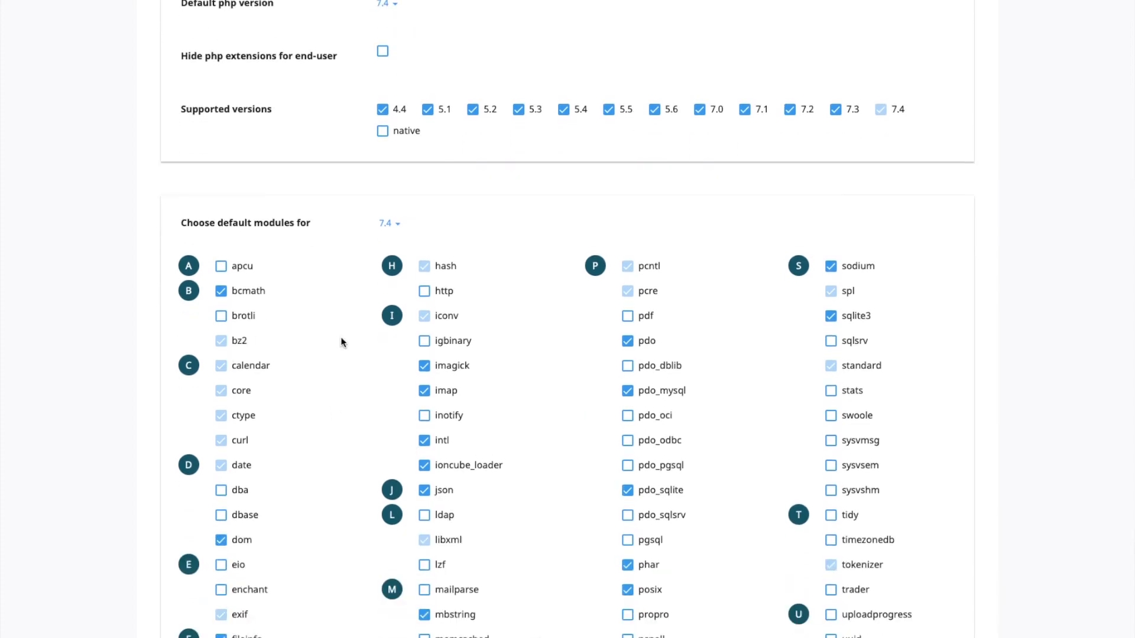
scroll(down, 3)
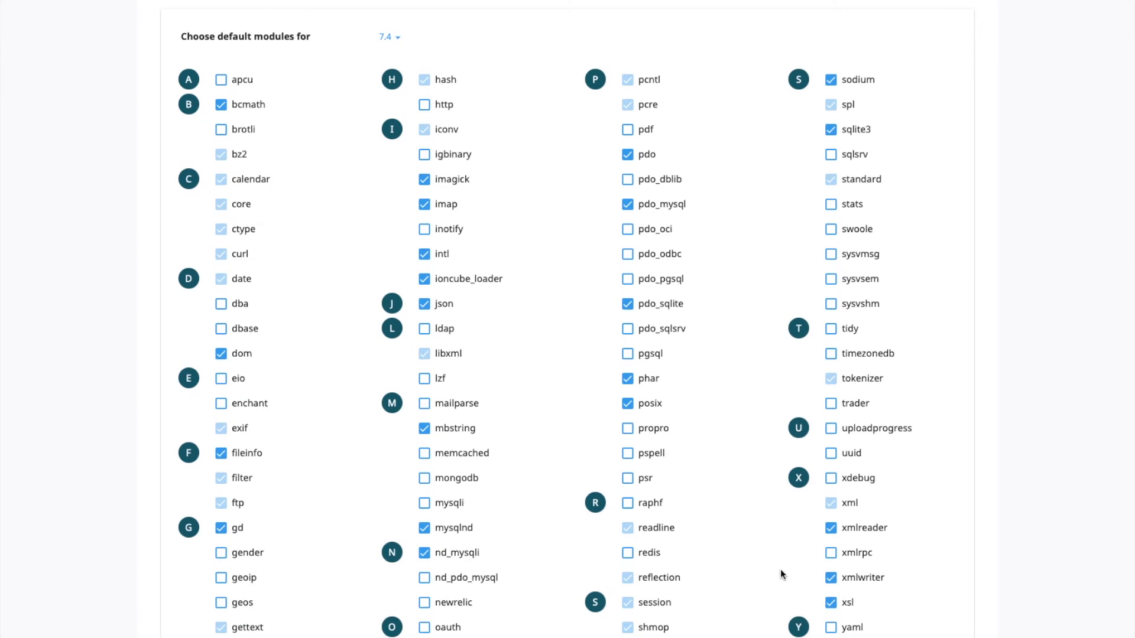
scroll(down, 3)
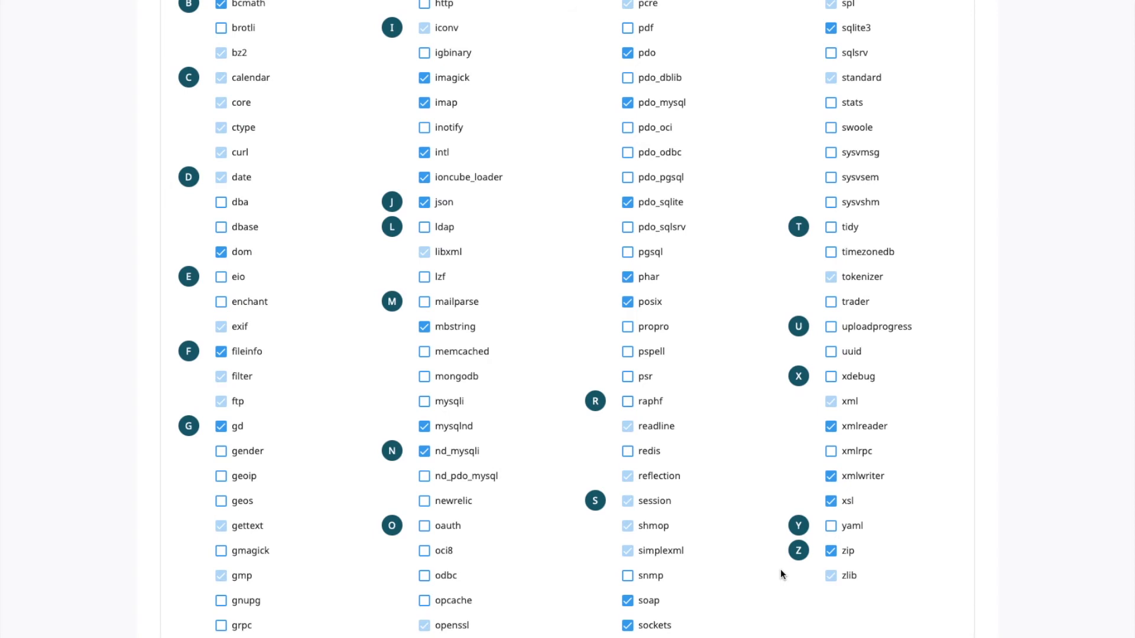
mouse_move(577, 384)
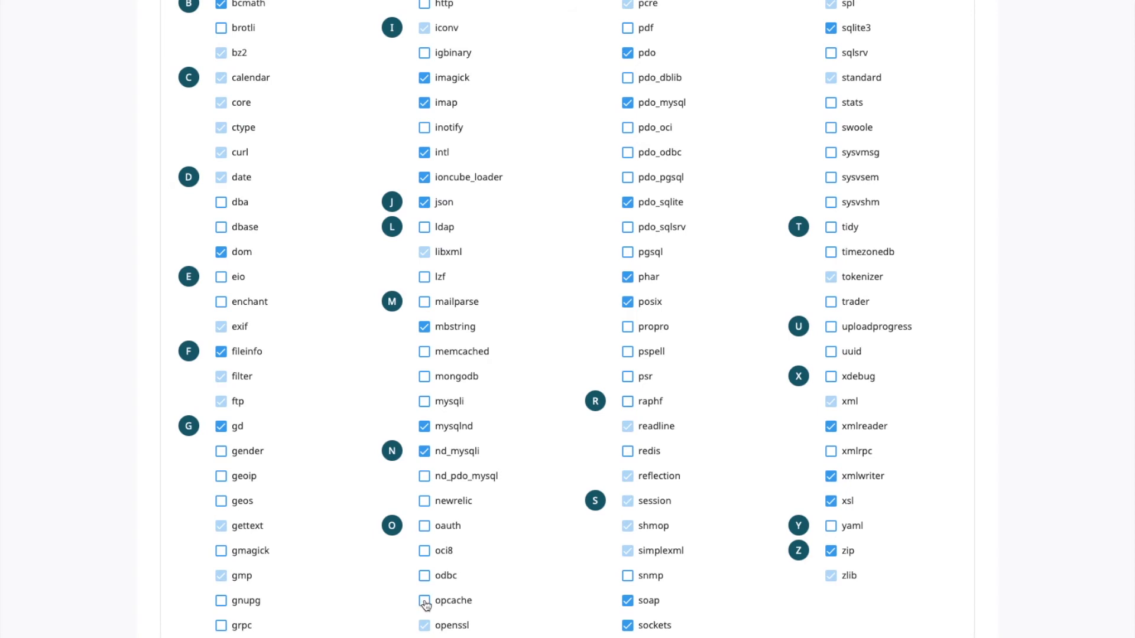
click(423, 600)
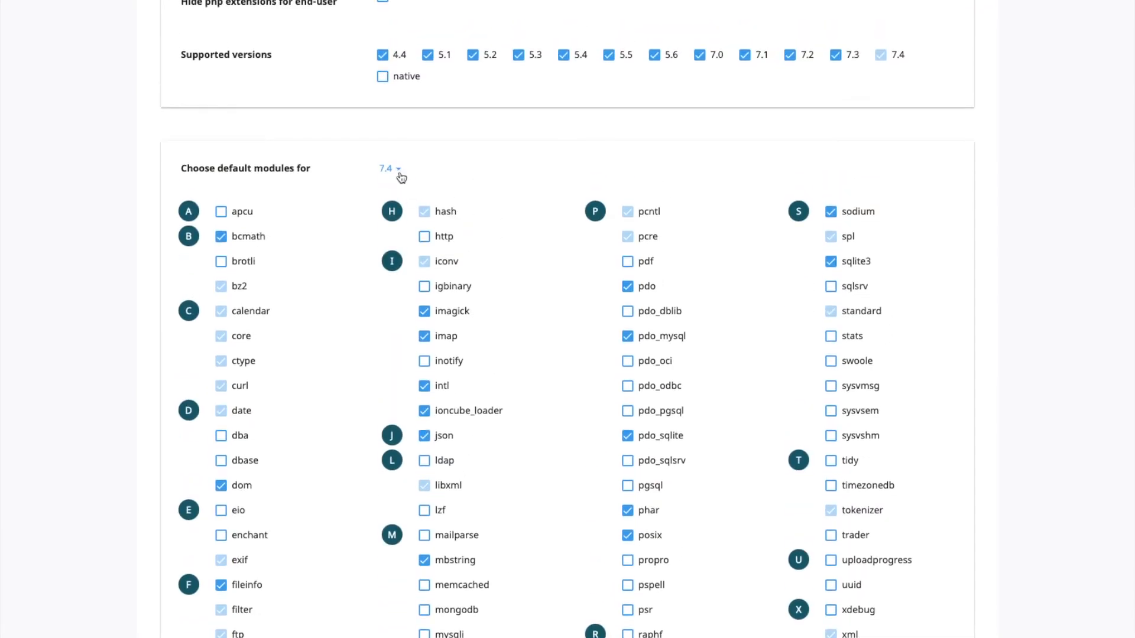
click(388, 167)
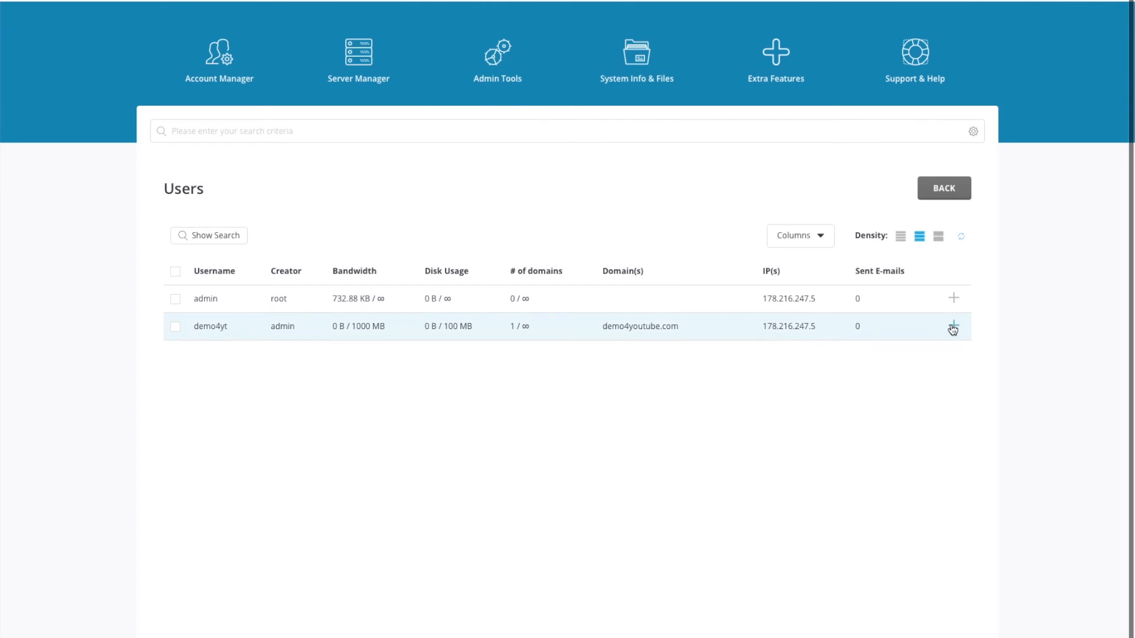
Step: Log in as the demo4yt user and bring up their Extra Features list
click(951, 326)
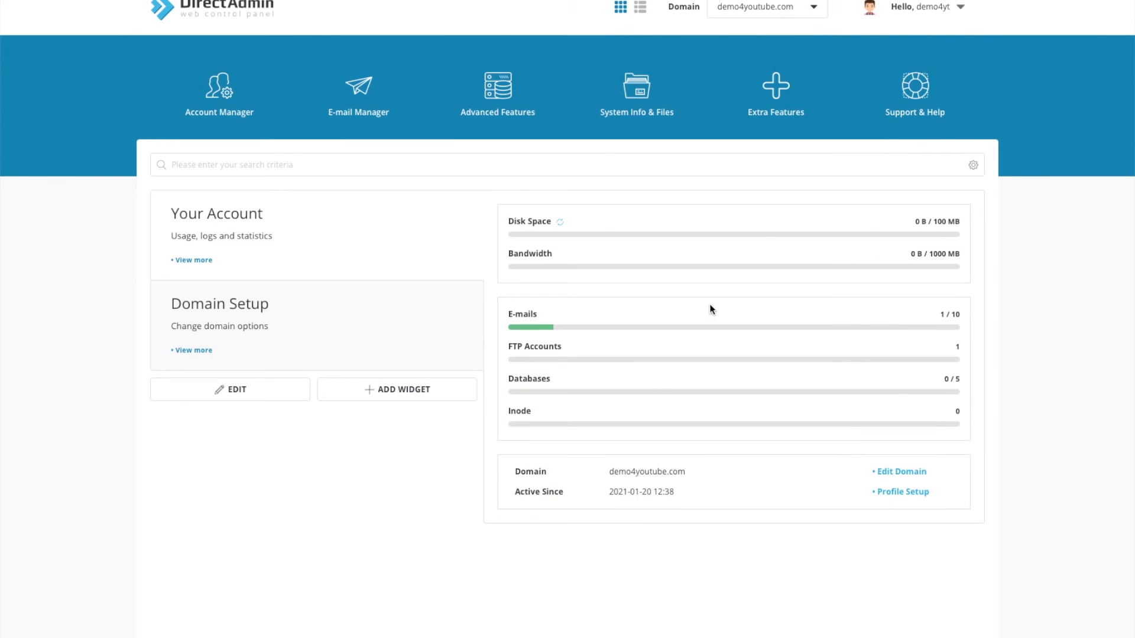
click(775, 89)
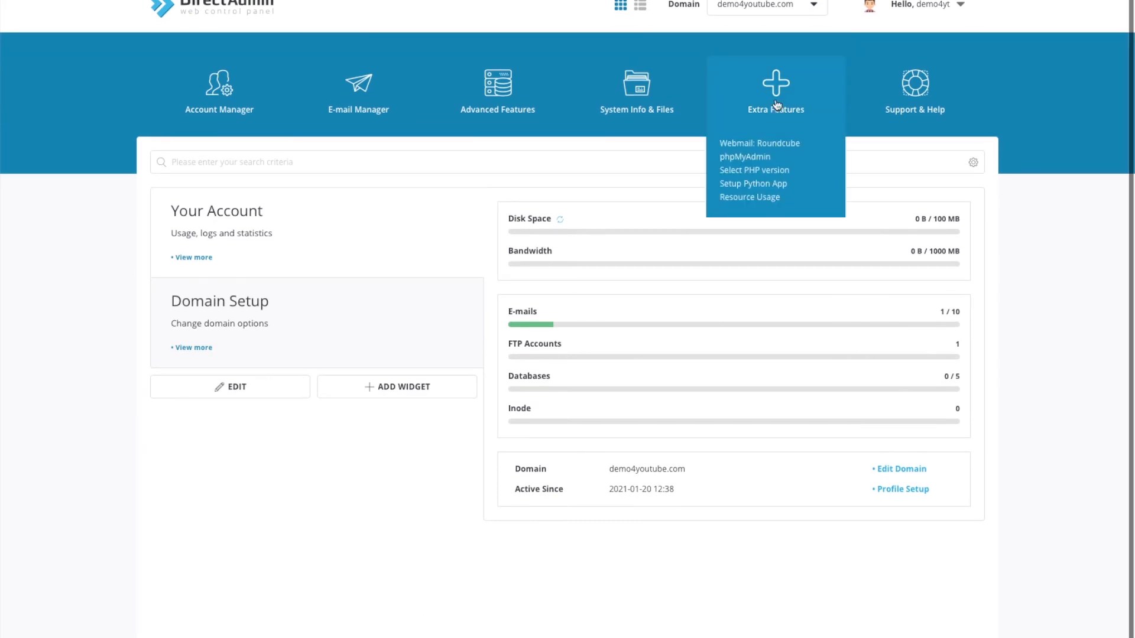
mouse_move(761, 180)
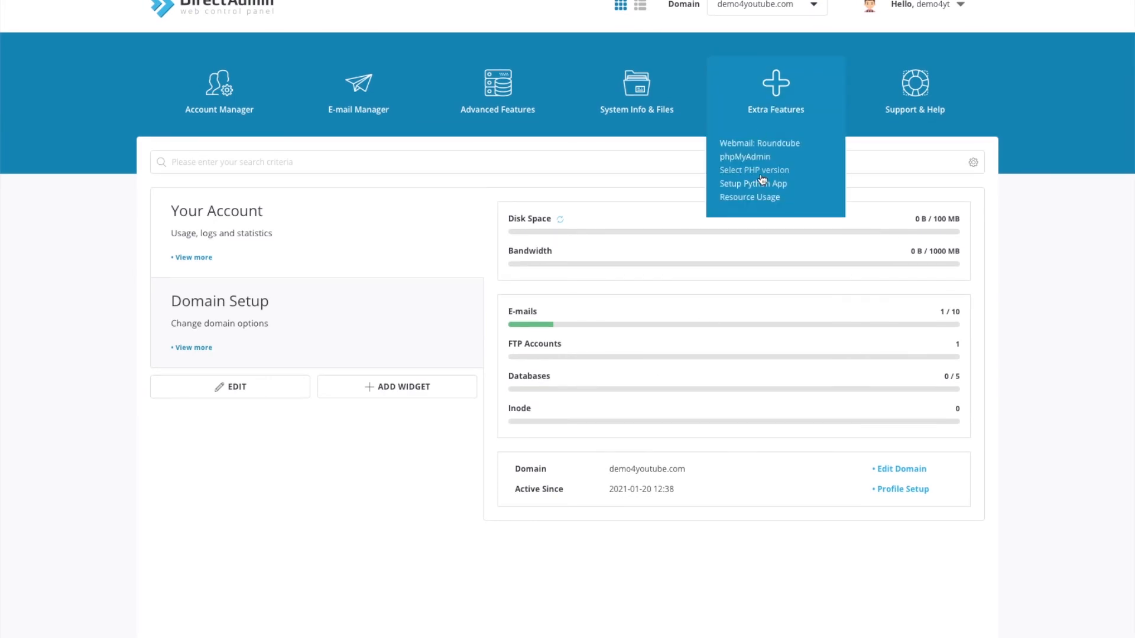
Step: In the user's PHP Selector, choose 5.6, review its extensions and set it as current
click(754, 170)
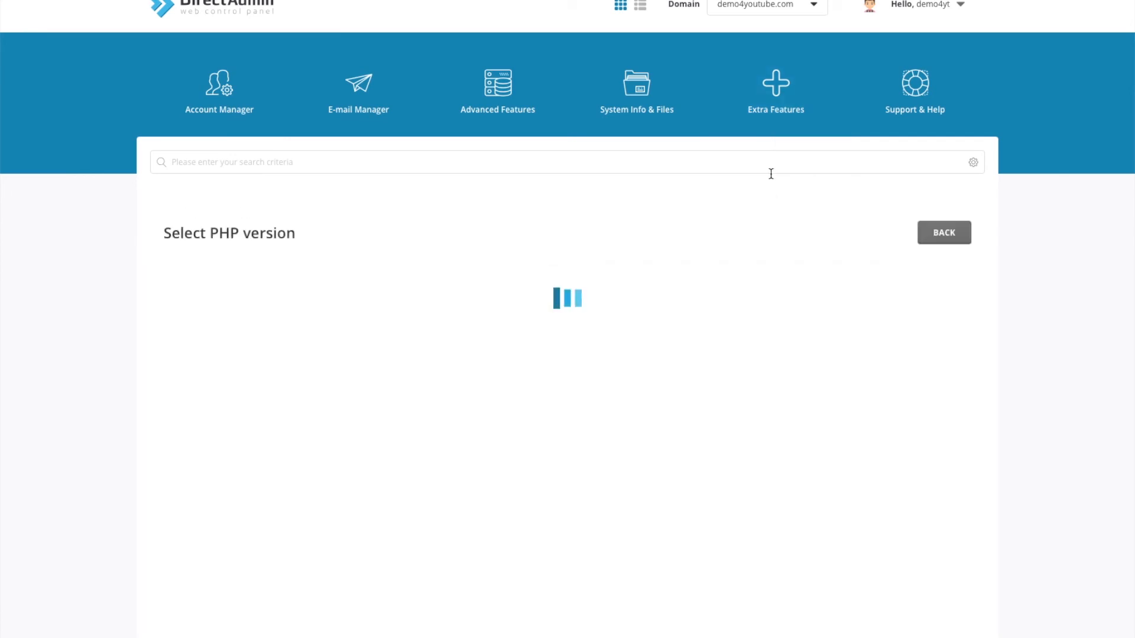
mouse_move(731, 327)
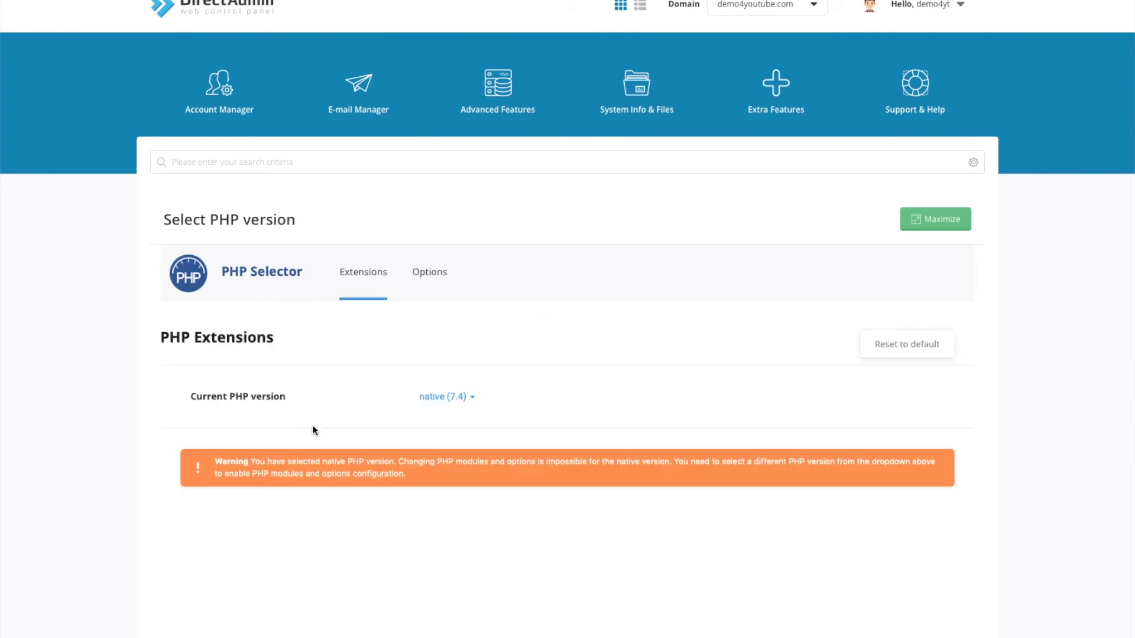
mouse_move(466, 402)
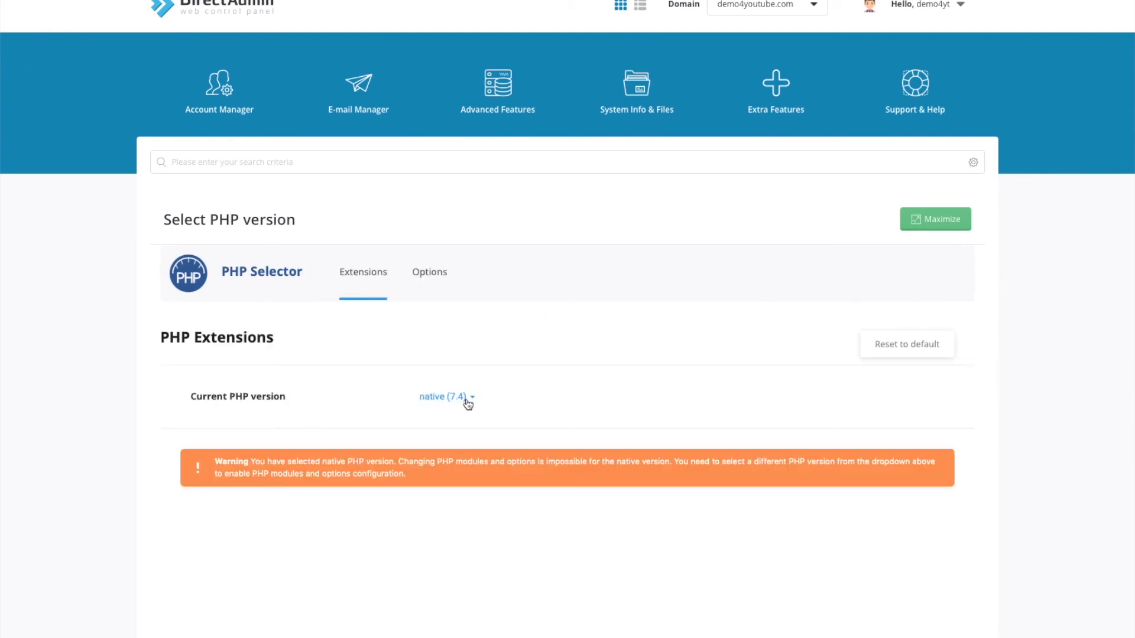
click(446, 398)
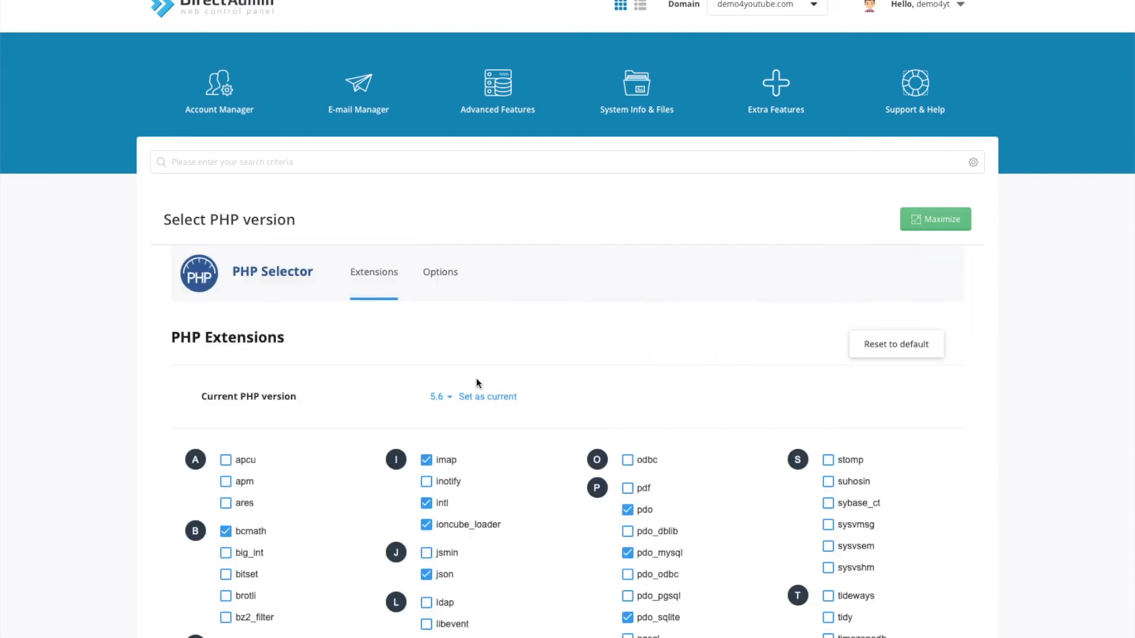
scroll(down, 3)
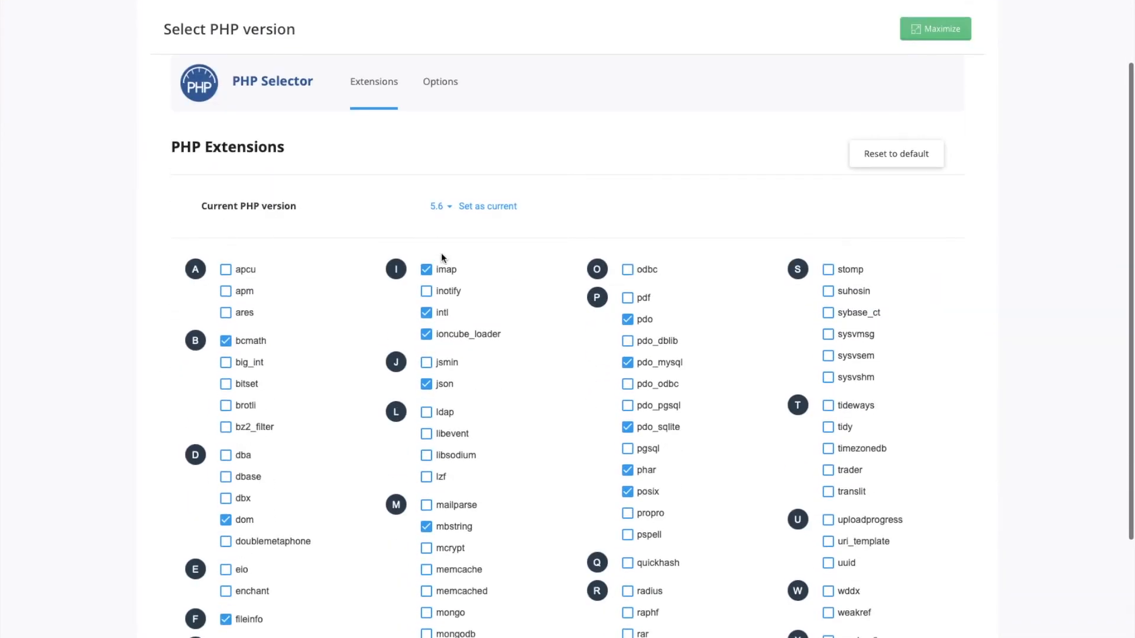
scroll(down, 3)
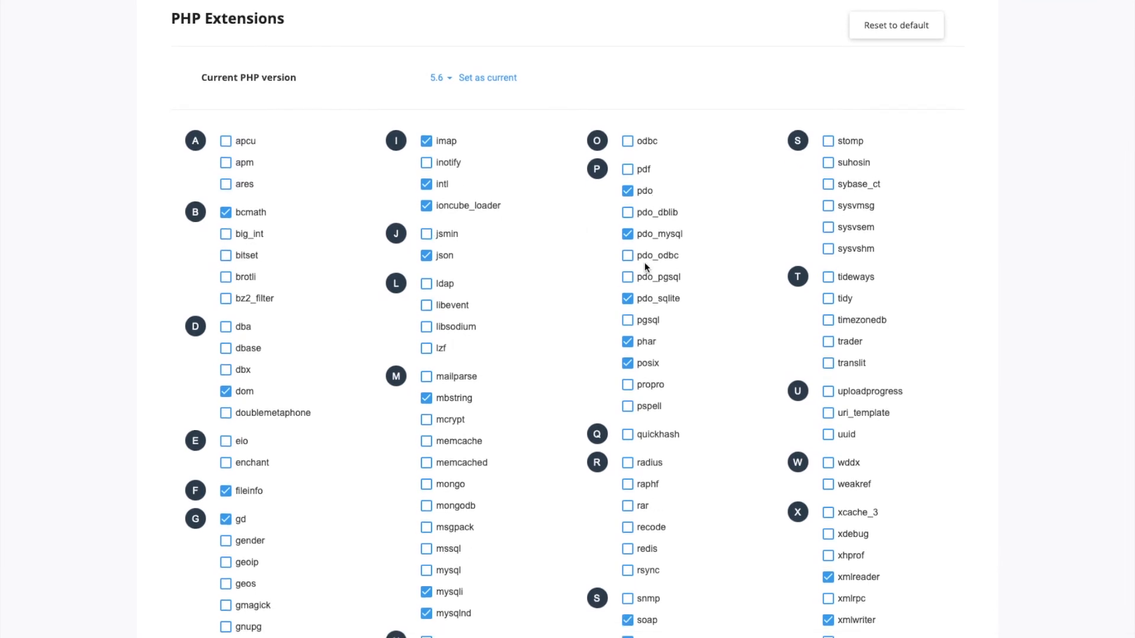
mouse_move(626, 534)
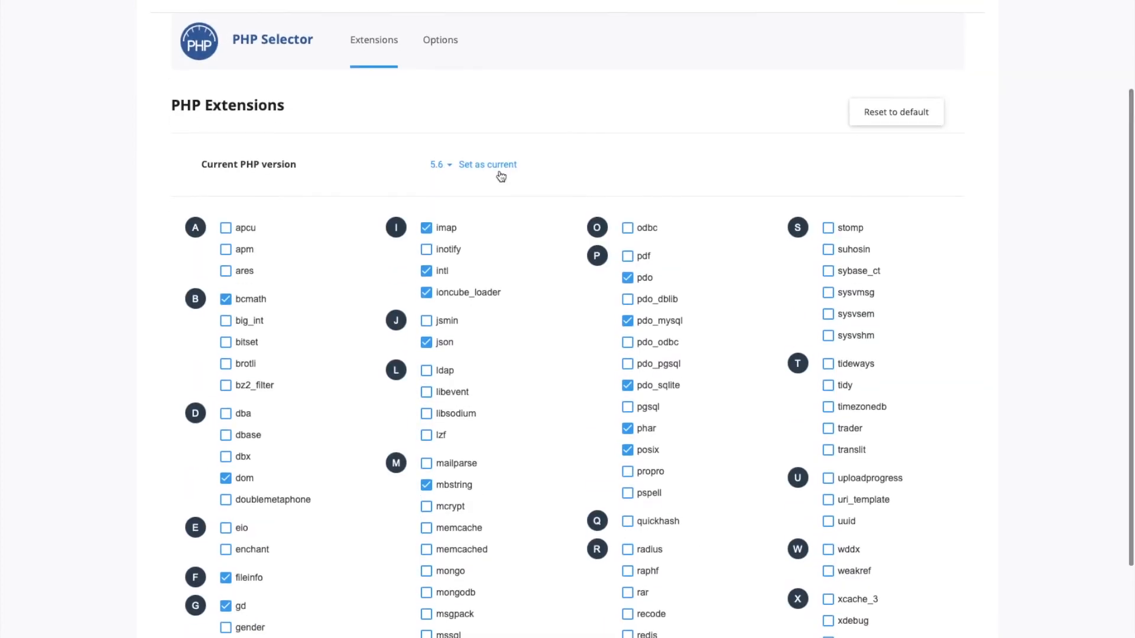
click(487, 164)
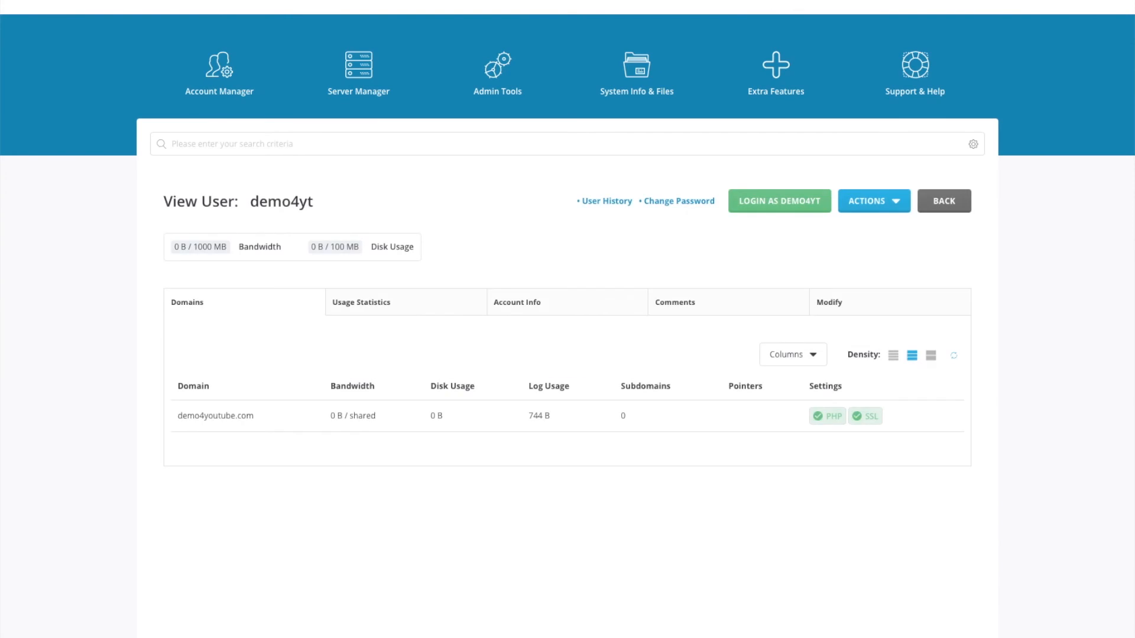
Step: Reach the CloudLinux LVE Manager dashboard from Extra Features
click(776, 71)
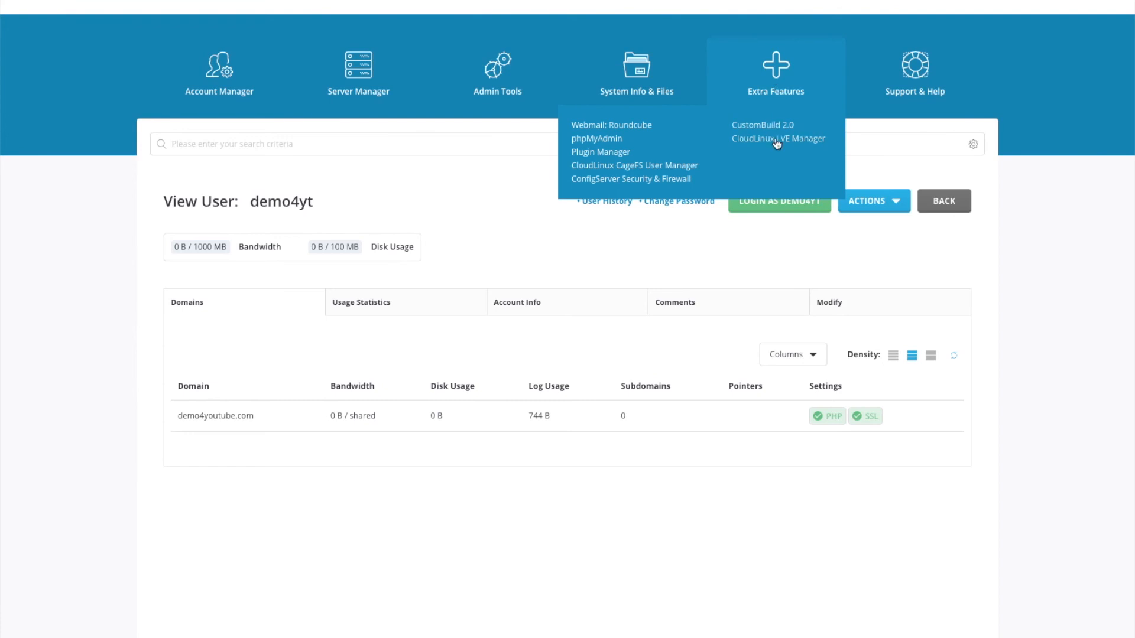
click(778, 139)
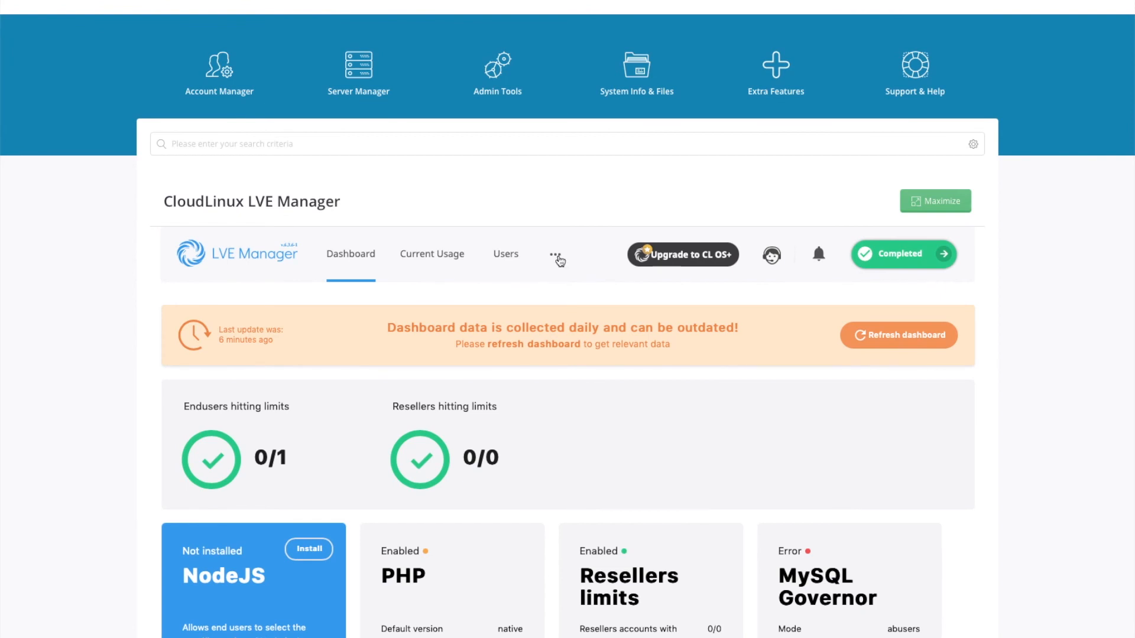
Step: Reach the LVE Packages list from the LVE Manager '...' menu
click(556, 254)
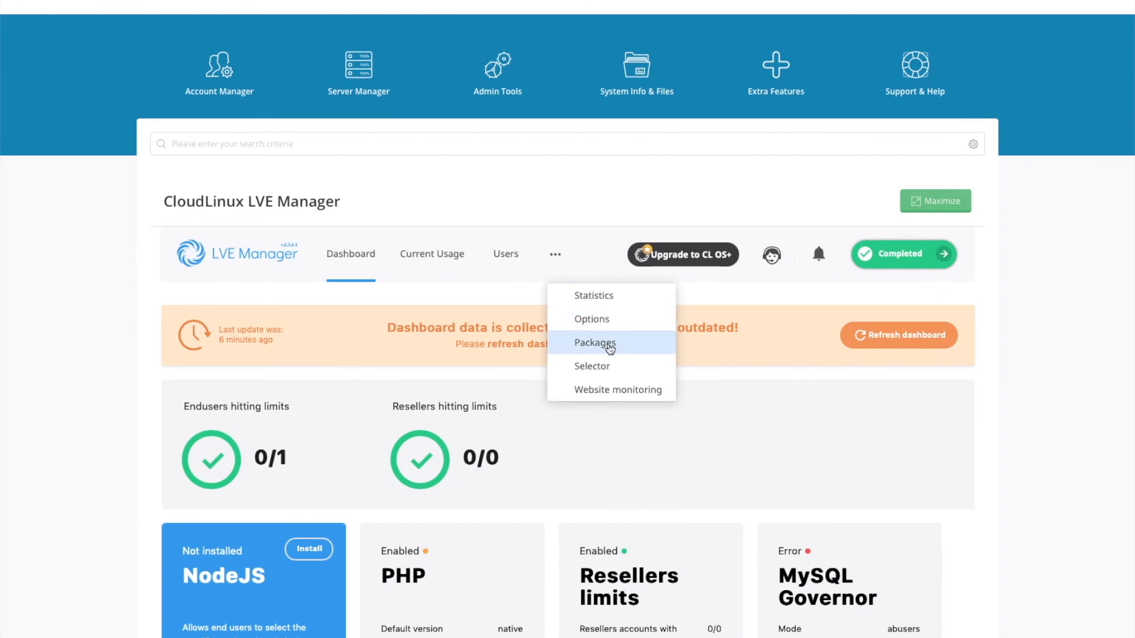
click(595, 343)
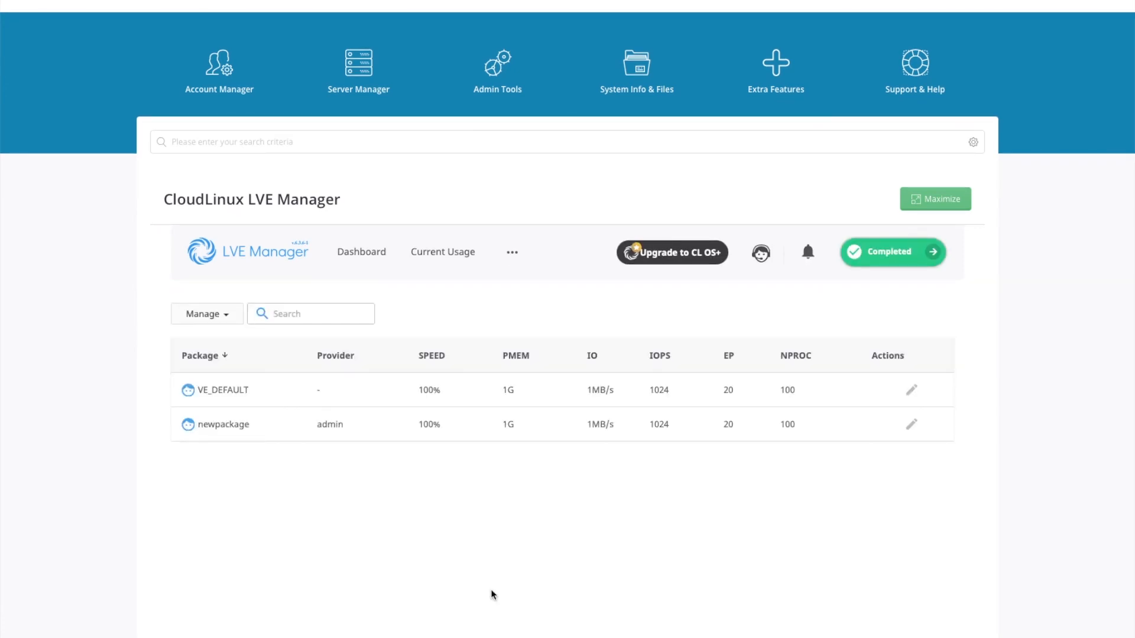
mouse_move(326, 482)
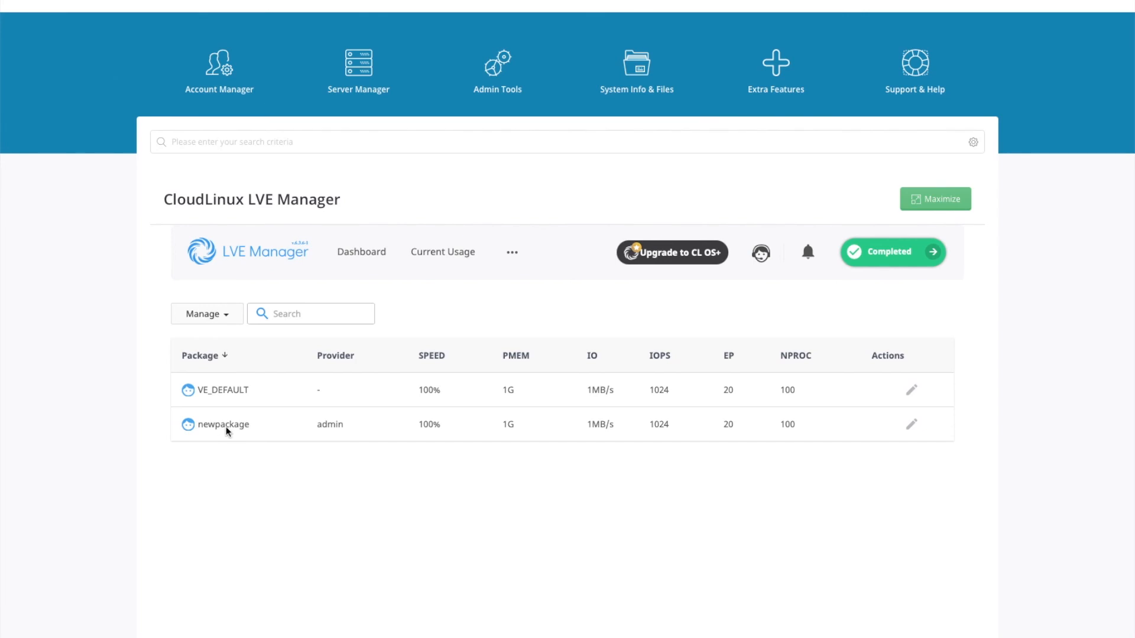
mouse_move(468, 447)
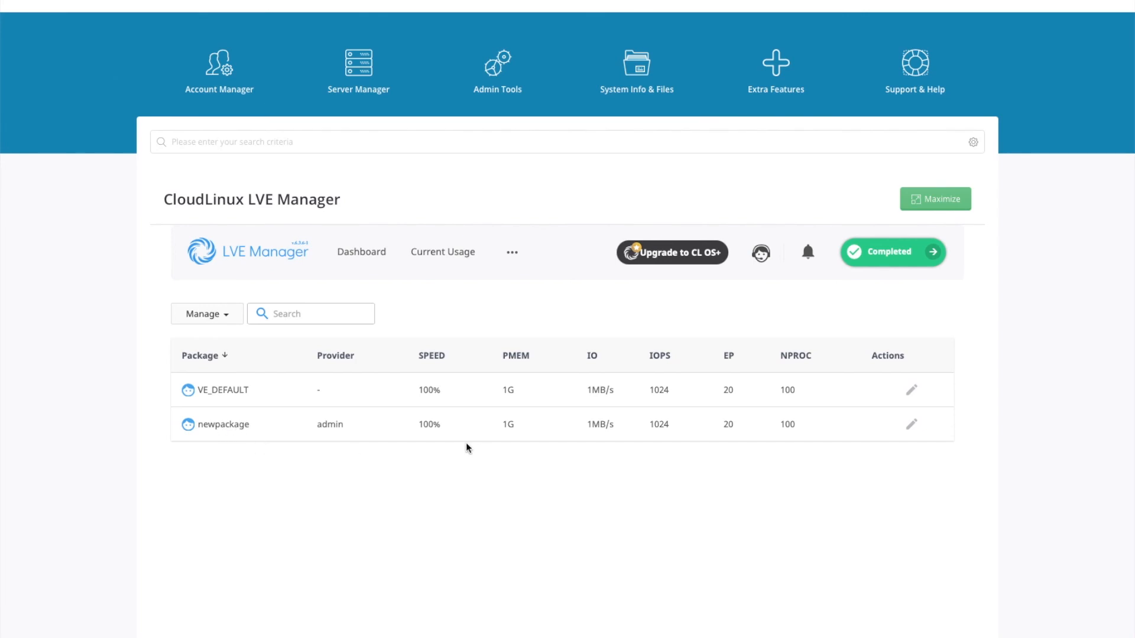
mouse_move(811, 433)
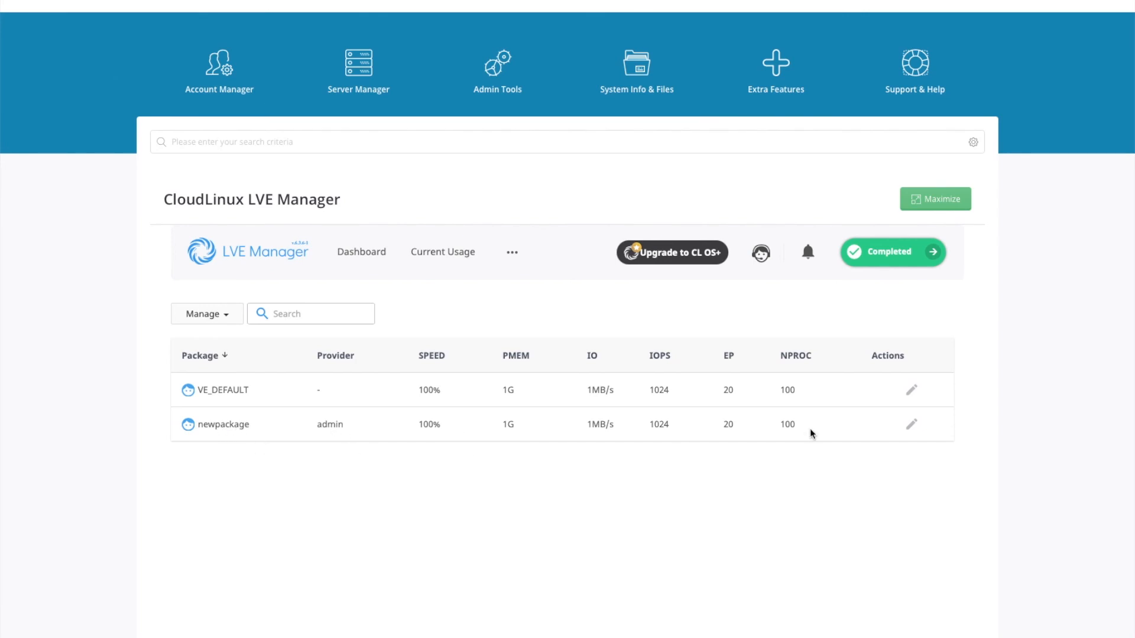
Step: Review newpackage's limits in the edit dialog, leaving its PMEM value unchanged
click(911, 424)
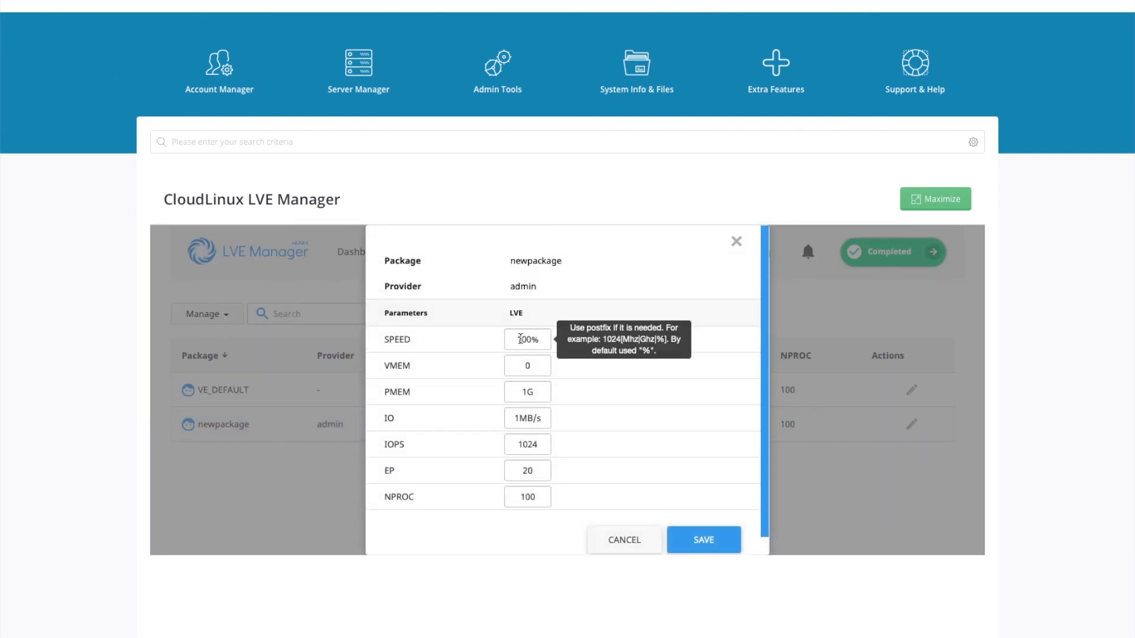
click(527, 392)
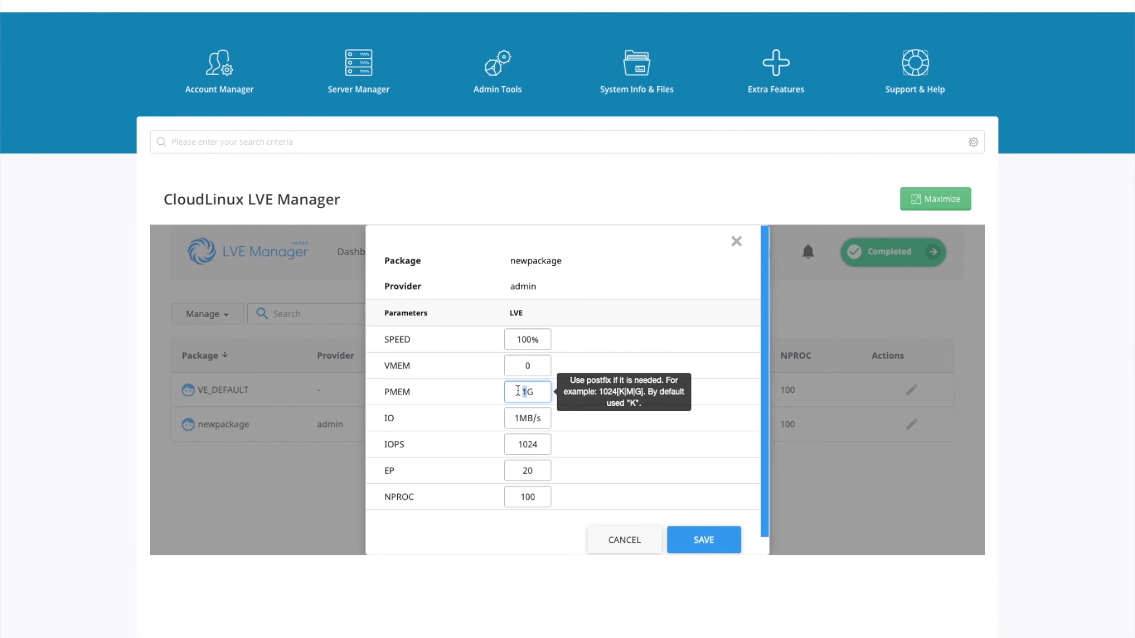
text(2)
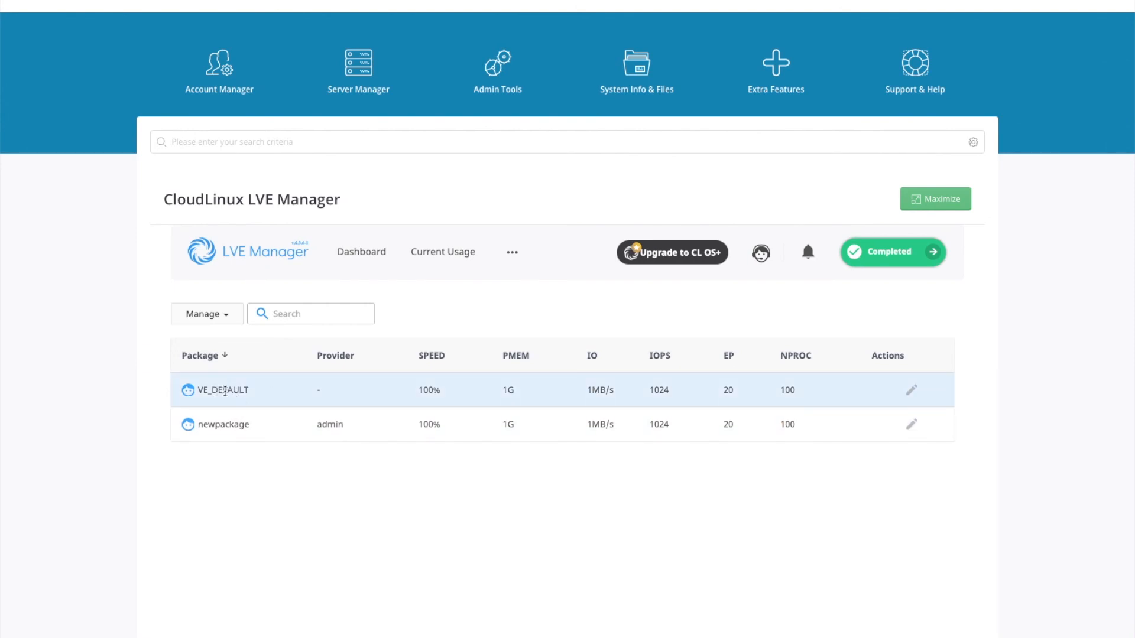
mouse_move(934, 438)
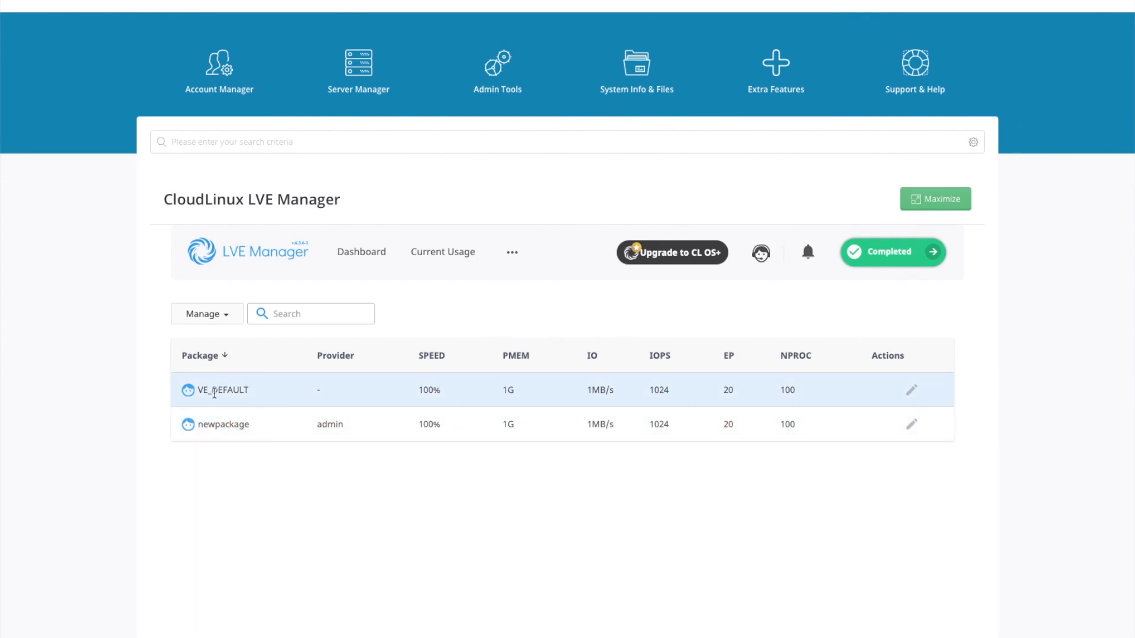
mouse_move(911, 390)
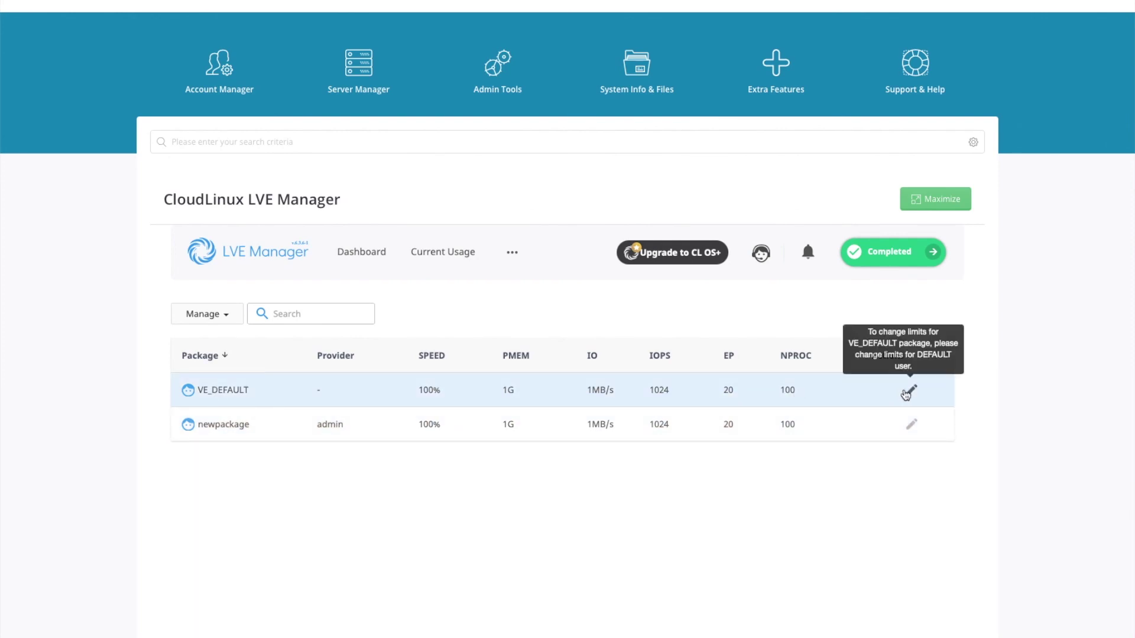
mouse_move(594, 277)
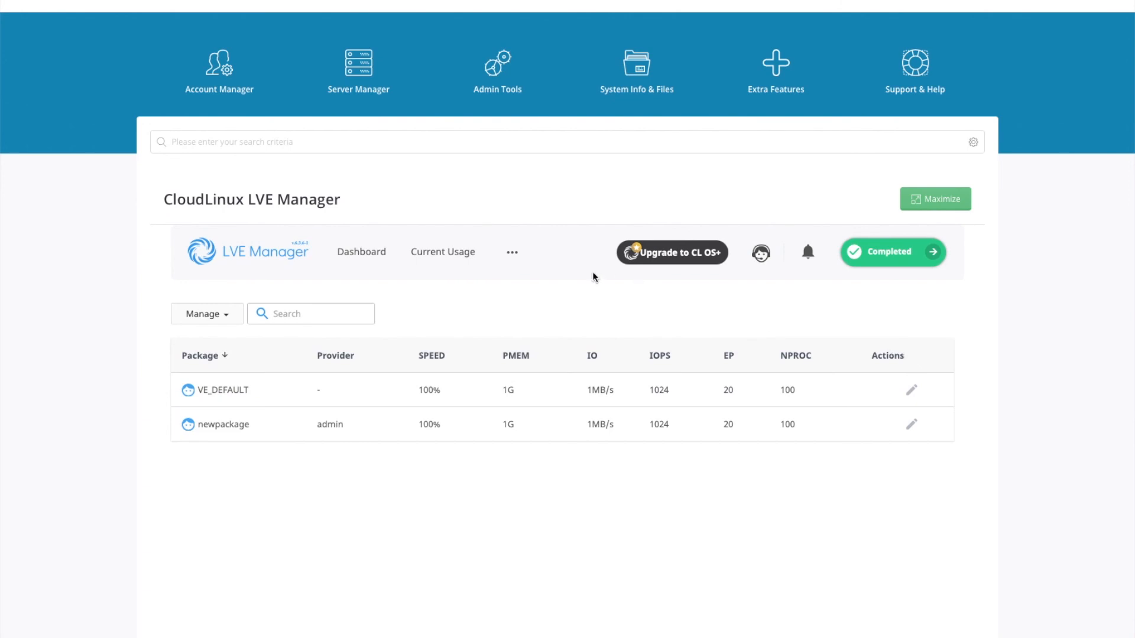
click(512, 251)
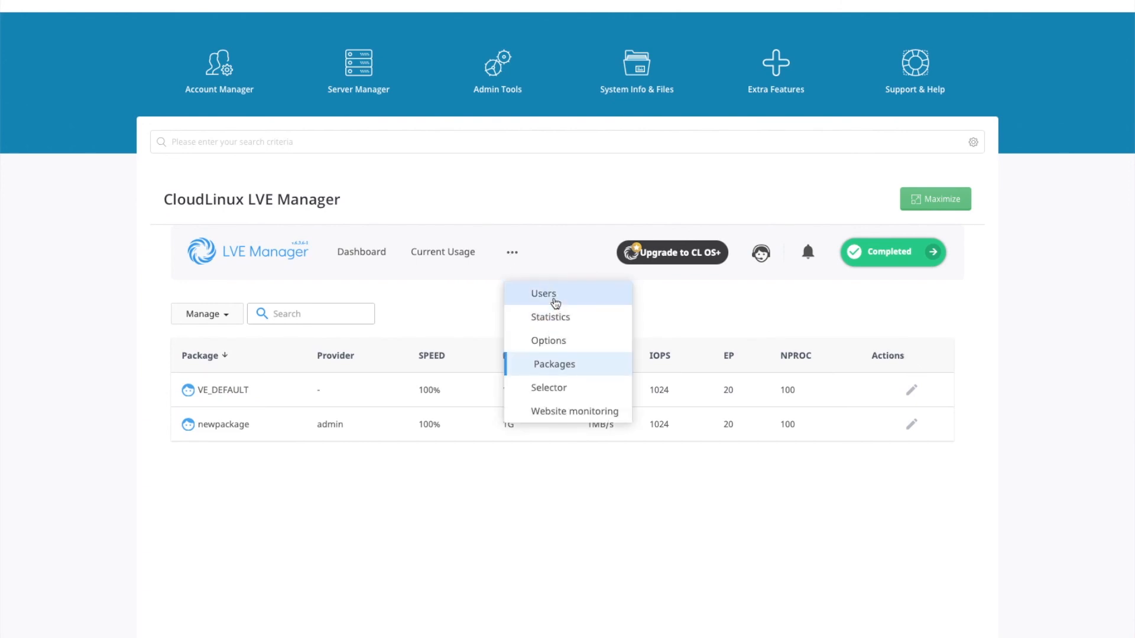
Step: Review the DEFAULT user's limits in the LVE Users list and cancel without changes
click(544, 293)
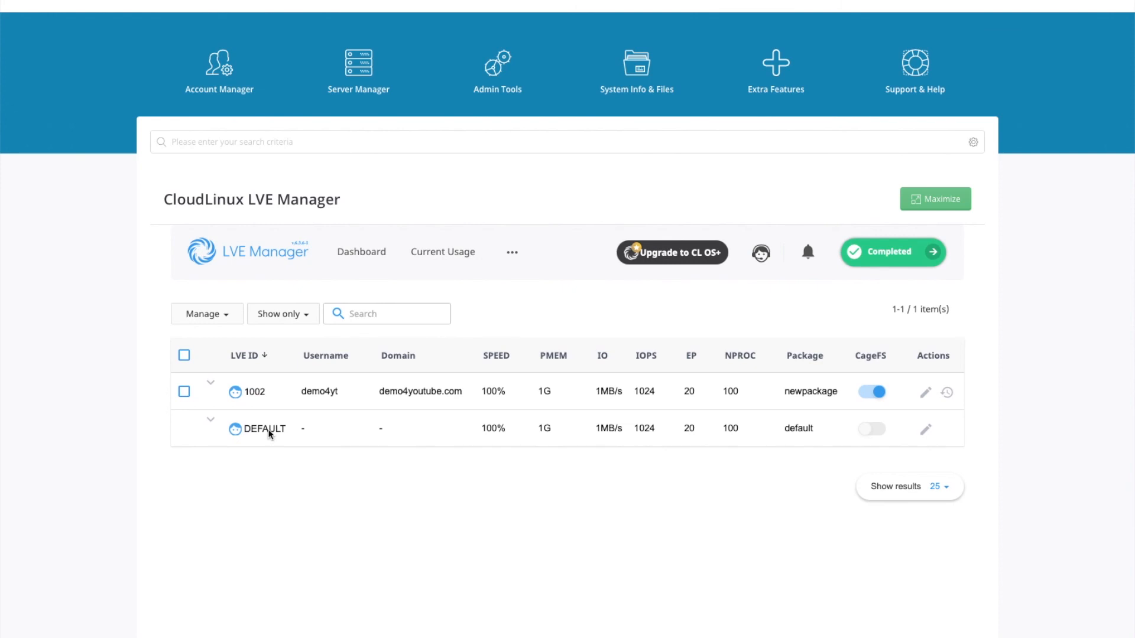
mouse_move(781, 447)
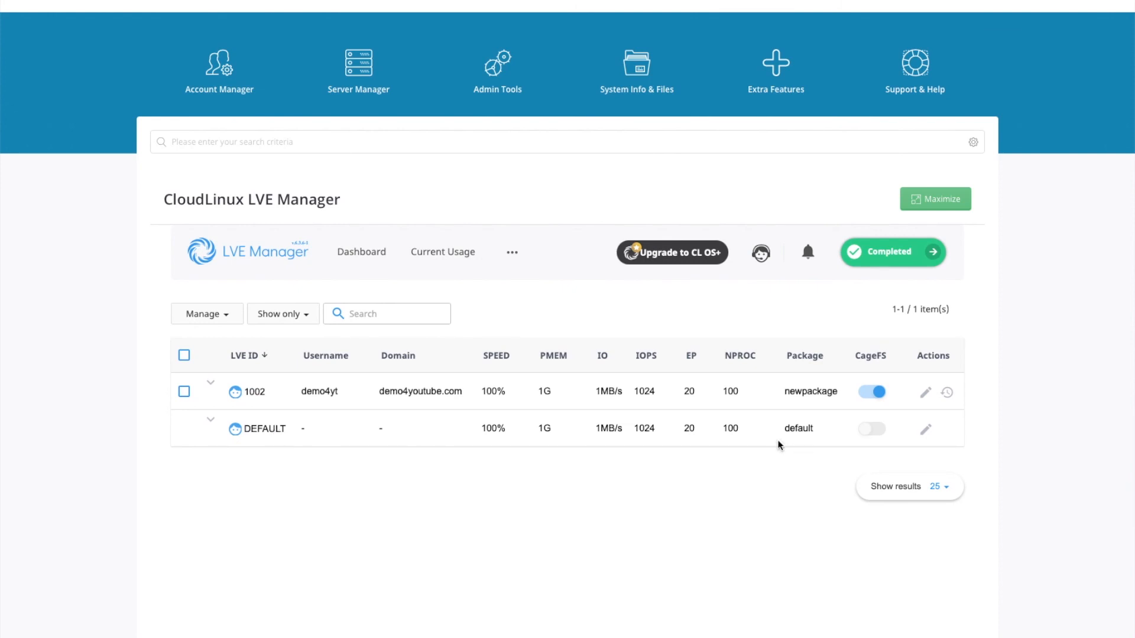
mouse_move(927, 435)
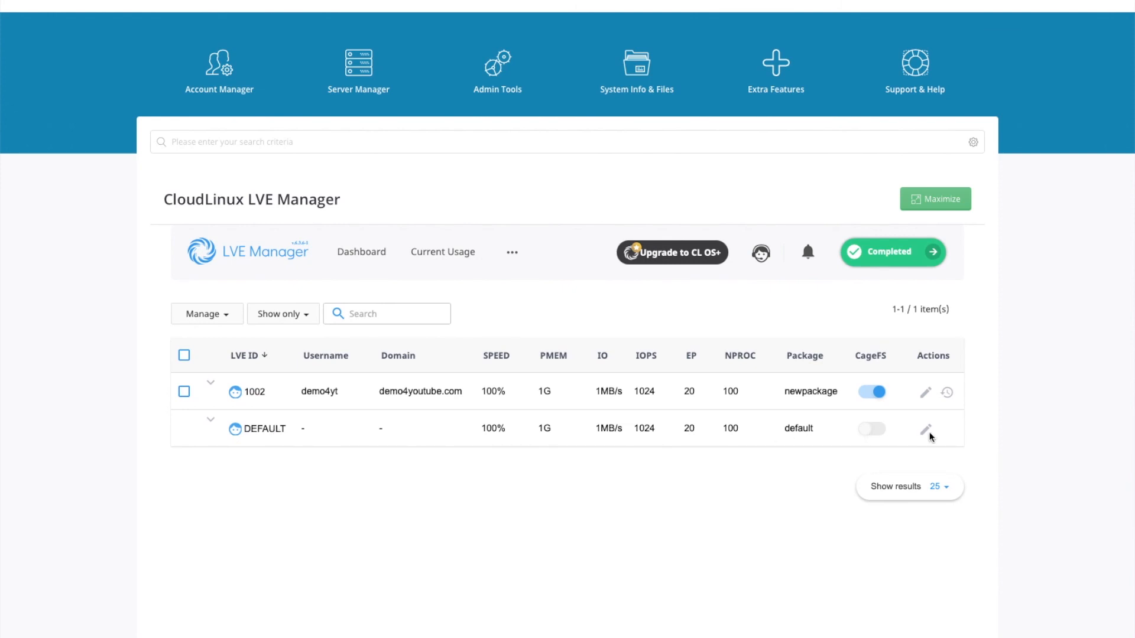
mouse_move(927, 432)
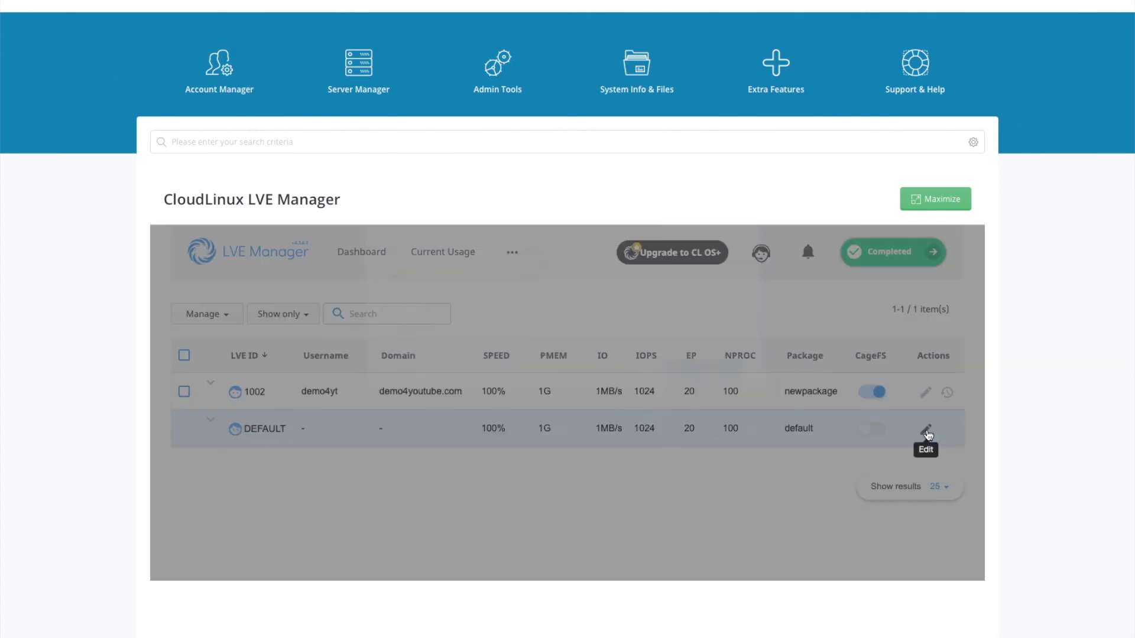
click(926, 429)
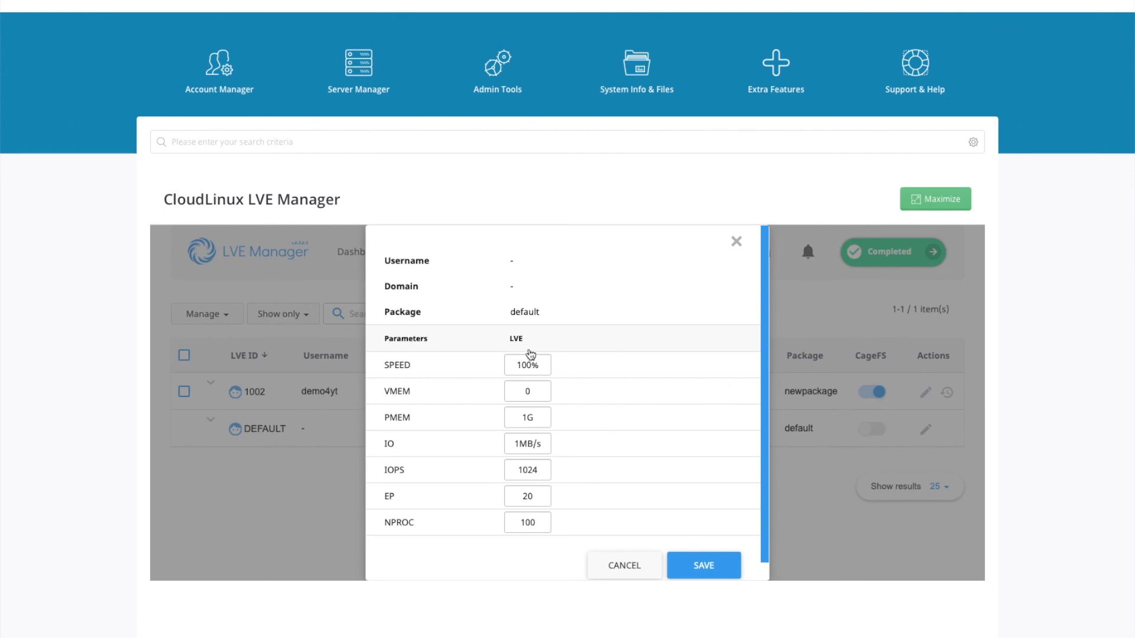
mouse_move(631, 571)
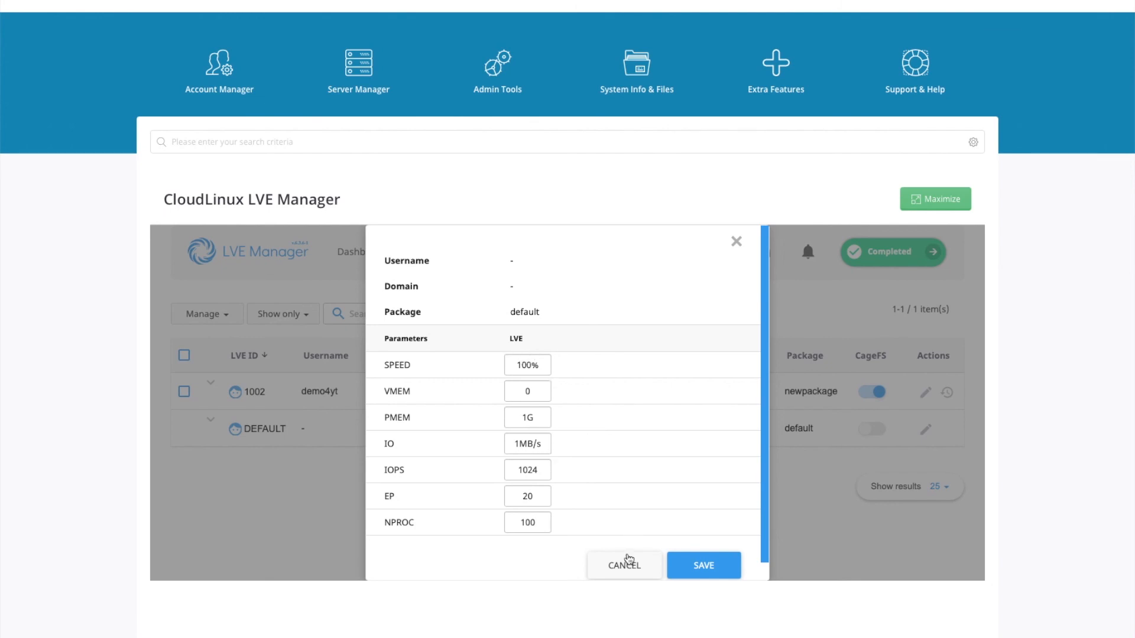
click(624, 565)
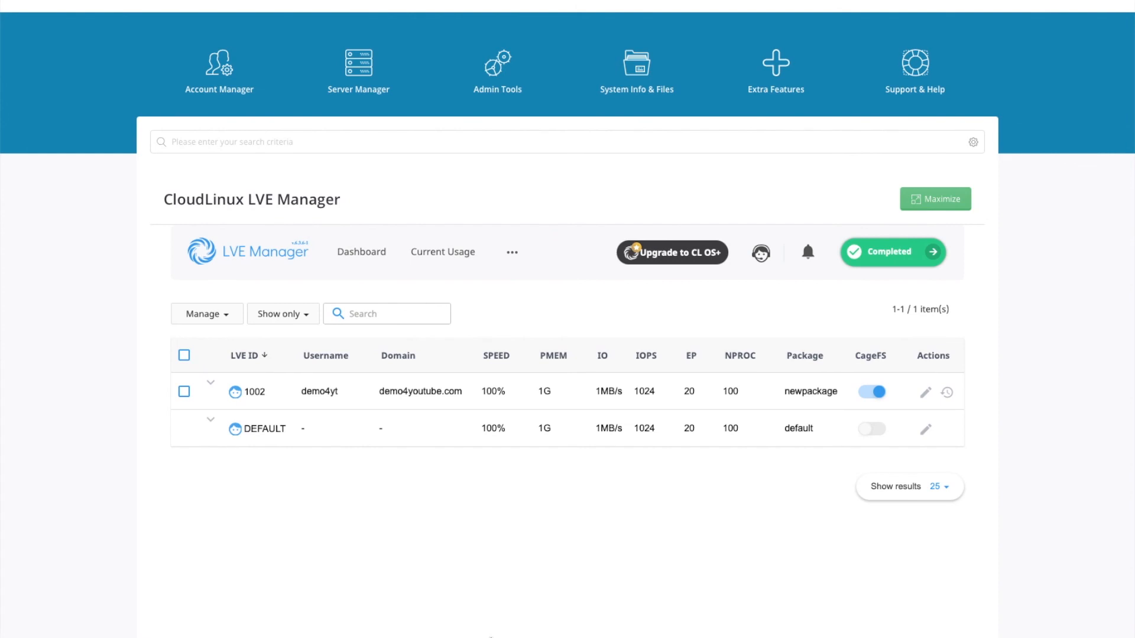